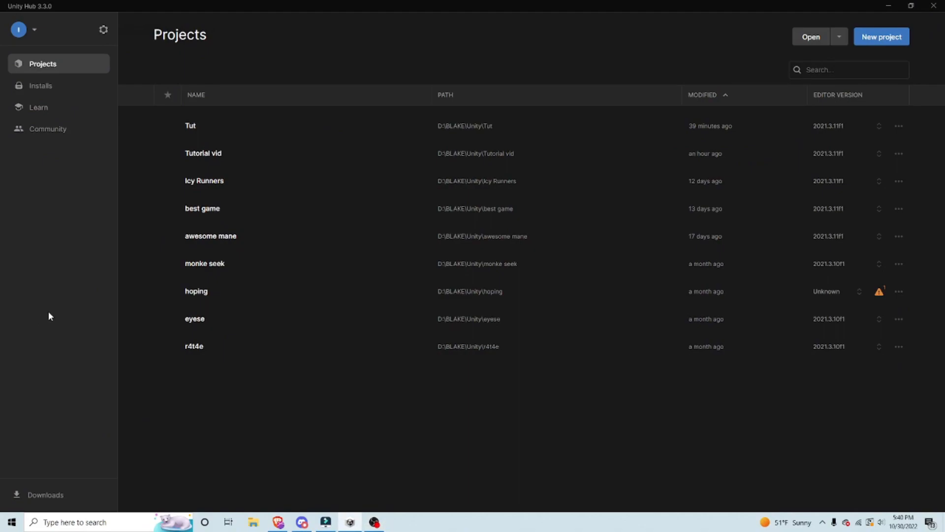
{"action": "mouse_move", "coordinate": [46, 92]}
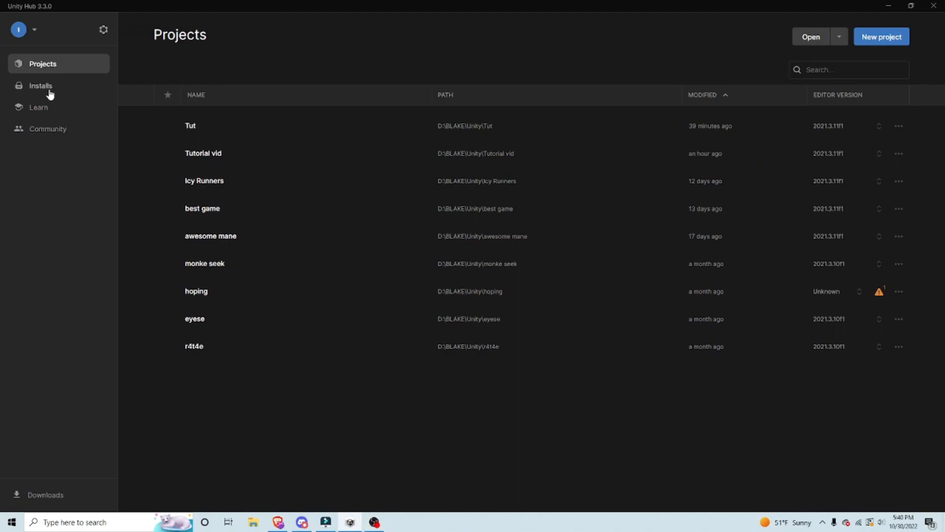
- Start installing editor version 2021.3.12f1 with Android Build Support
{"action": "left_click", "coordinate": [41, 85]}
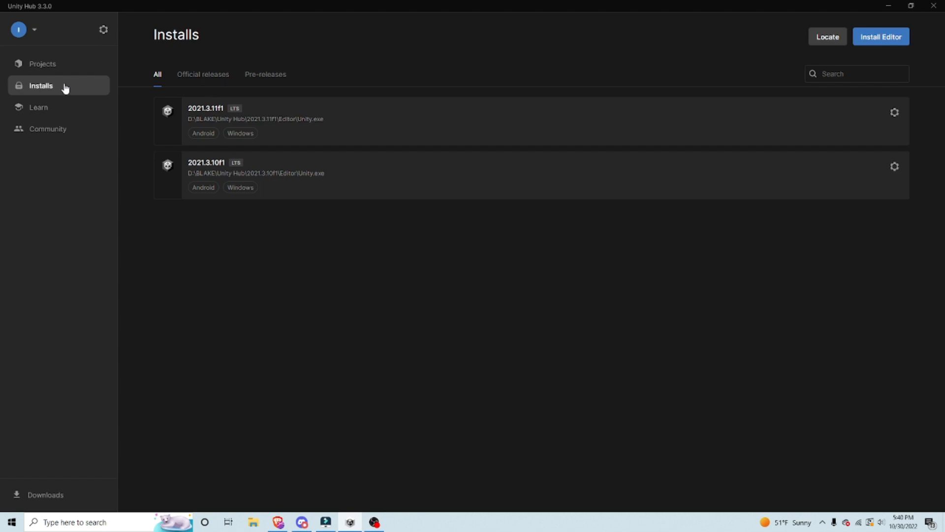
{"action": "left_click", "coordinate": [882, 37]}
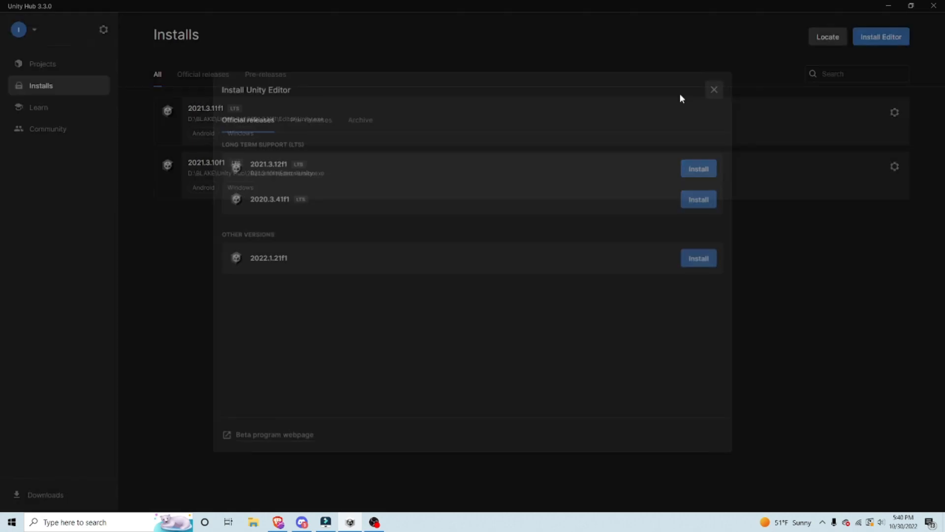
{"action": "left_click", "coordinate": [714, 90]}
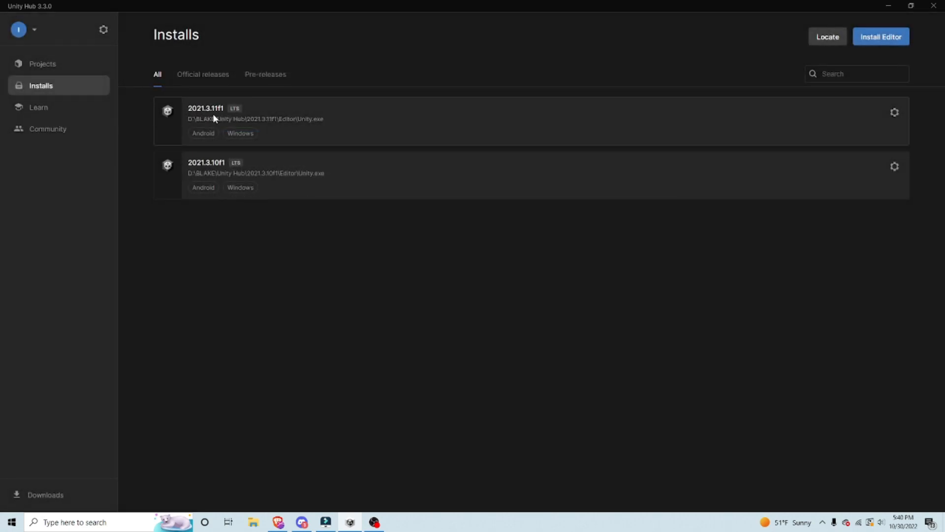
{"action": "left_click", "coordinate": [881, 36]}
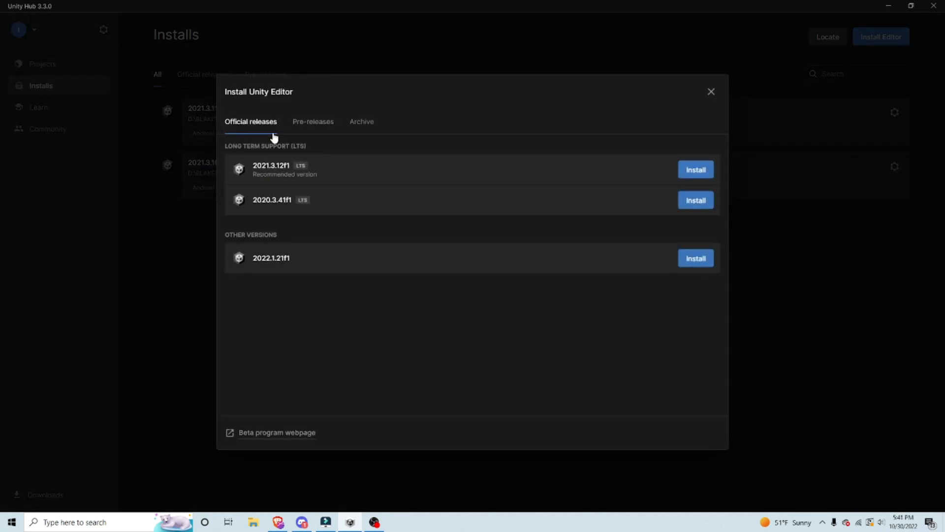
{"action": "left_click", "coordinate": [696, 170]}
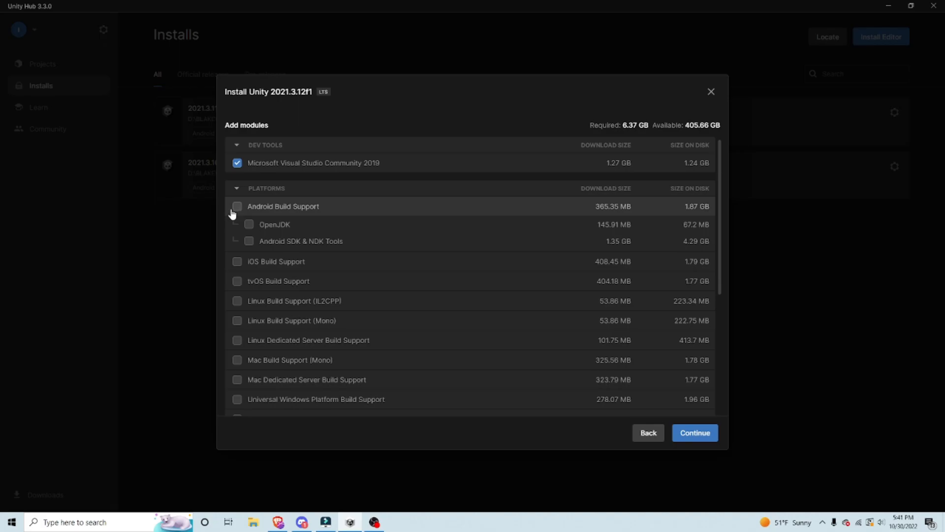
{"action": "left_click", "coordinate": [237, 207]}
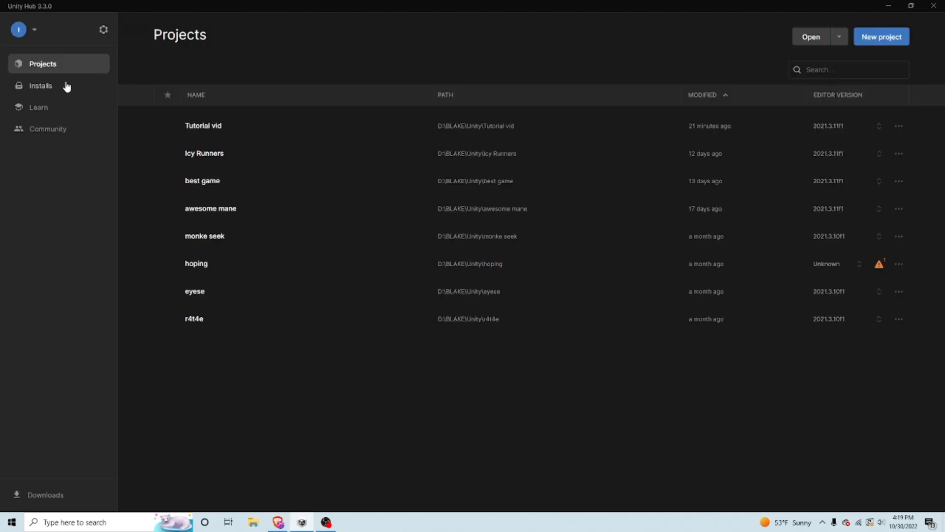
- Start a new 3D project in Unity Hub and name it 'Tut'
{"action": "left_click", "coordinate": [40, 85]}
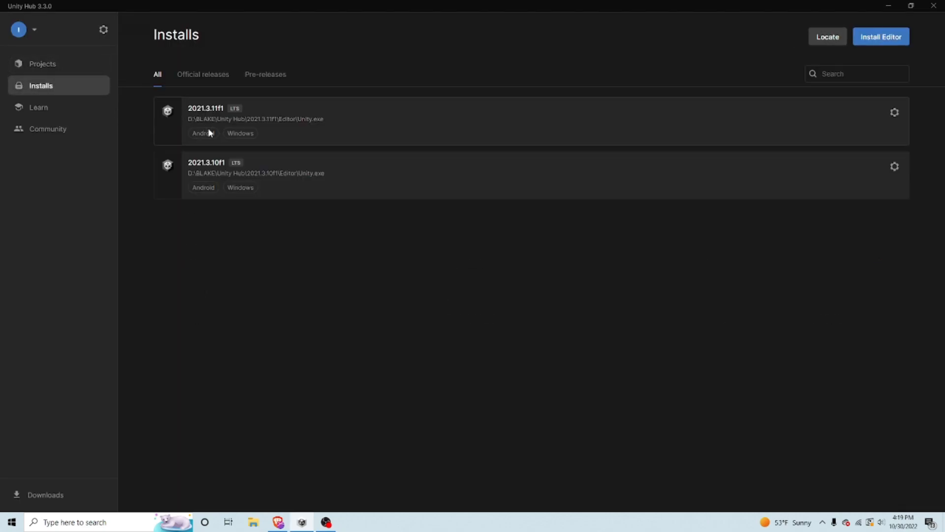
{"action": "mouse_move", "coordinate": [87, 62]}
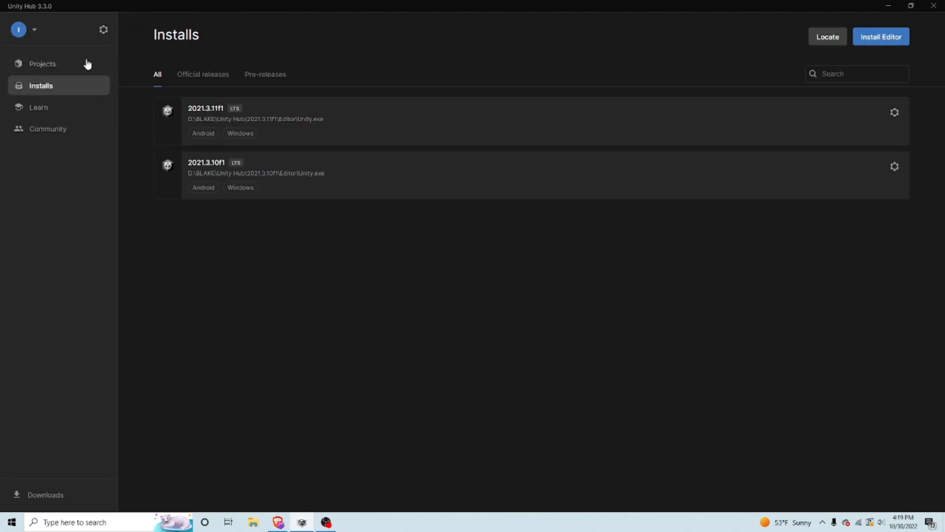
{"action": "left_click", "coordinate": [43, 64]}
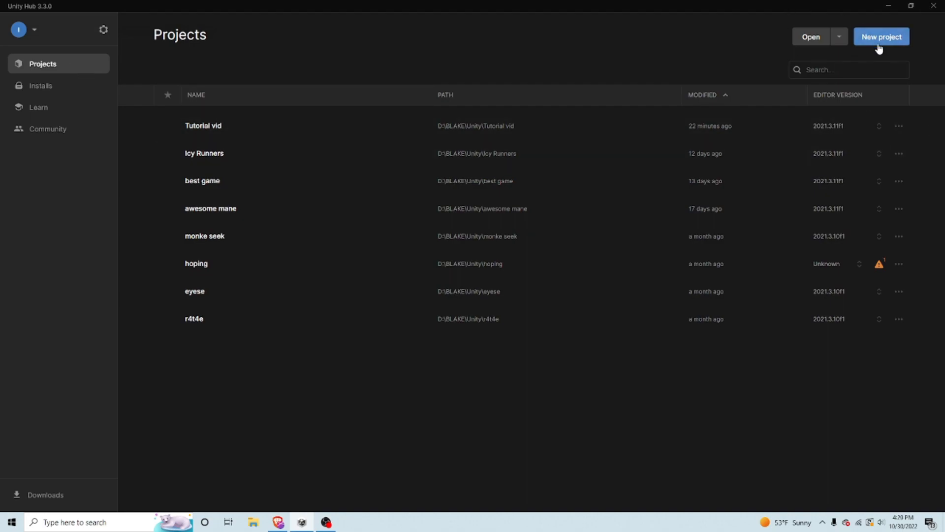
{"action": "left_click", "coordinate": [881, 37]}
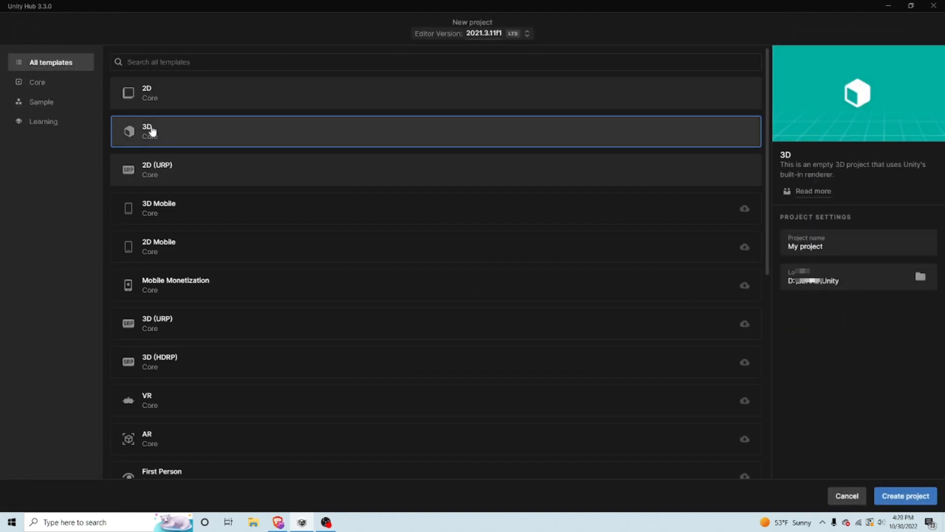
{"action": "left_click", "coordinate": [859, 246]}
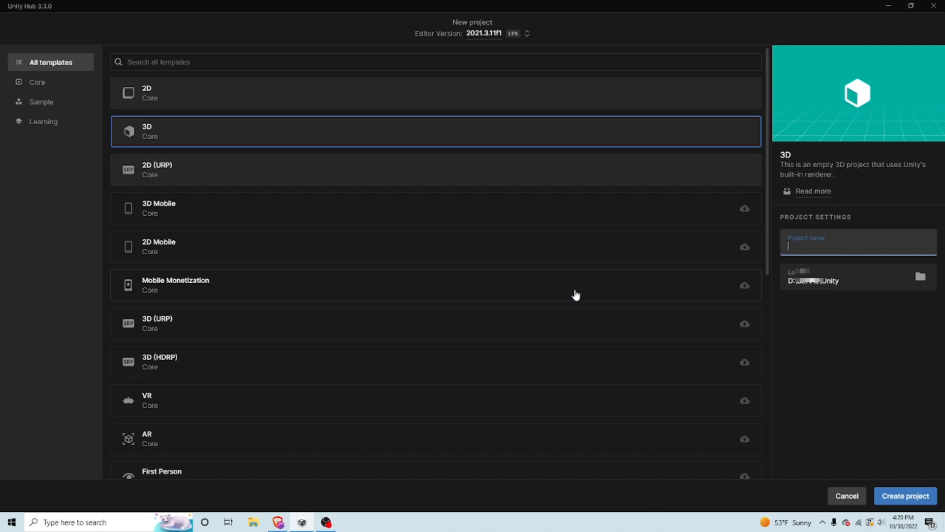
{"action": "type", "text": "Tut"}
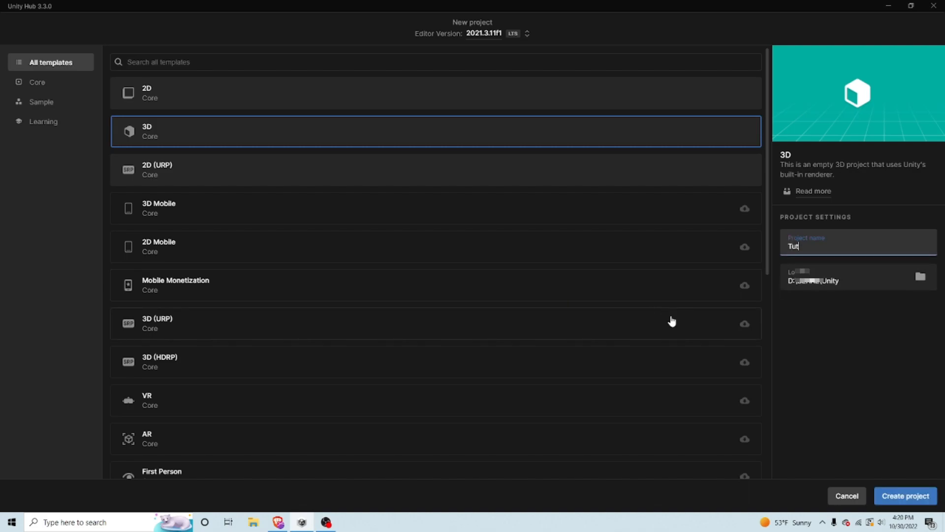
{"action": "mouse_move", "coordinate": [825, 289]}
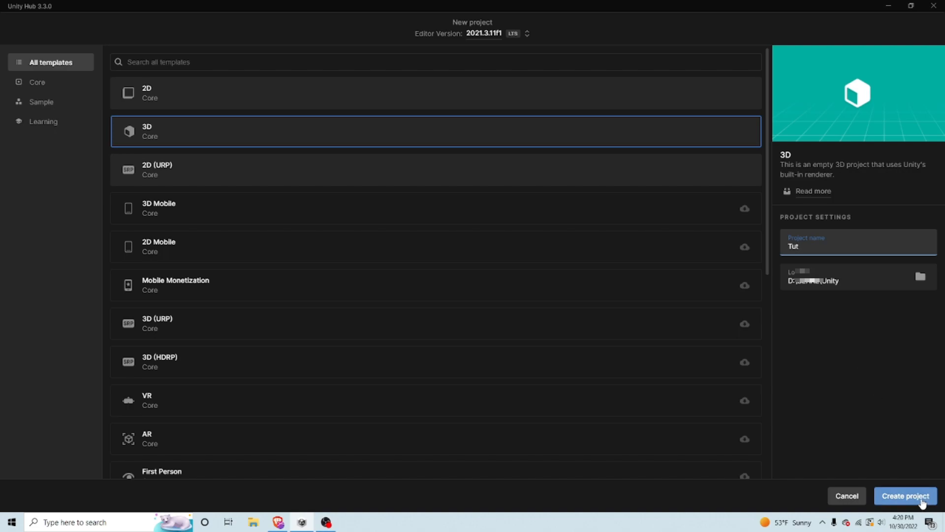
- Create the Tut project, install XR Plug-in Management and enable the OpenXR provider
{"action": "left_click", "coordinate": [905, 496]}
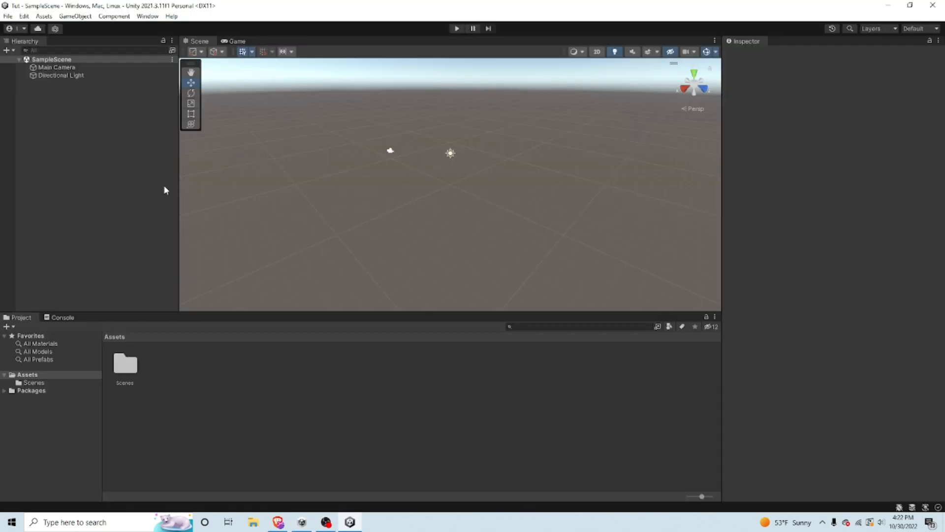
{"action": "left_click", "coordinate": [6, 16]}
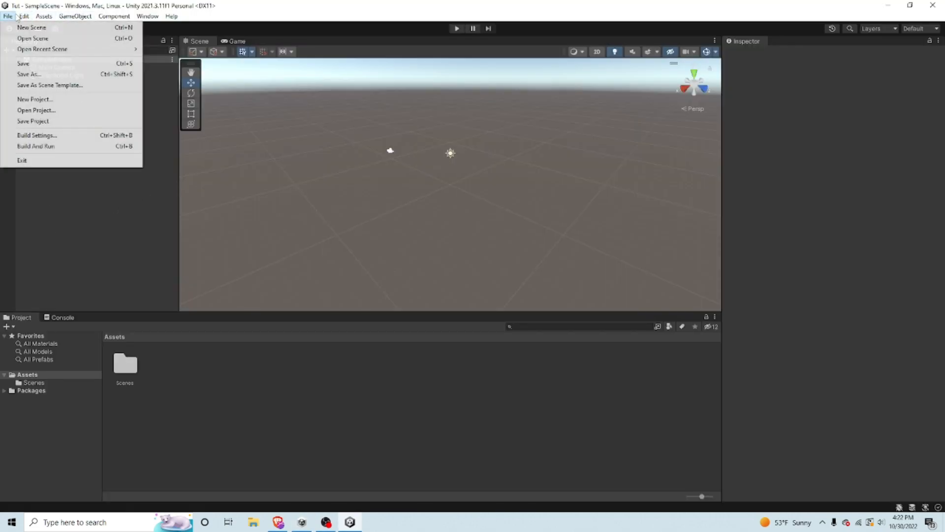
{"action": "left_click", "coordinate": [21, 18]}
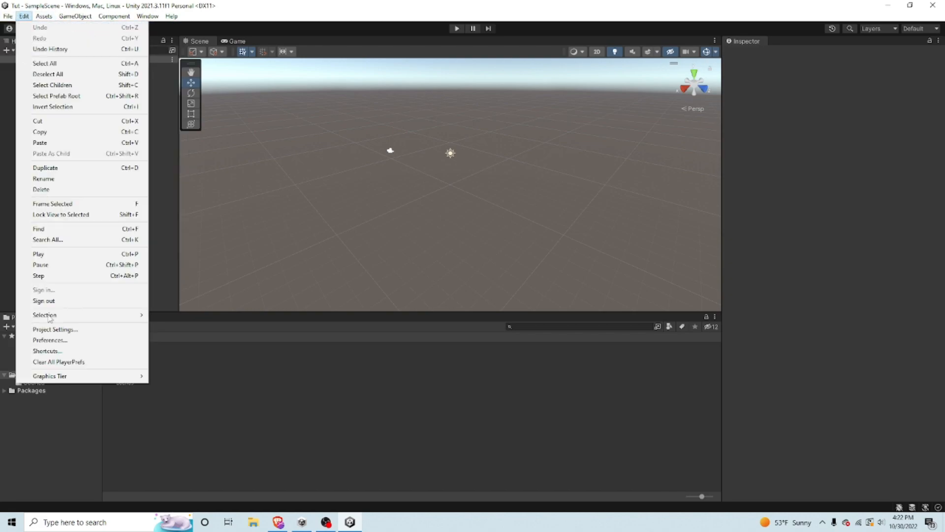
{"action": "left_click", "coordinate": [54, 329]}
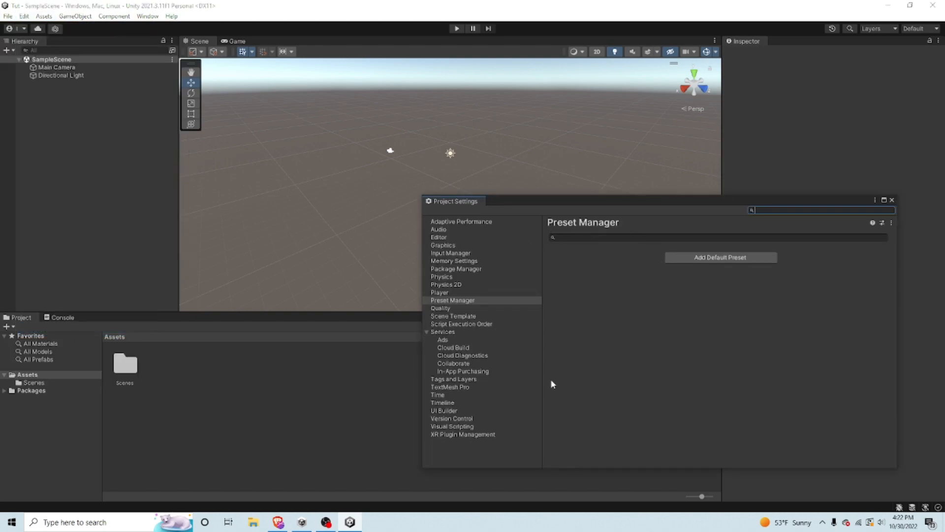
{"action": "left_click", "coordinate": [463, 434]}
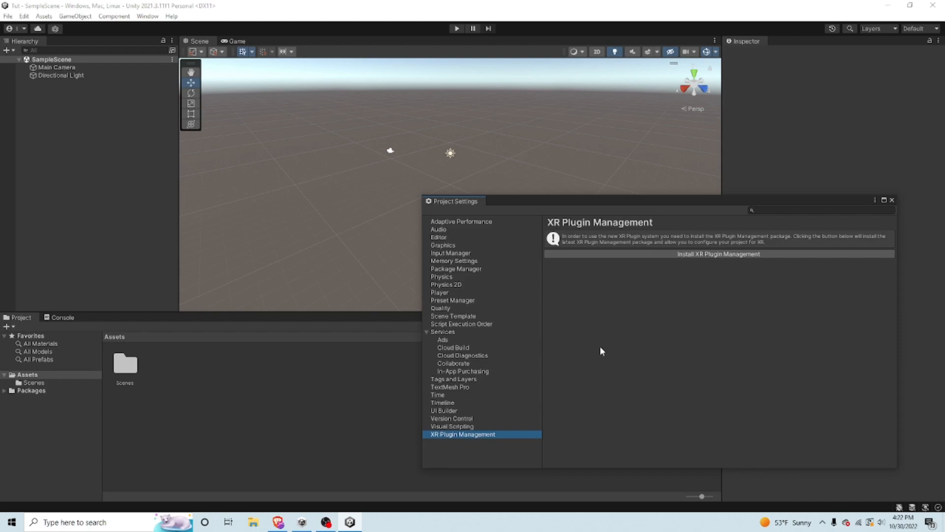
{"action": "left_click", "coordinate": [717, 254]}
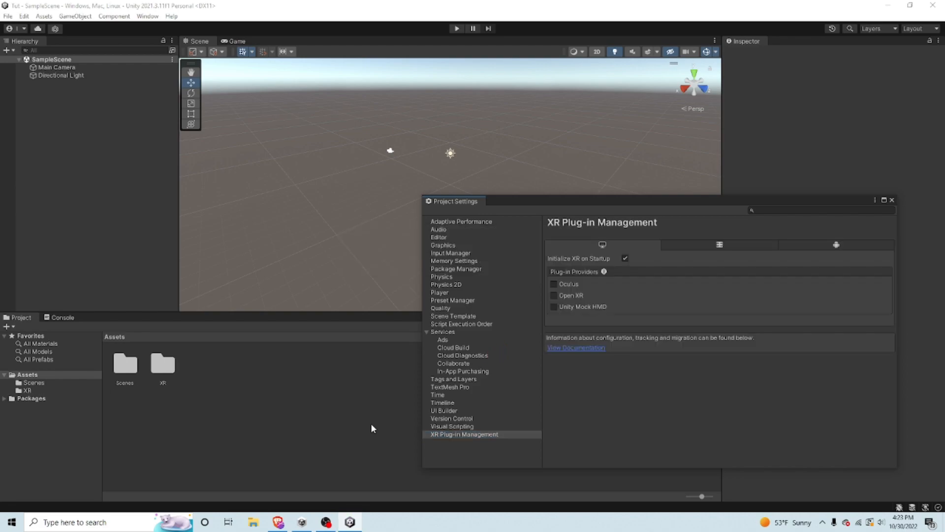
{"action": "left_click", "coordinate": [554, 294]}
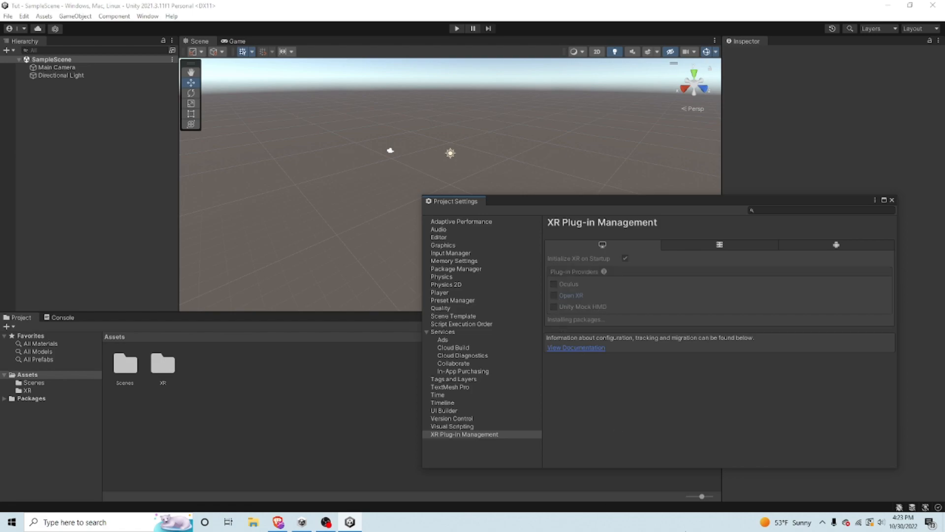
- Add the Valve Index and Oculus Touch controller profiles to desktop OpenXR
{"action": "left_click", "coordinate": [866, 313]}
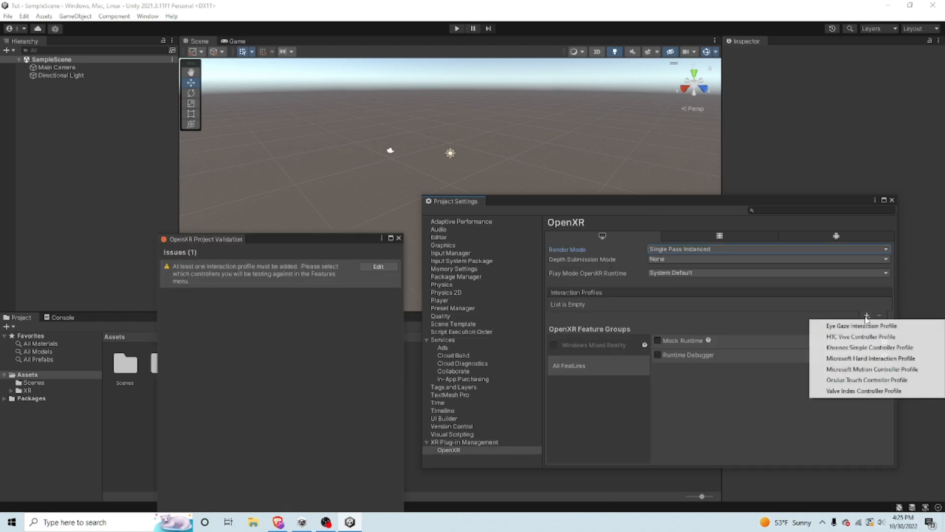
{"action": "left_click", "coordinate": [862, 390]}
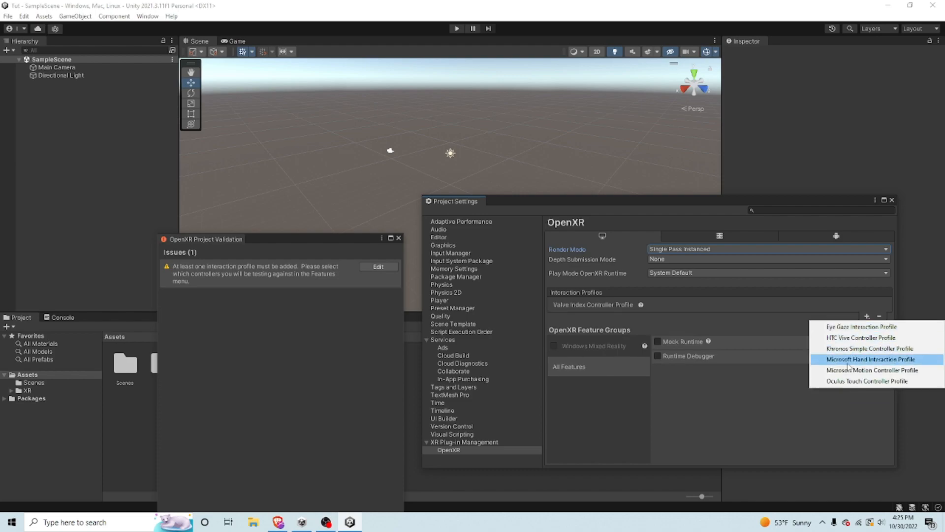
{"action": "left_click", "coordinate": [863, 380]}
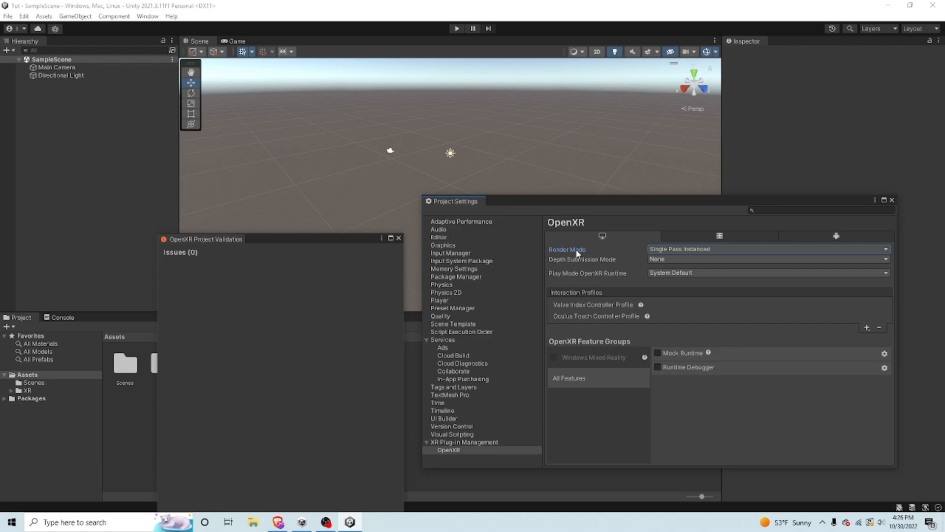
- Set Android OpenXR to Multi-pass rendering with the Oculus Touch controller profile
{"action": "left_click", "coordinate": [768, 249]}
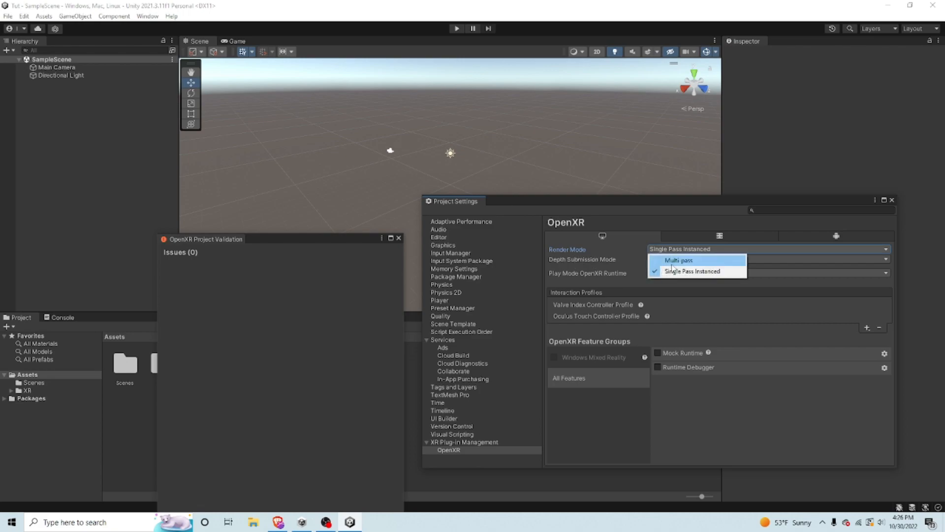
{"action": "left_click", "coordinate": [691, 271]}
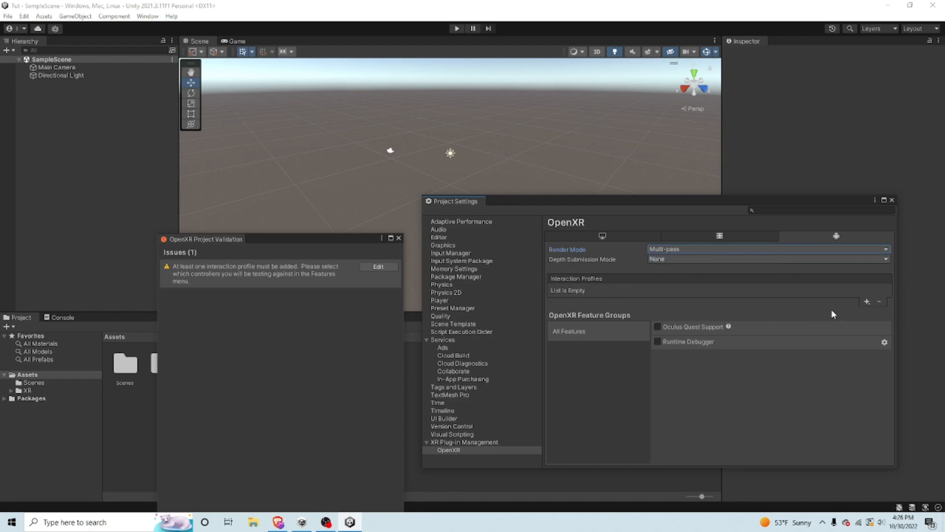
{"action": "left_click", "coordinate": [867, 301]}
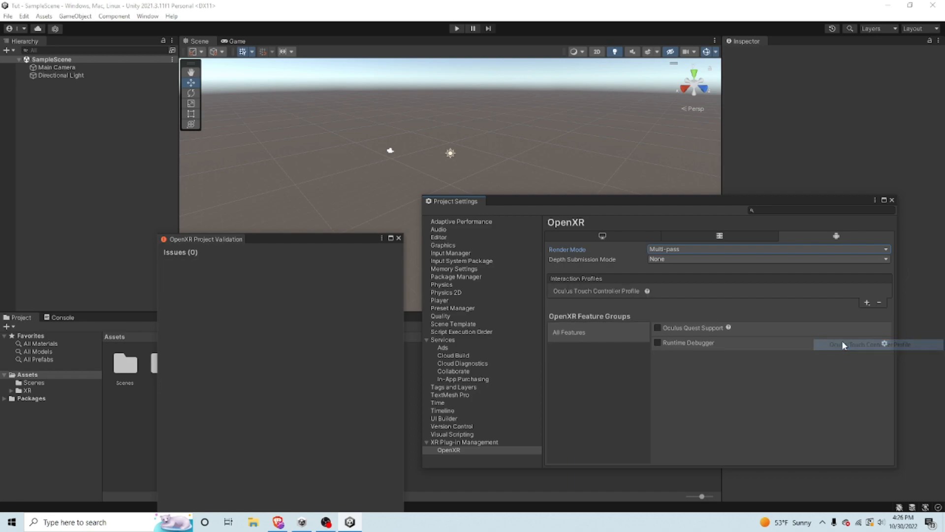
{"action": "left_click", "coordinate": [464, 441]}
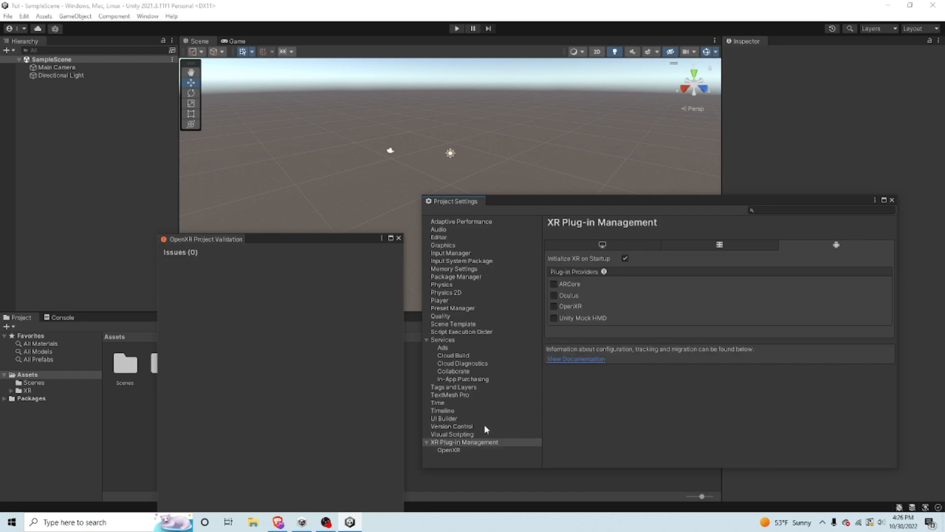
{"action": "mouse_move", "coordinate": [512, 393]}
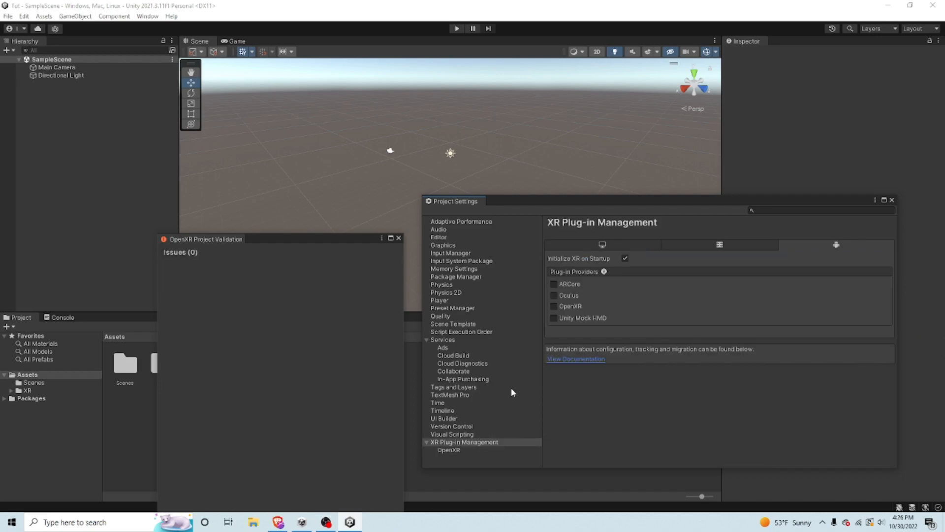
- Enable the Oculus provider with Low Overhead Mode (GLES) and close Project Settings
{"action": "left_click", "coordinate": [552, 306]}
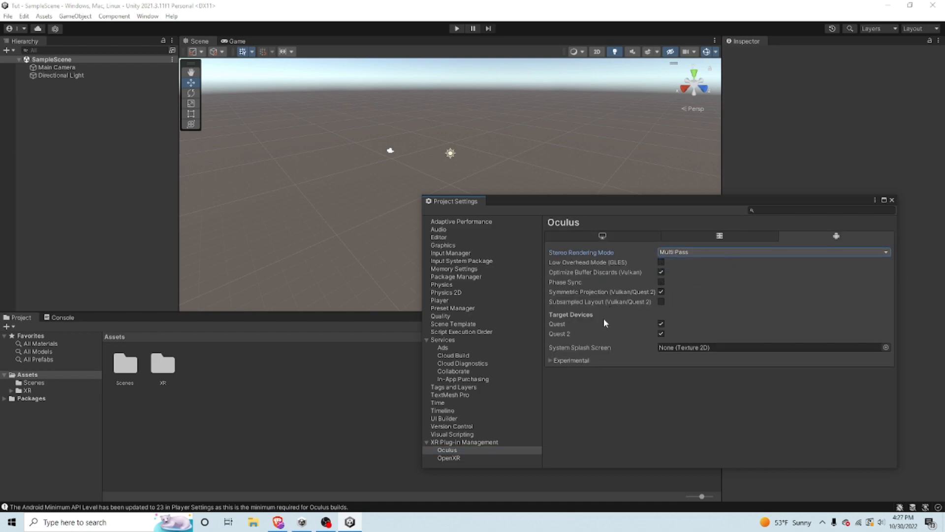
{"action": "mouse_move", "coordinate": [568, 335]}
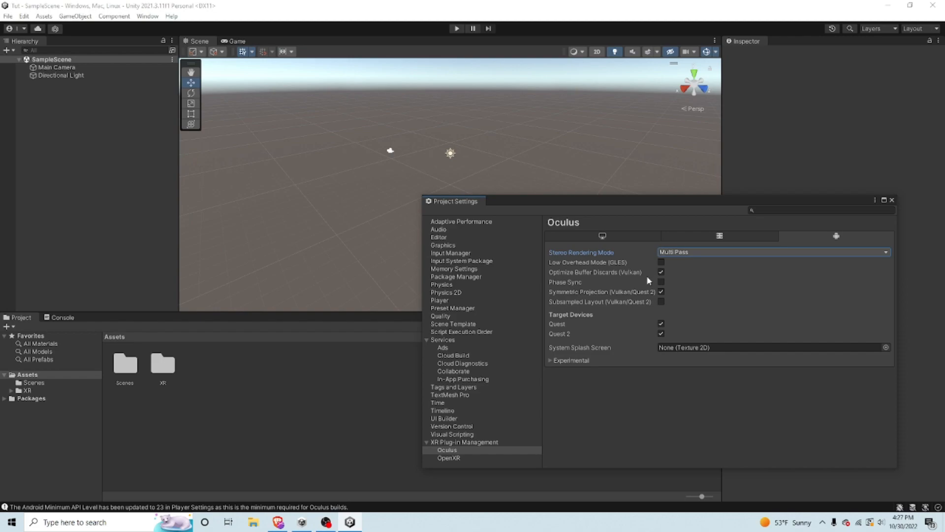
{"action": "left_click", "coordinate": [660, 262]}
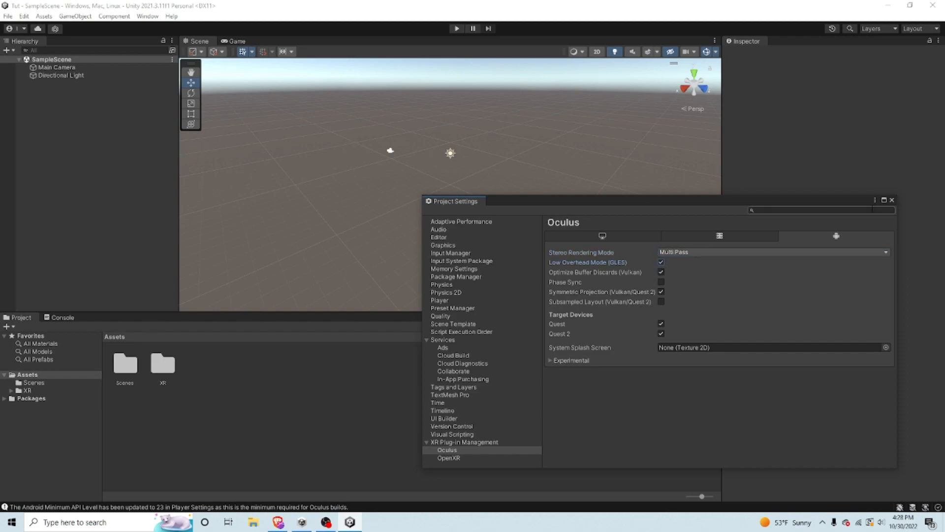
{"action": "left_click", "coordinate": [7, 16]}
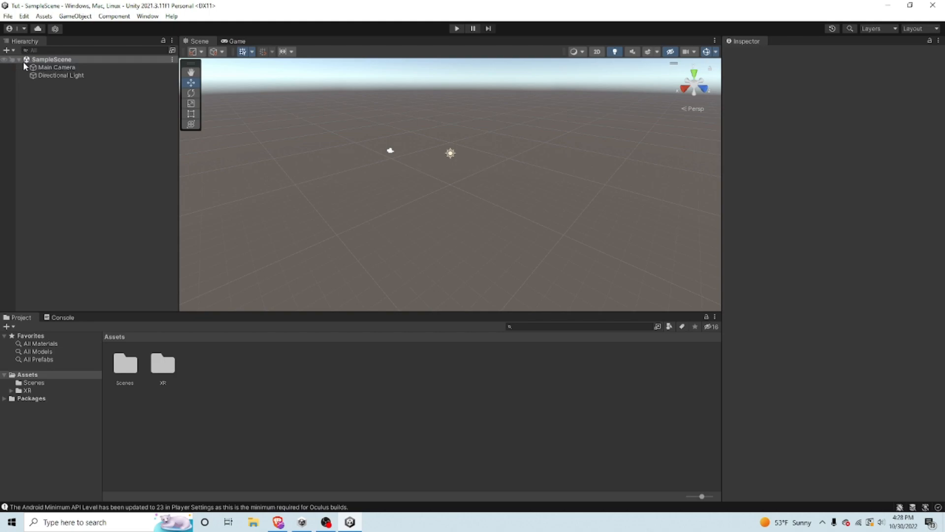
- Add com.unity.xr.interaction.toolkit by git URL and import its Starter Assets sample
{"action": "left_click", "coordinate": [145, 16]}
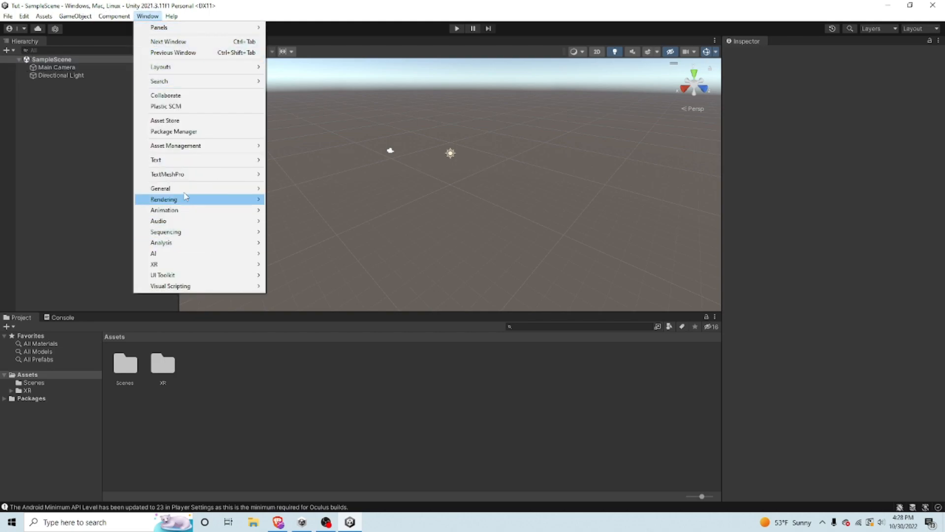
{"action": "left_click", "coordinate": [173, 131]}
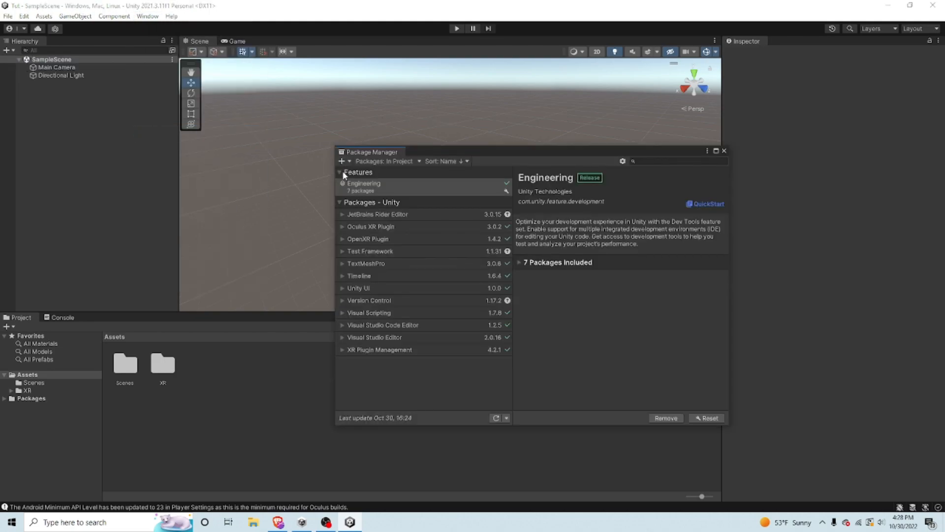
{"action": "left_click", "coordinate": [343, 161]}
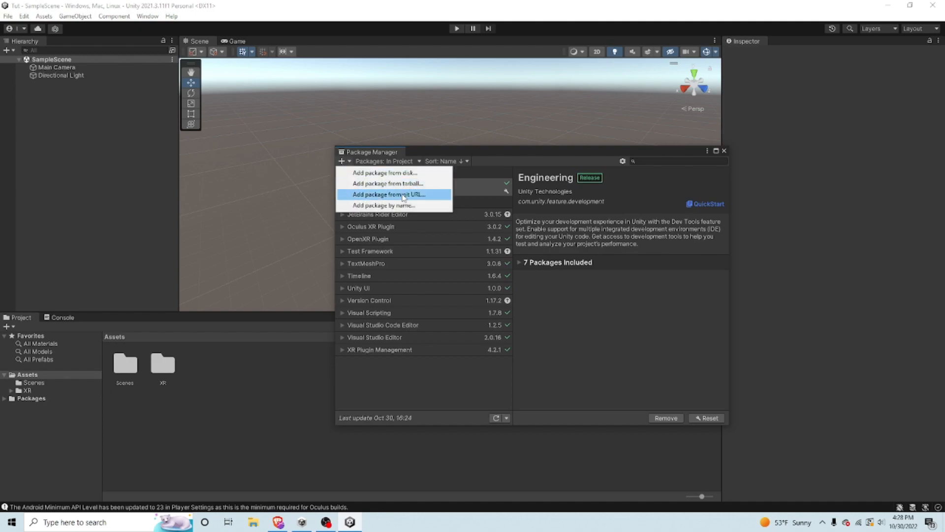
{"action": "left_click", "coordinate": [388, 195]}
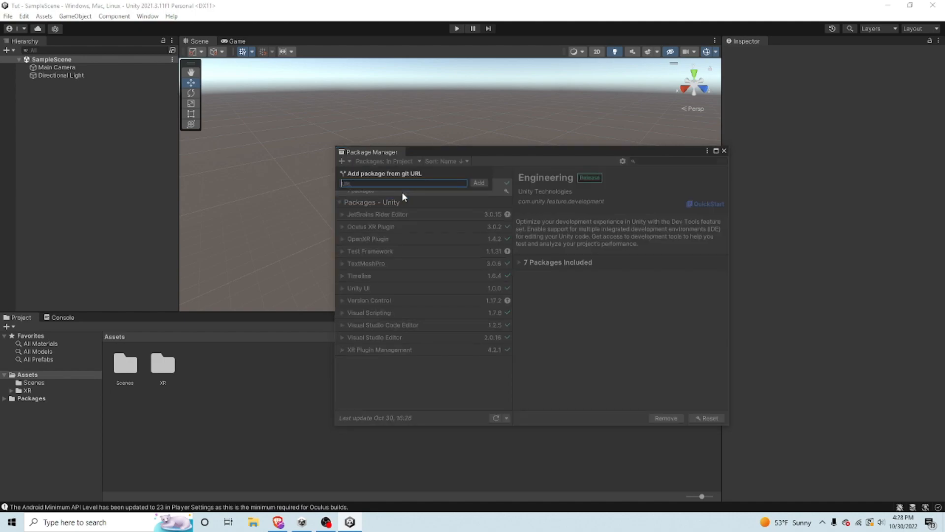
{"action": "type", "text": "com.unity"}
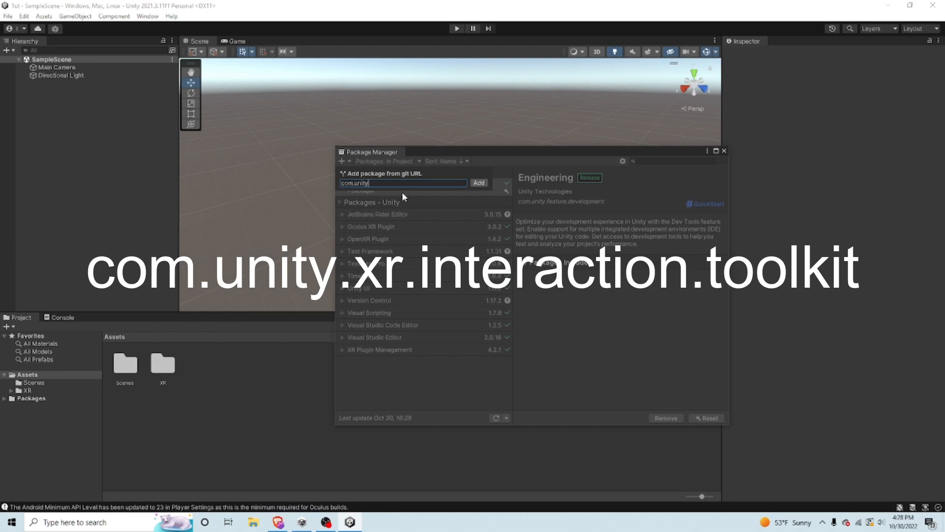
{"action": "type", "text": ".xr.interaction.toolkit"}
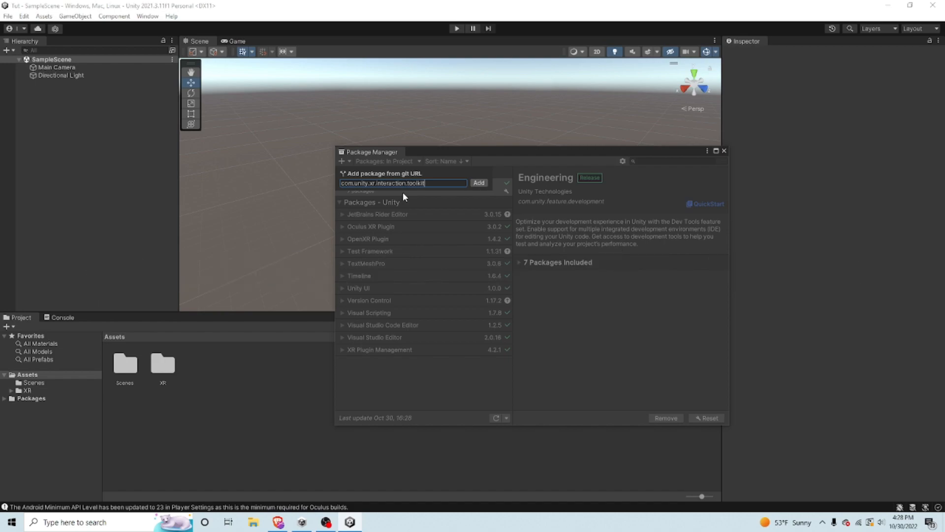
{"action": "left_click", "coordinate": [478, 182]}
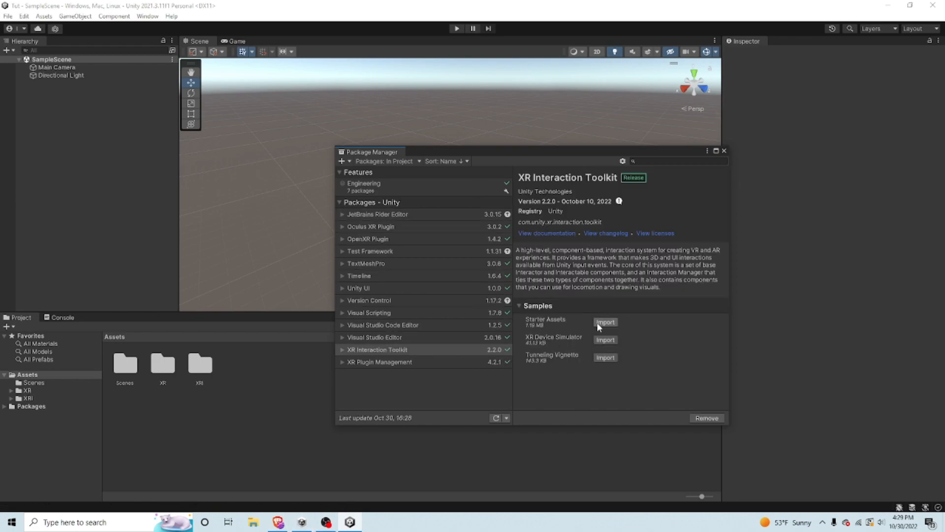
{"action": "left_click", "coordinate": [605, 322]}
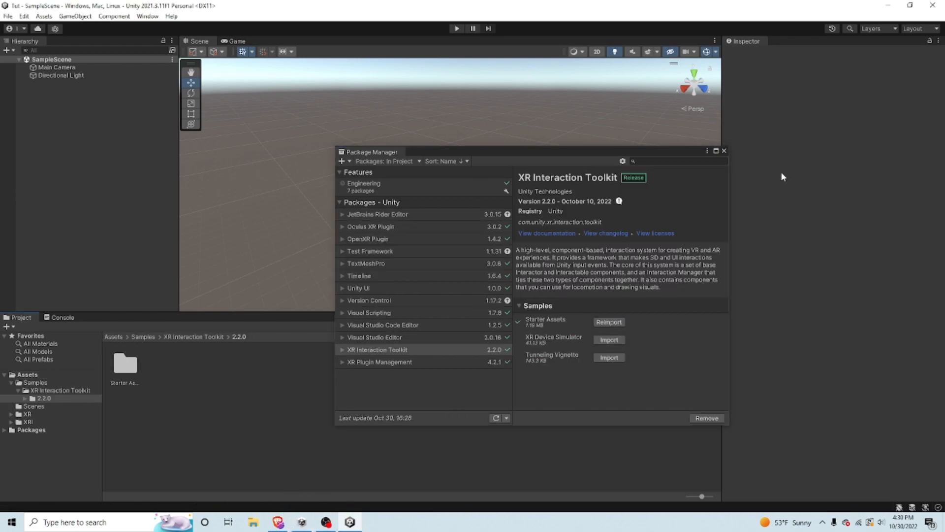
{"action": "left_click", "coordinate": [724, 150]}
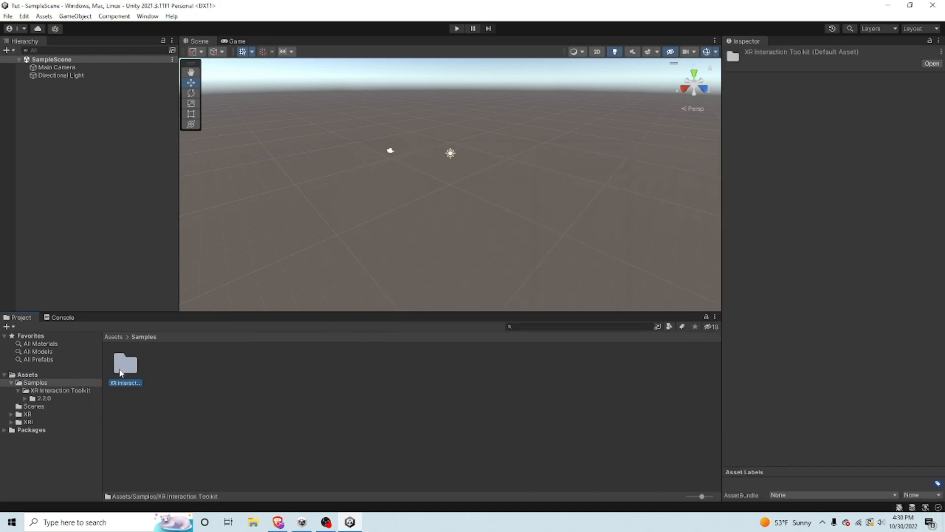
- Make the XRI Default Continuous Move preset from Starter Assets its component's default
{"action": "double_click", "coordinate": [125, 364]}
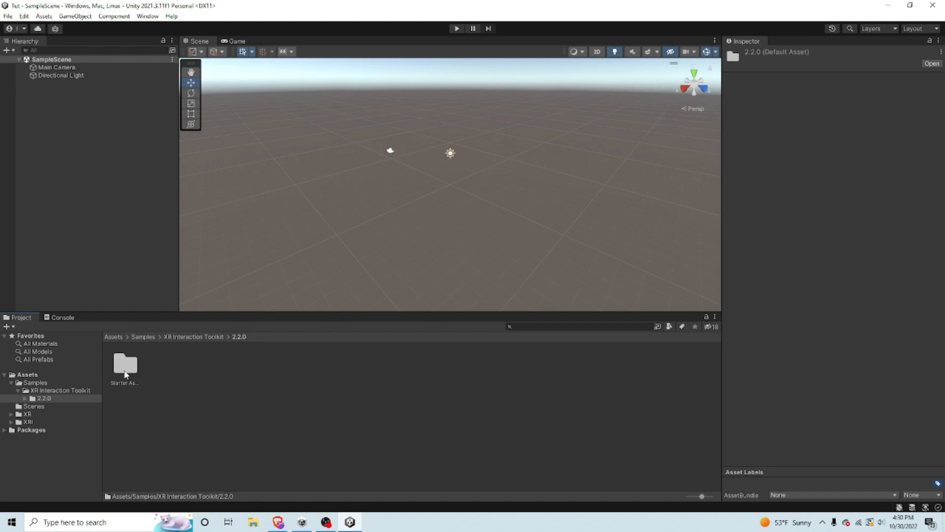
{"action": "double_click", "coordinate": [125, 363]}
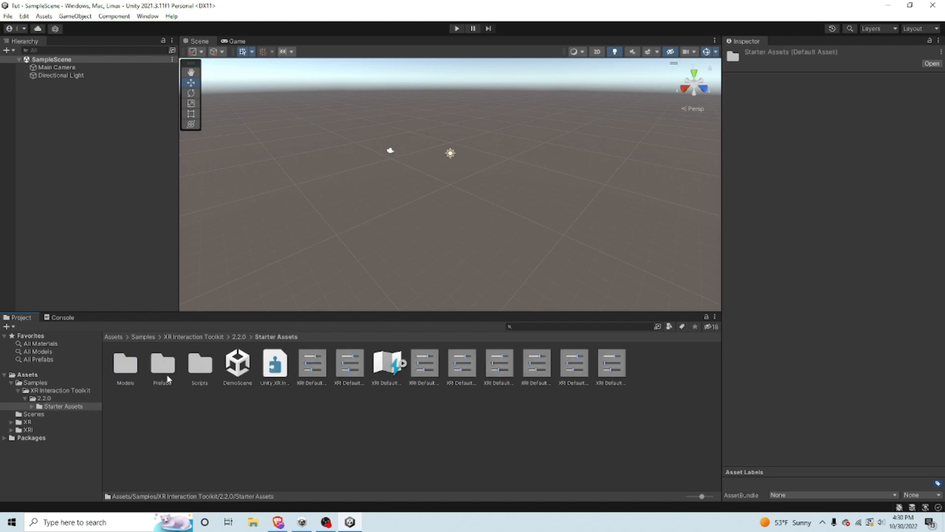
{"action": "left_click", "coordinate": [311, 361]}
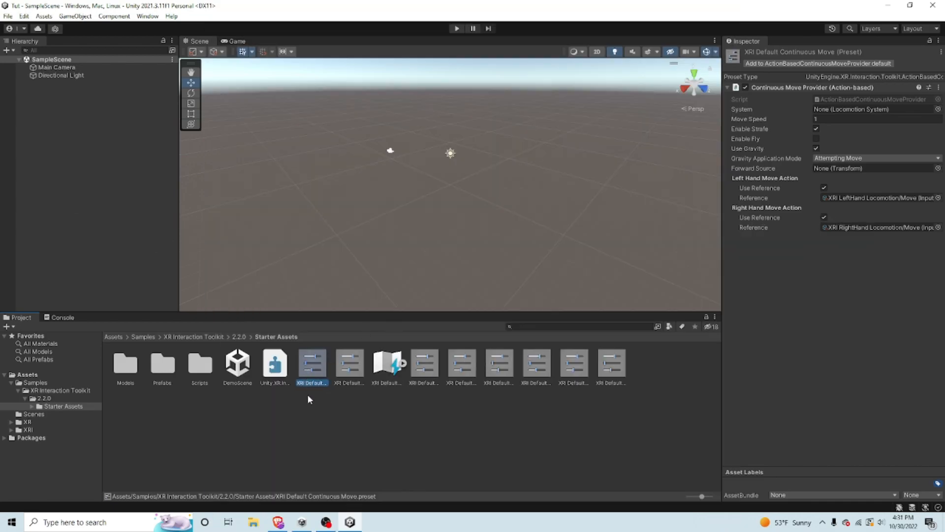
{"action": "left_click", "coordinate": [350, 362]}
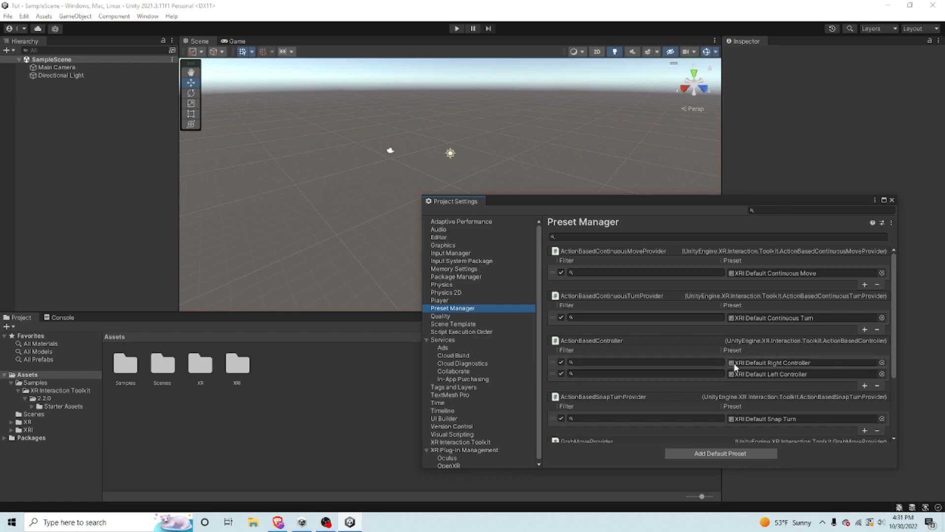
{"action": "mouse_move", "coordinate": [826, 366]}
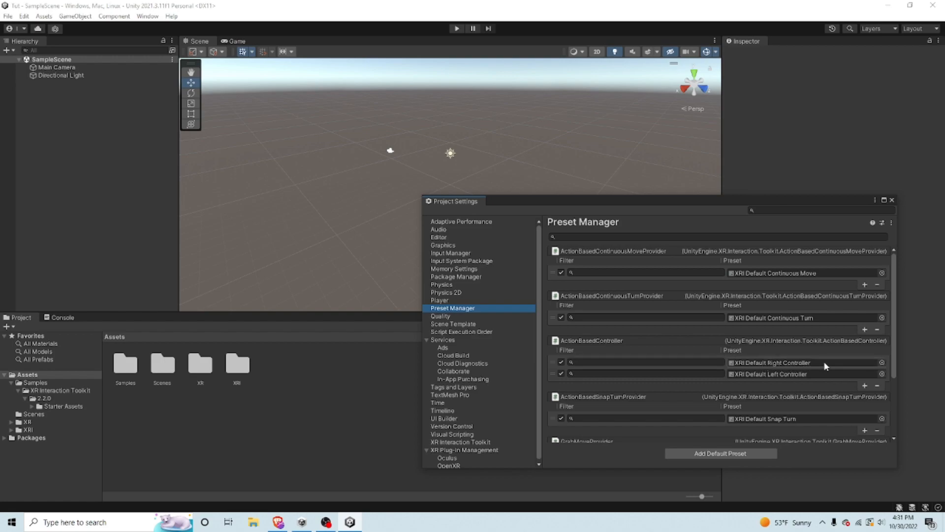
- Give the Right Controller default preset the filter 'right' and confirm the controller filters
{"action": "left_click", "coordinate": [644, 362]}
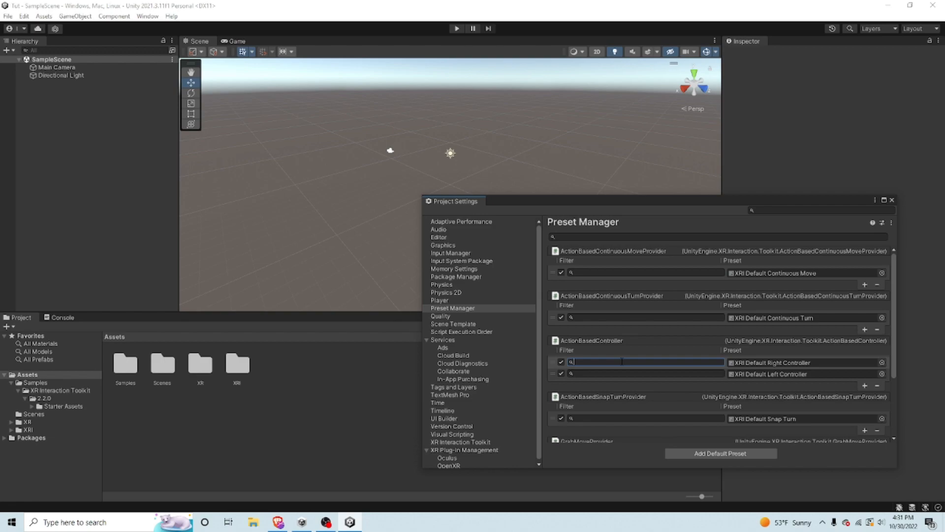
{"action": "type", "text": "right"}
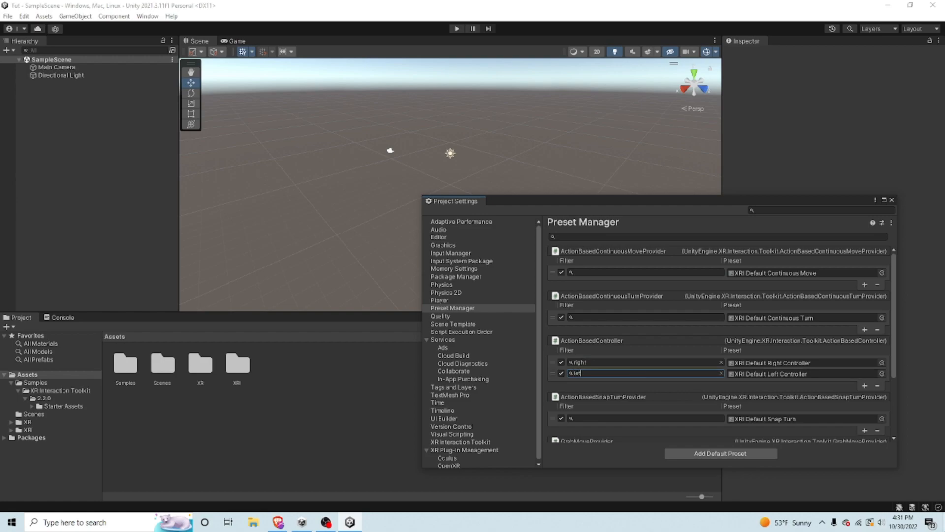
{"action": "left_click", "coordinate": [893, 200]}
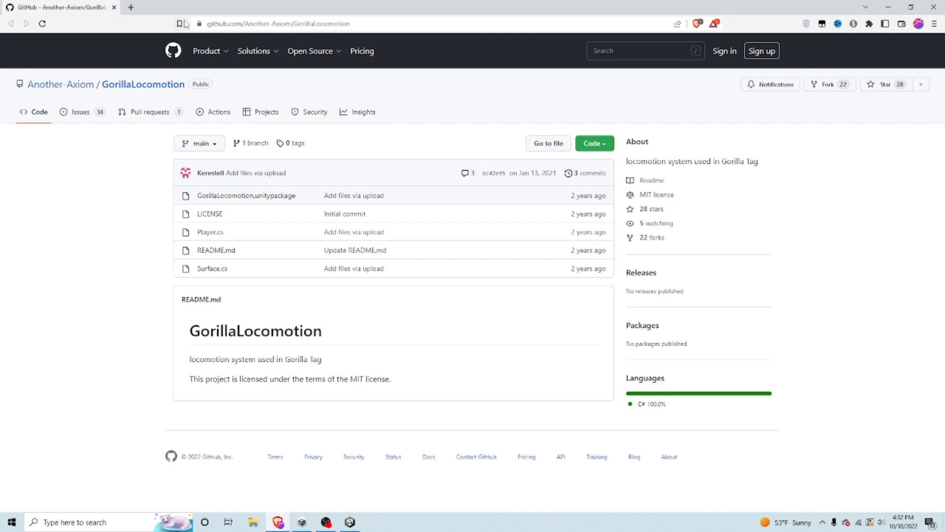
{"action": "mouse_move", "coordinate": [254, 199]}
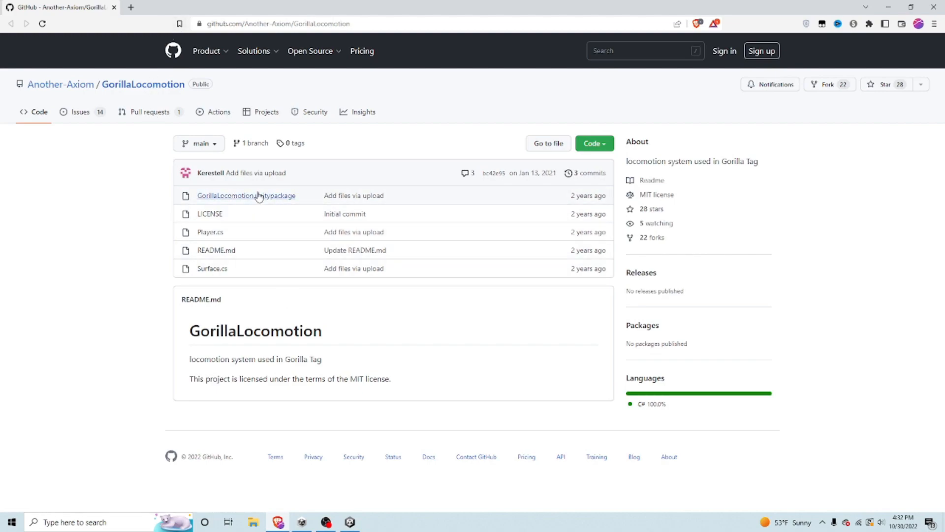
{"action": "mouse_move", "coordinate": [245, 201]}
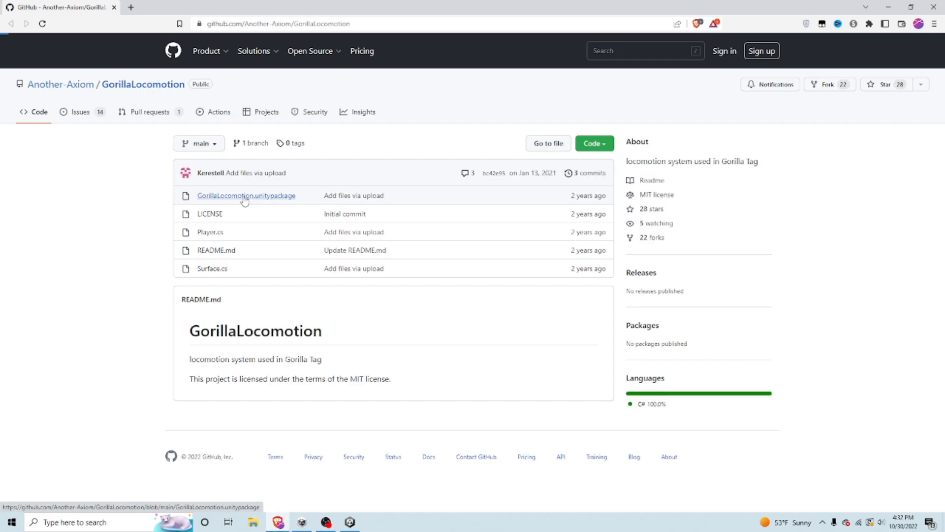
- Download GorillaLocomotion.unitypackage from its GitHub file page
{"action": "left_click", "coordinate": [246, 195]}
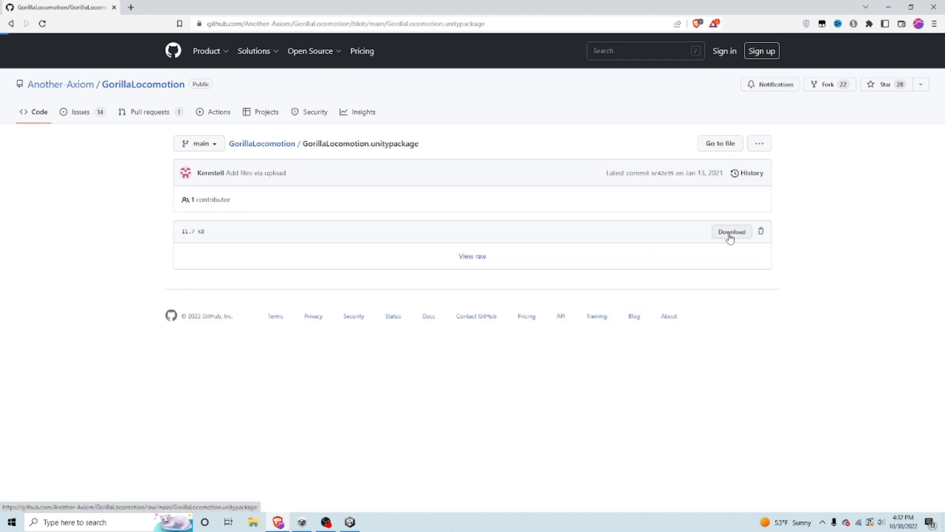
{"action": "left_click", "coordinate": [731, 231]}
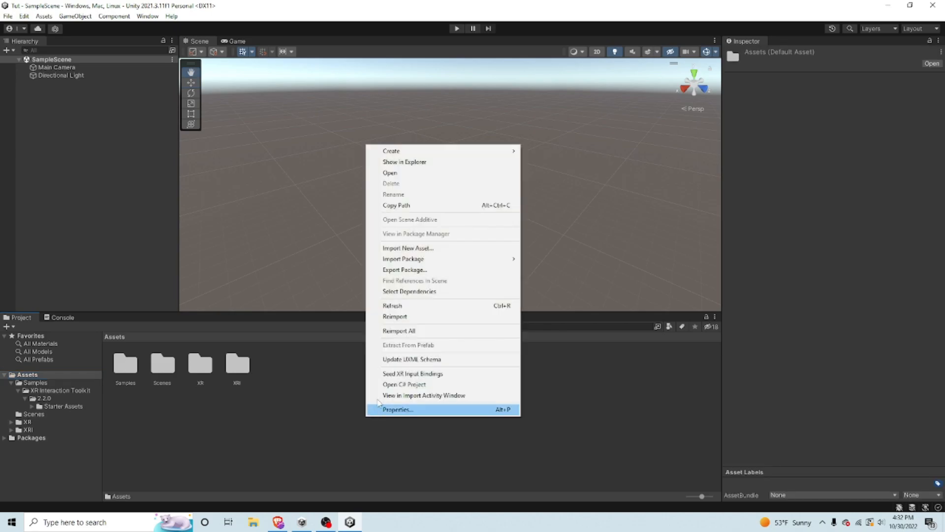
{"action": "mouse_move", "coordinate": [403, 258]}
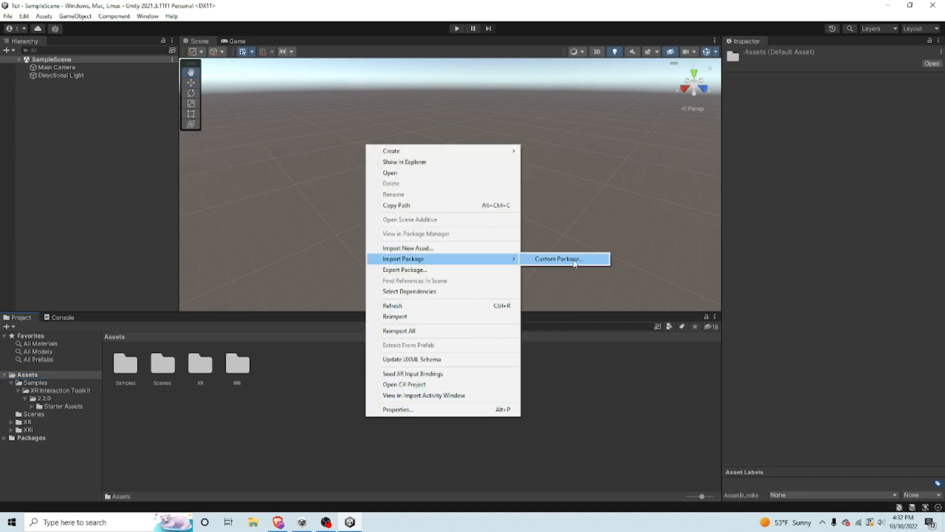
- Import the downloaded GorillaLocomotion.unitypackage as a custom package with all items
{"action": "left_click", "coordinate": [558, 259]}
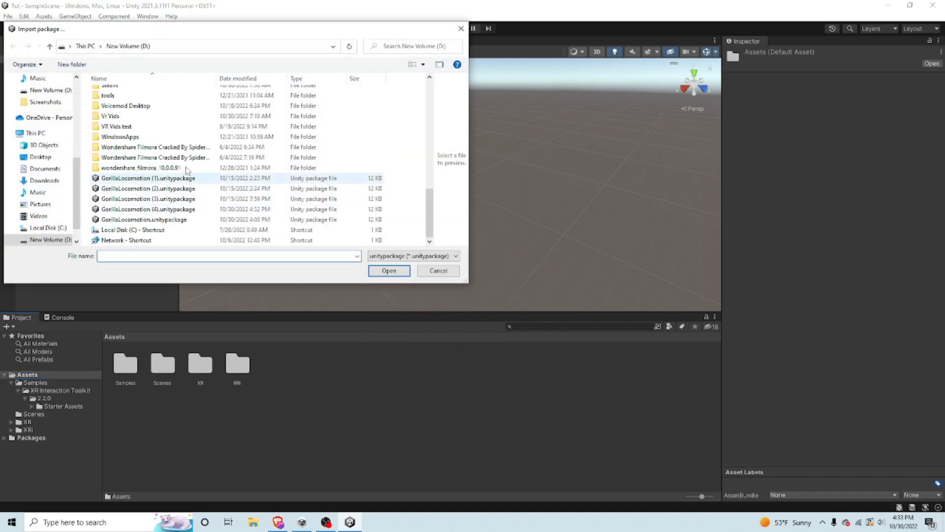
{"action": "left_click", "coordinate": [389, 271]}
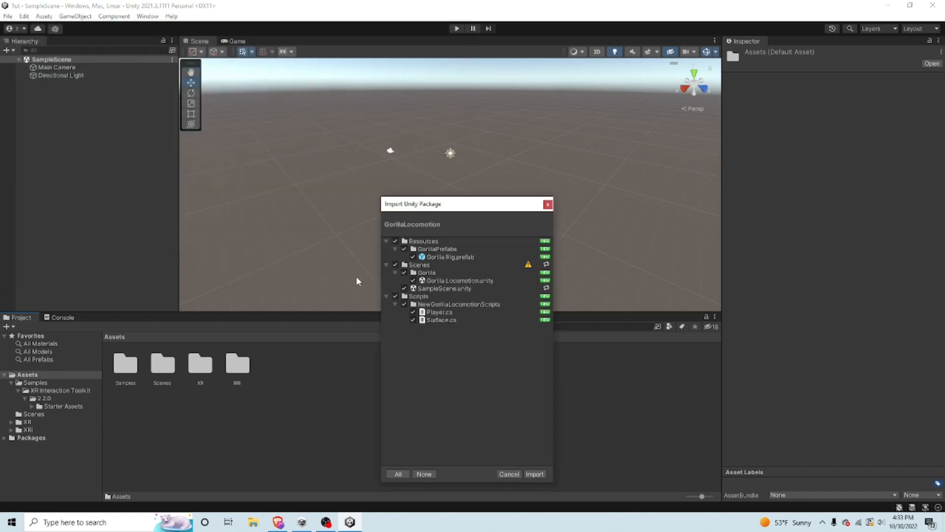
{"action": "mouse_move", "coordinate": [415, 295]}
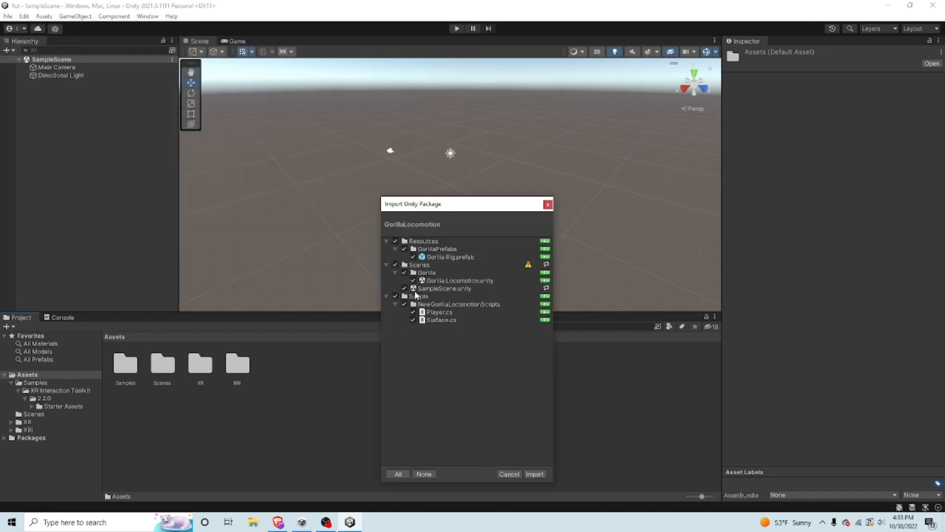
{"action": "mouse_move", "coordinate": [460, 288]}
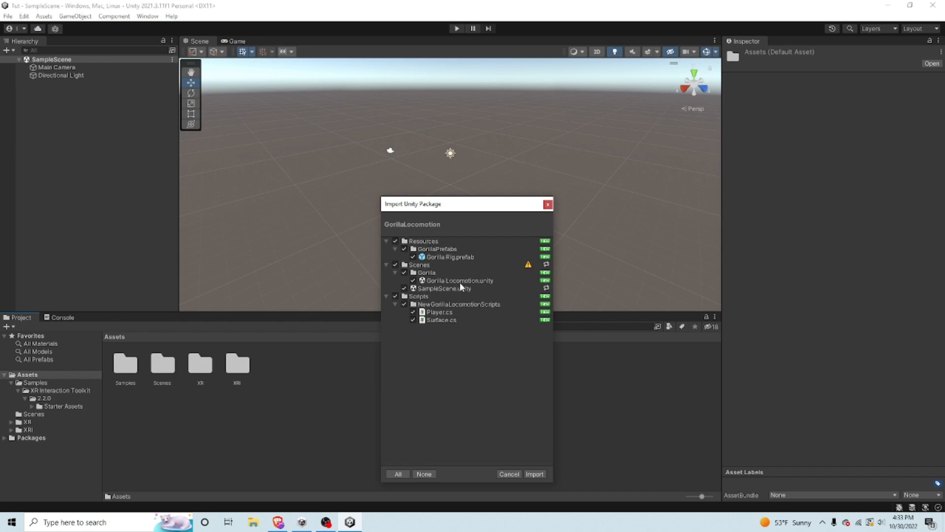
{"action": "left_click", "coordinate": [534, 474]}
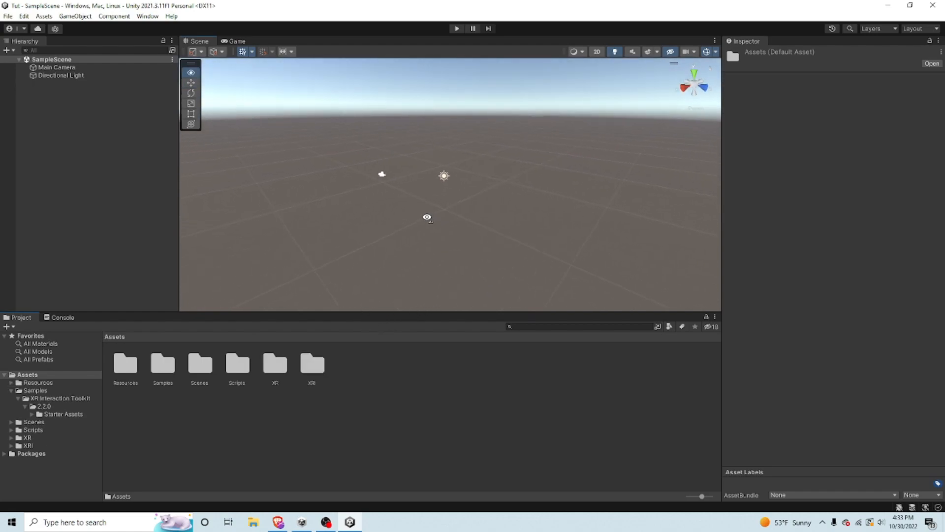
- Add a Cube through the Hierarchy context menu and scale it into a flat floor
{"action": "right_click", "coordinate": [96, 148]}
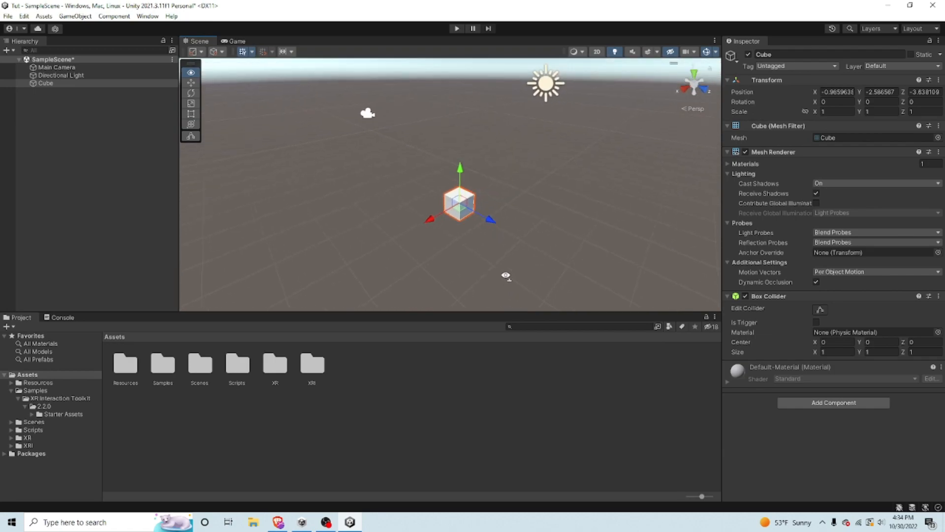
{"action": "scroll", "scroll_direction": "down", "scroll_amount": 3}
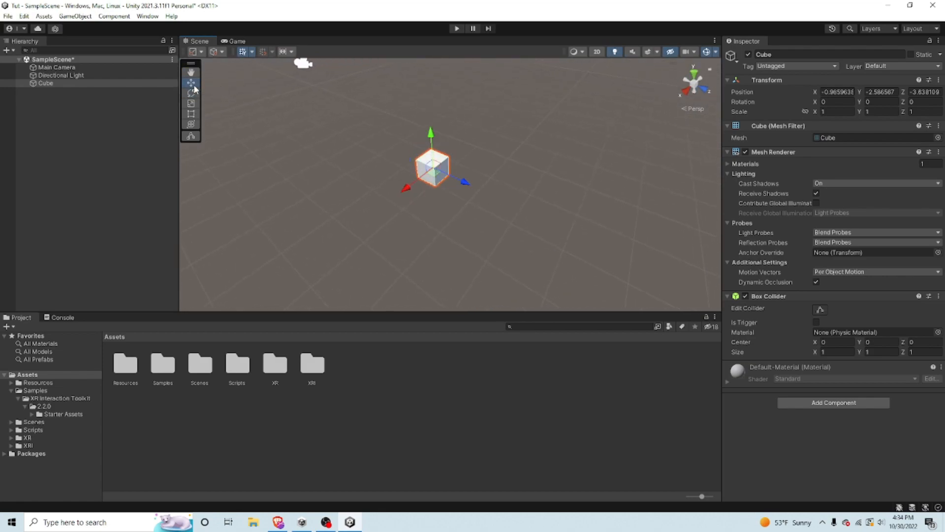
{"action": "left_click", "coordinate": [191, 114]}
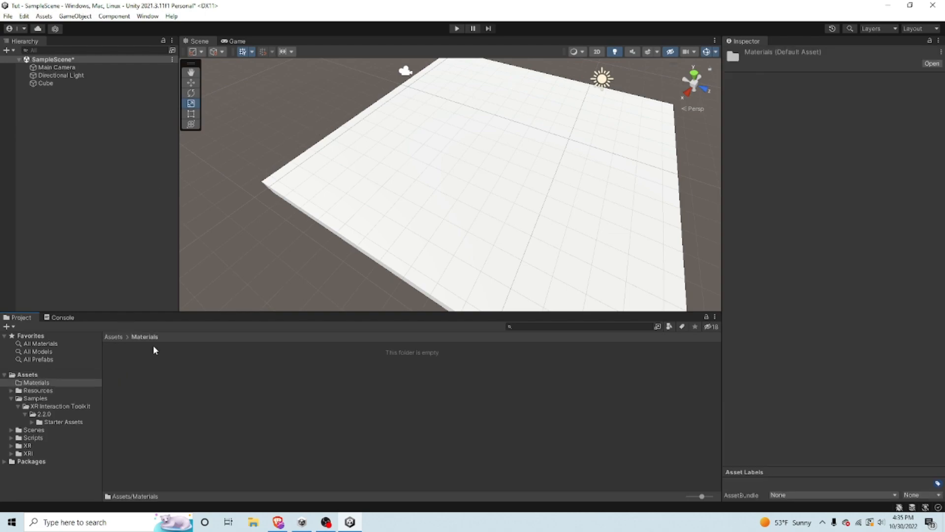
- Create a new material asset in the Materials folder through the Create menu
{"action": "right_click", "coordinate": [154, 350]}
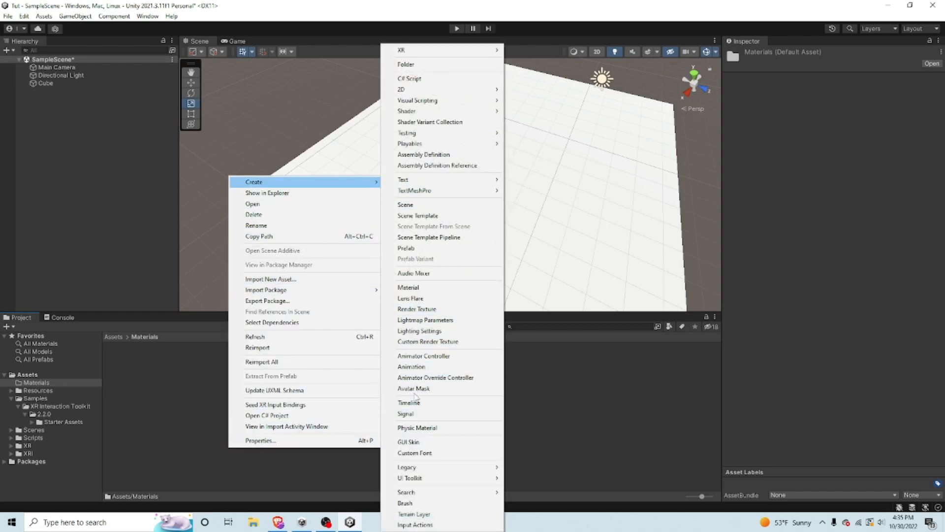
{"action": "left_click", "coordinate": [408, 287]}
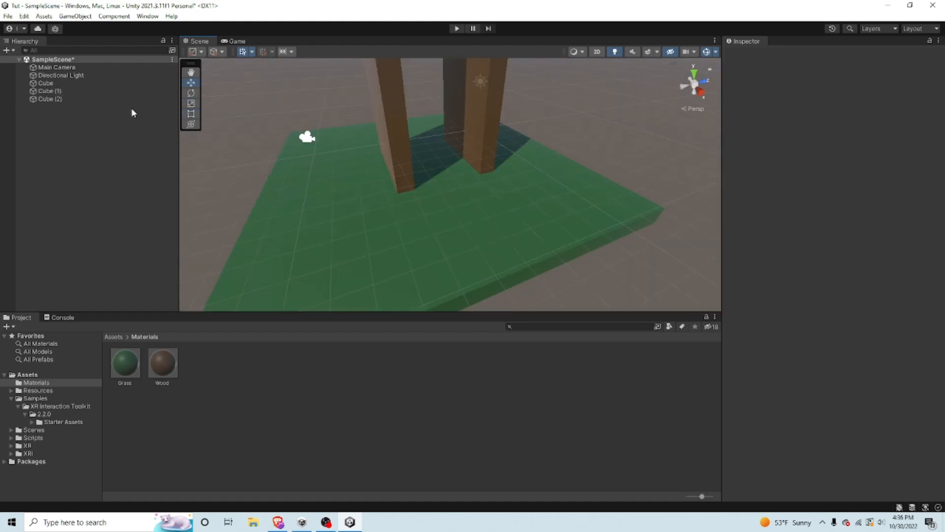
- Delete the Main Camera from the scene hierarchy
{"action": "left_click", "coordinate": [53, 67]}
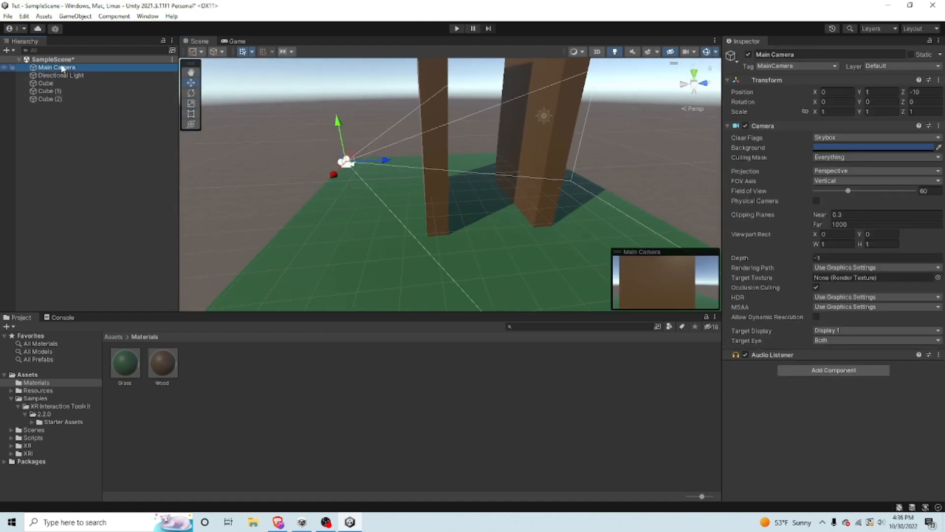
{"action": "right_click", "coordinate": [55, 67]}
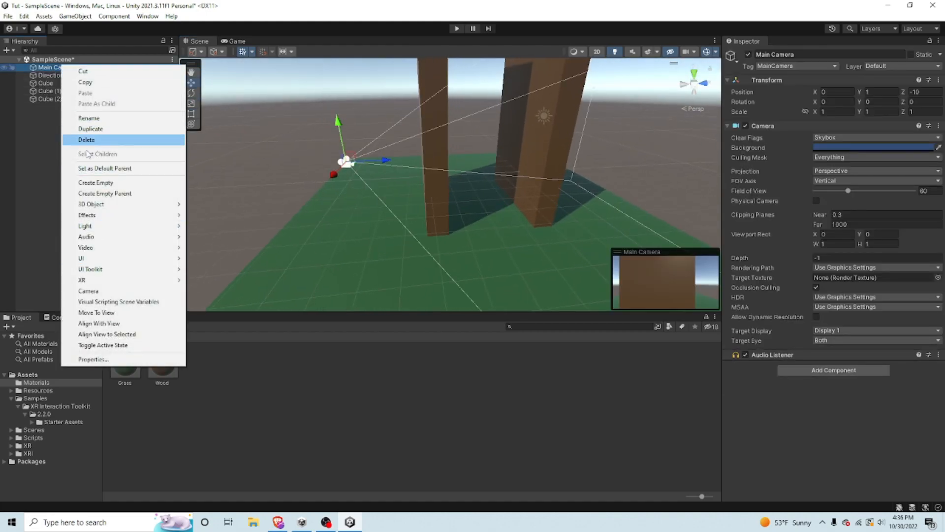
{"action": "left_click", "coordinate": [86, 140]}
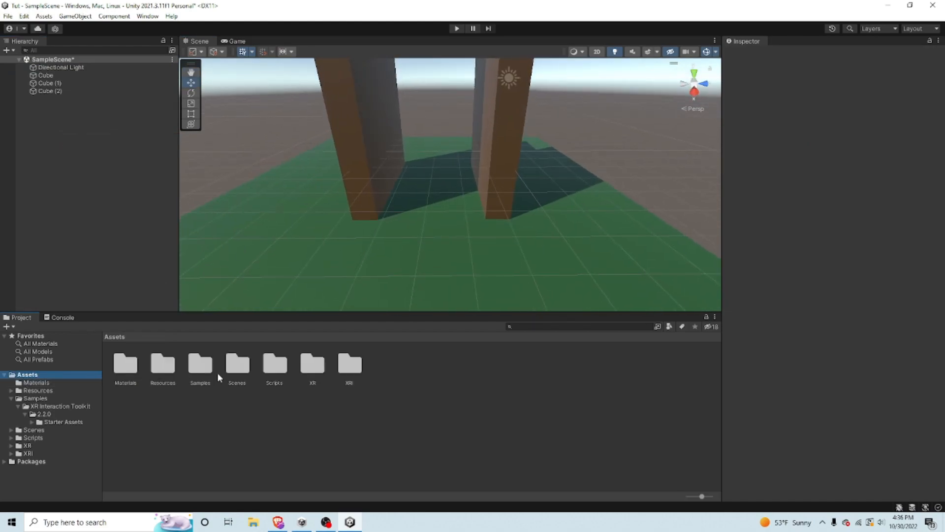
- Open Resources/GorillaPrefabs and position the Gorilla Rig among the pillars
{"action": "double_click", "coordinate": [163, 364]}
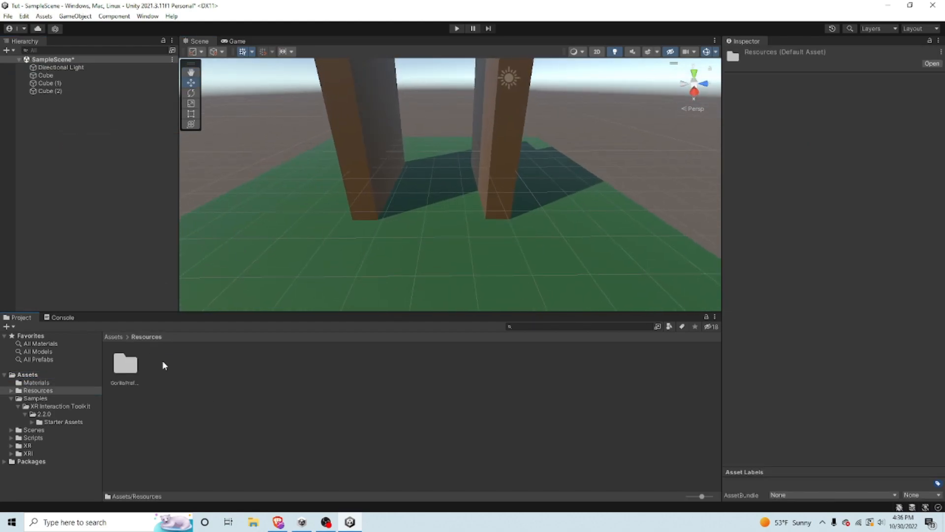
{"action": "double_click", "coordinate": [125, 364]}
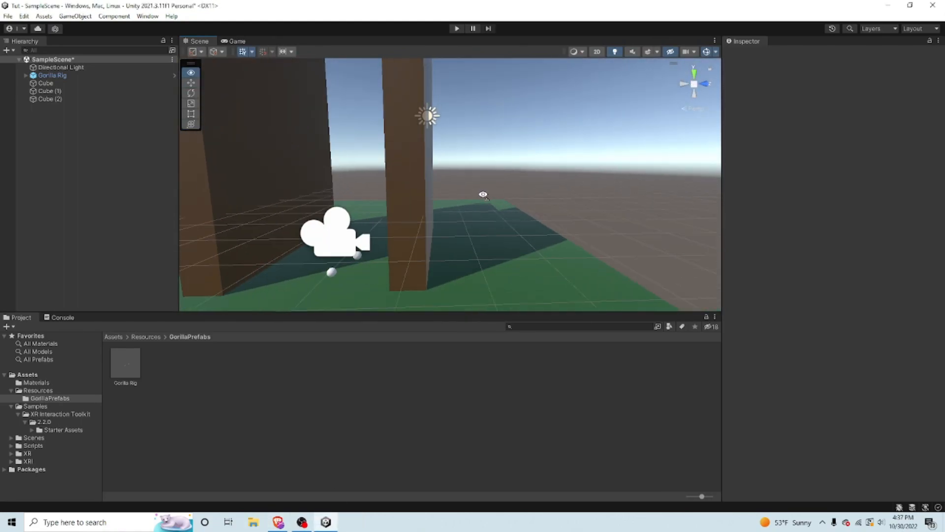
{"action": "left_click_drag", "start_coordinate": [486, 195], "coordinate": [465, 220]}
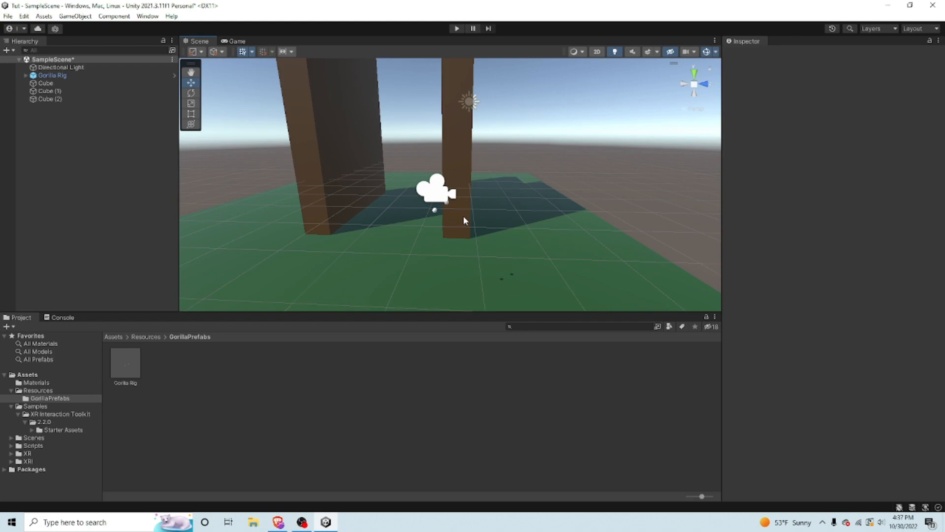
{"action": "mouse_move", "coordinate": [522, 196]}
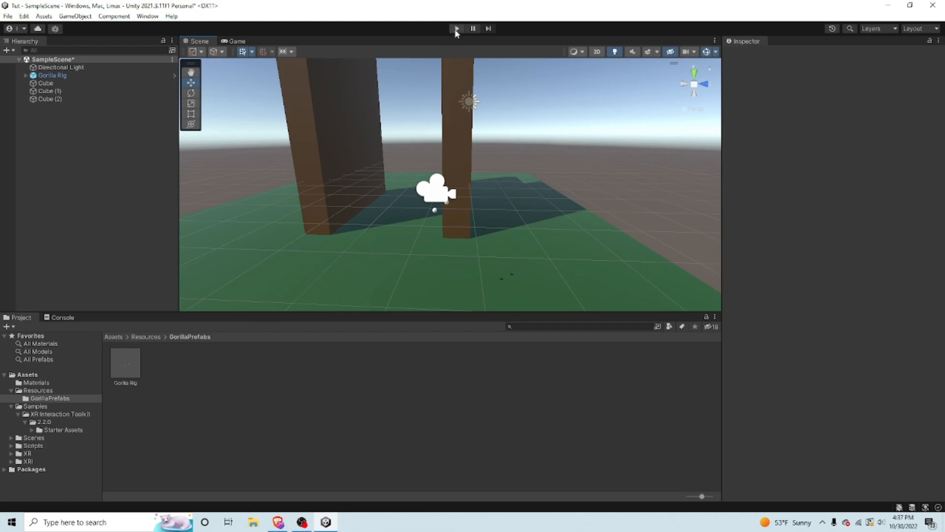
{"action": "left_click", "coordinate": [459, 27]}
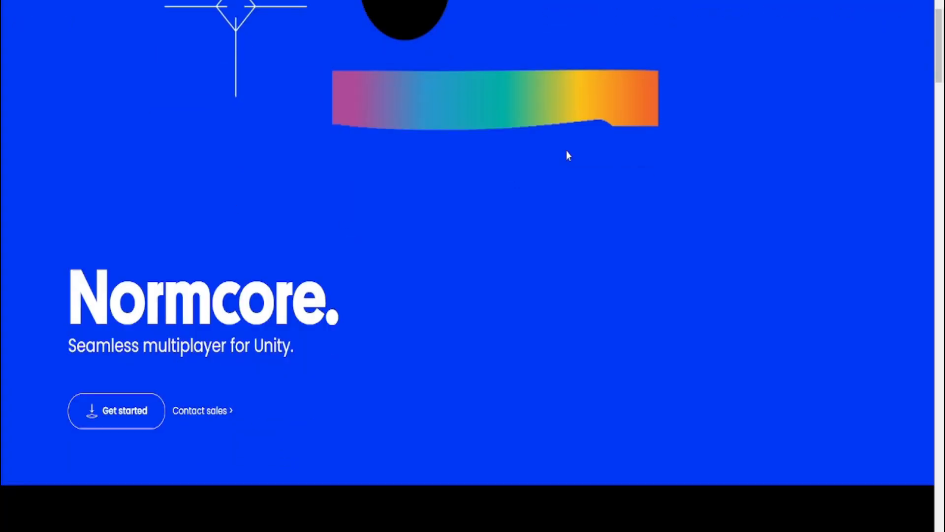
- Sign in on normcore.io to reach the Welcome to Normcore dashboard
{"action": "scroll", "scroll_direction": "up", "scroll_amount": 3}
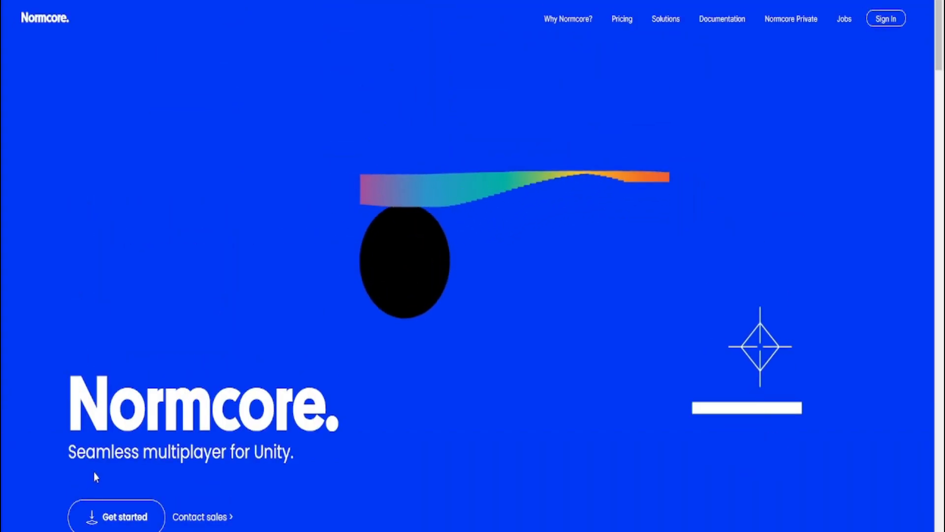
{"action": "left_click", "coordinate": [886, 19]}
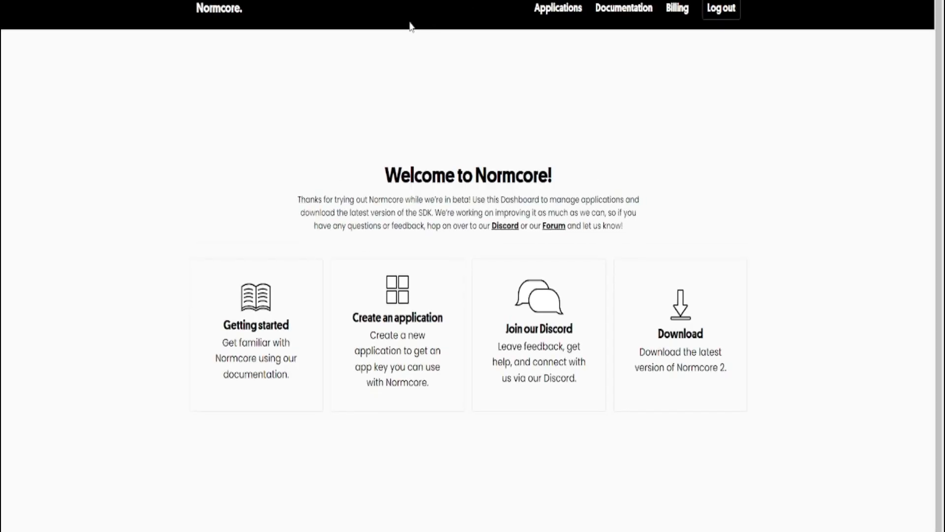
{"action": "mouse_move", "coordinate": [623, 262]}
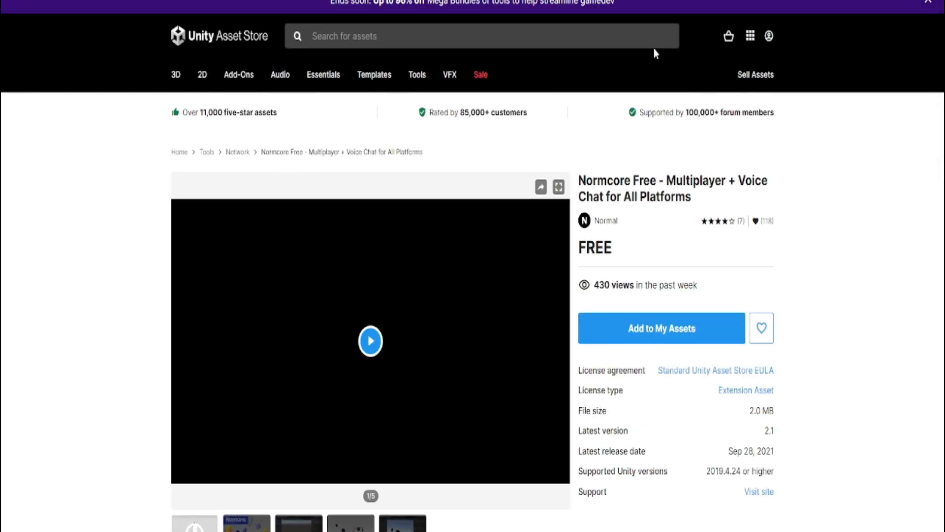
- Add Normcore Free to My Assets and launch it in the Unity Editor
{"action": "left_click", "coordinate": [661, 328]}
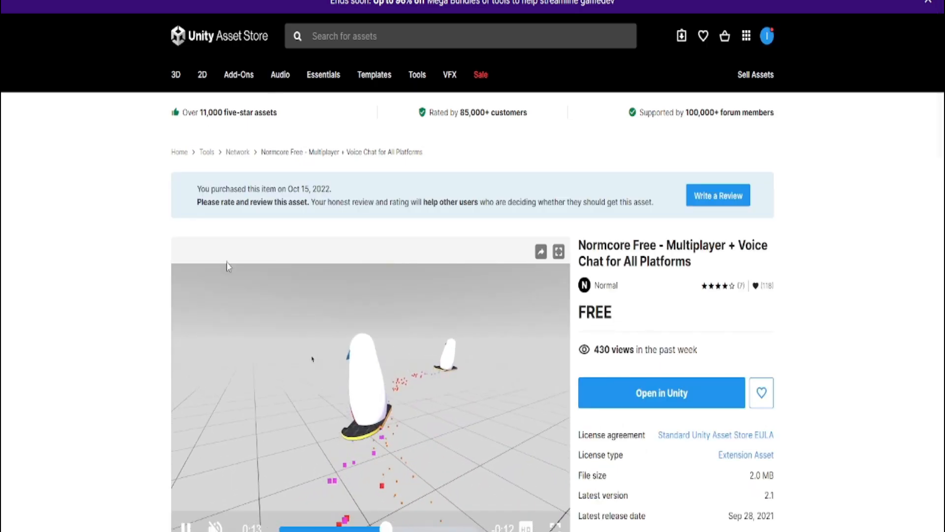
{"action": "left_click", "coordinate": [661, 393]}
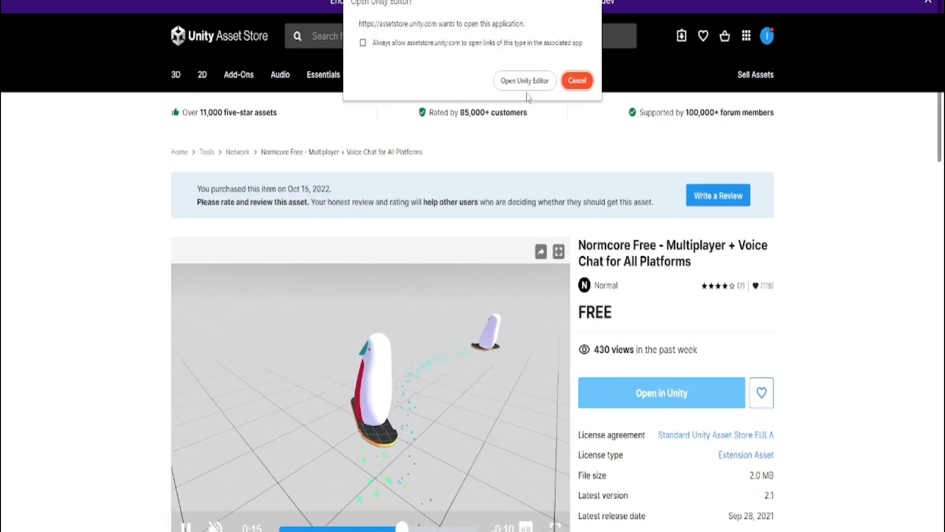
{"action": "left_click", "coordinate": [525, 80]}
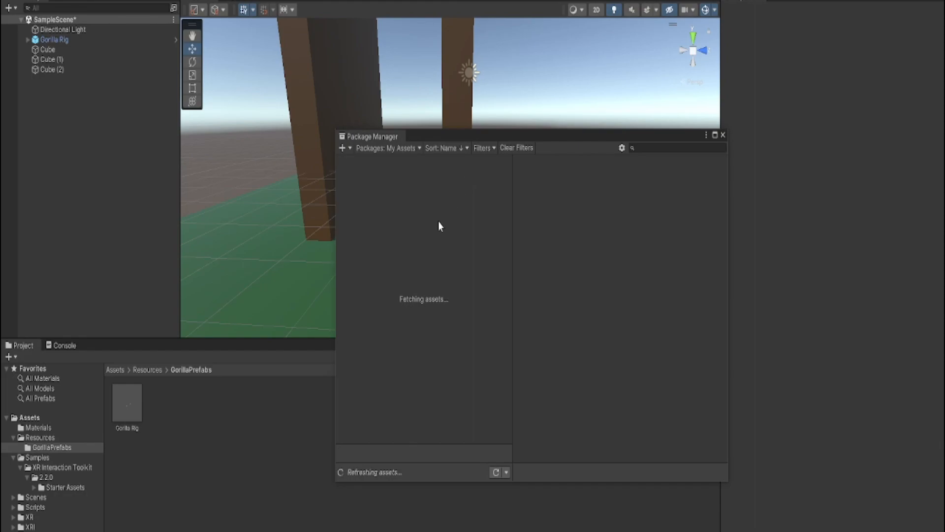
- Import all Normcore Free files from Package Manager, then close Package Manager
{"action": "left_click", "coordinate": [420, 193]}
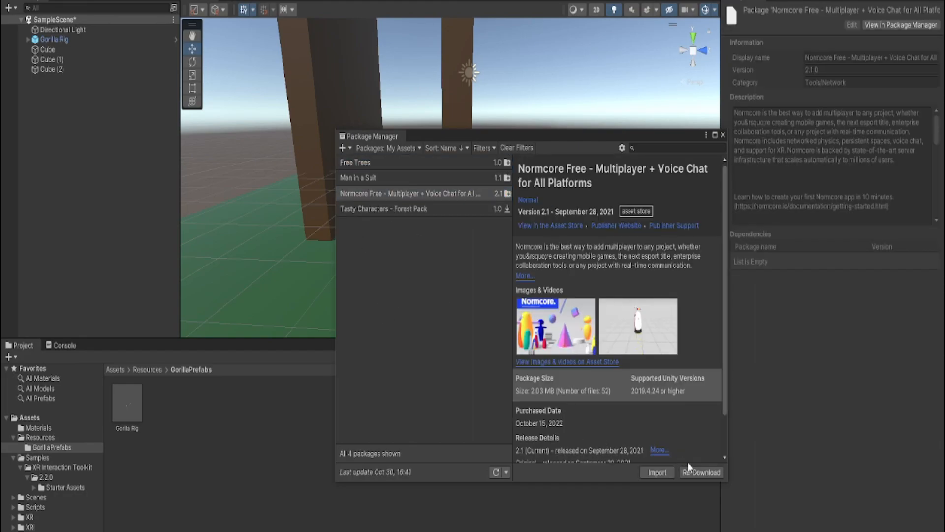
{"action": "mouse_move", "coordinate": [697, 480]}
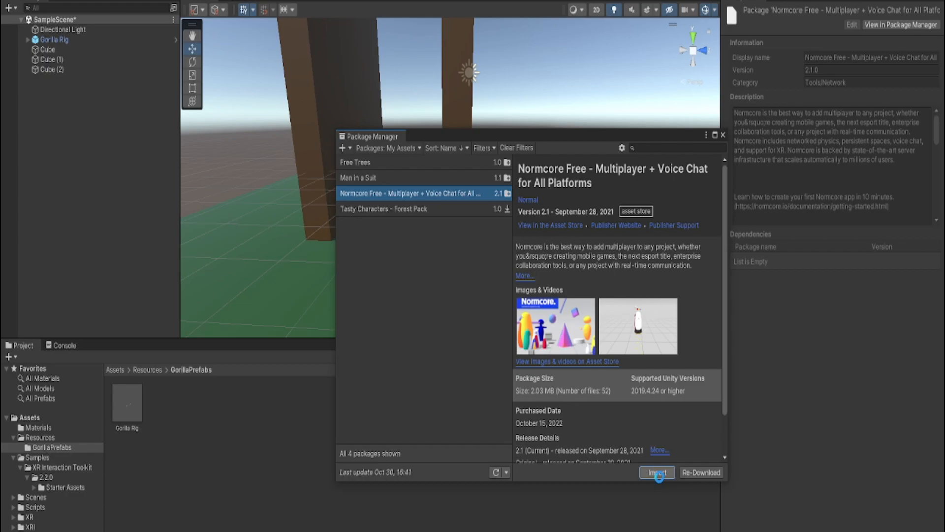
{"action": "left_click", "coordinate": [657, 472]}
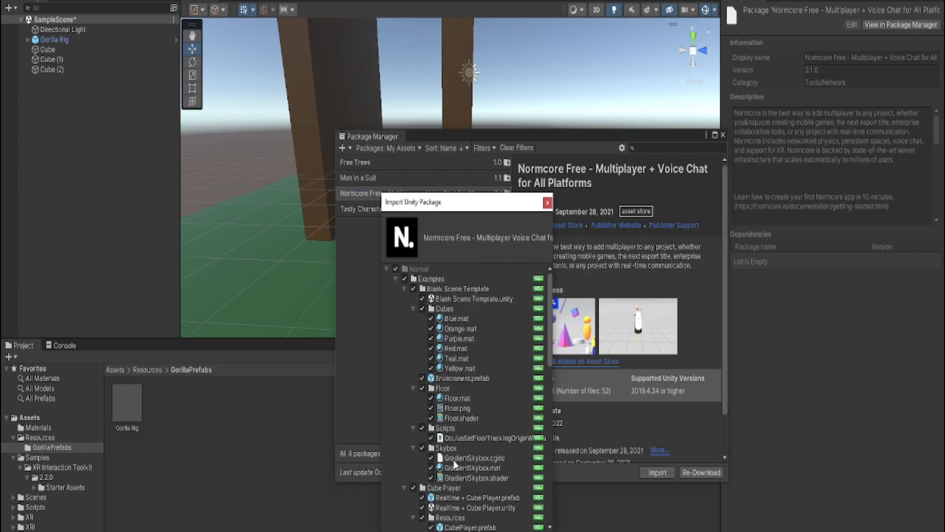
{"action": "left_click", "coordinate": [656, 472]}
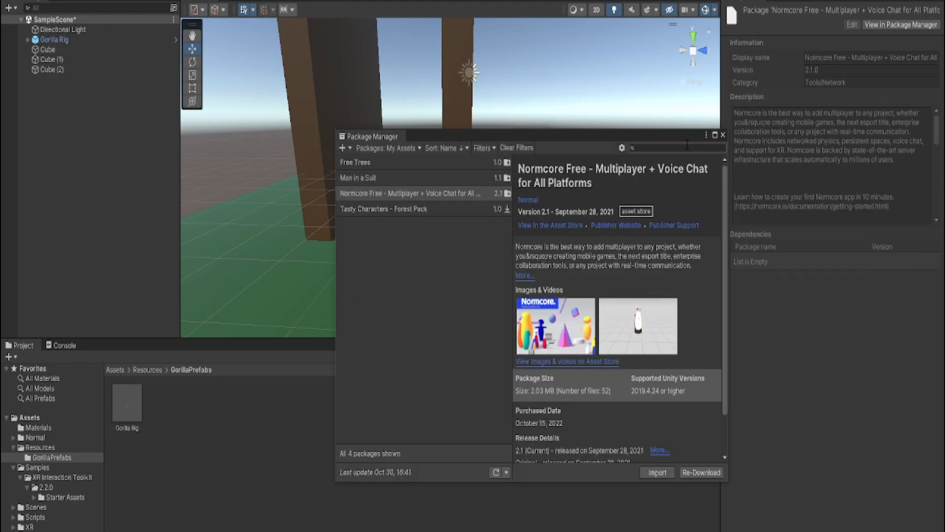
{"action": "left_click", "coordinate": [722, 134]}
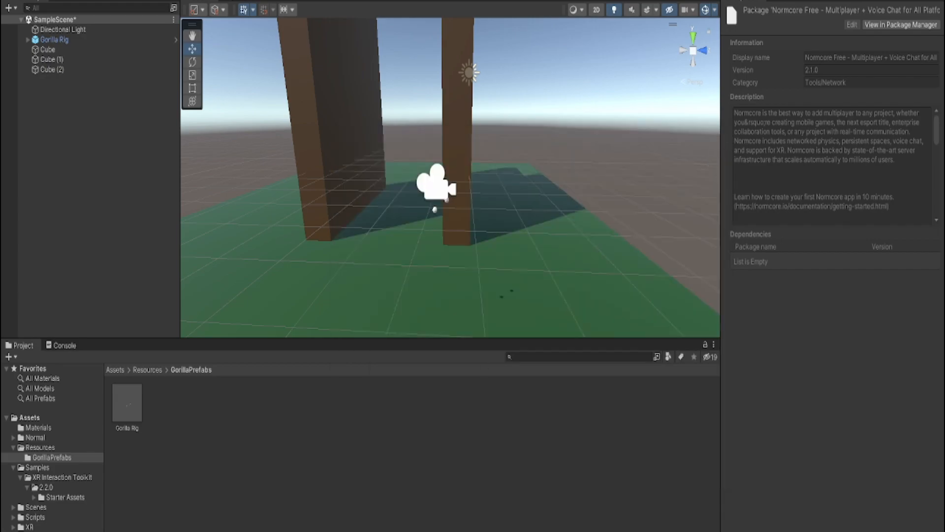
- Place the Realtime + VR Player prefab from the Normal examples into the Hierarchy
{"action": "left_click", "coordinate": [26, 417]}
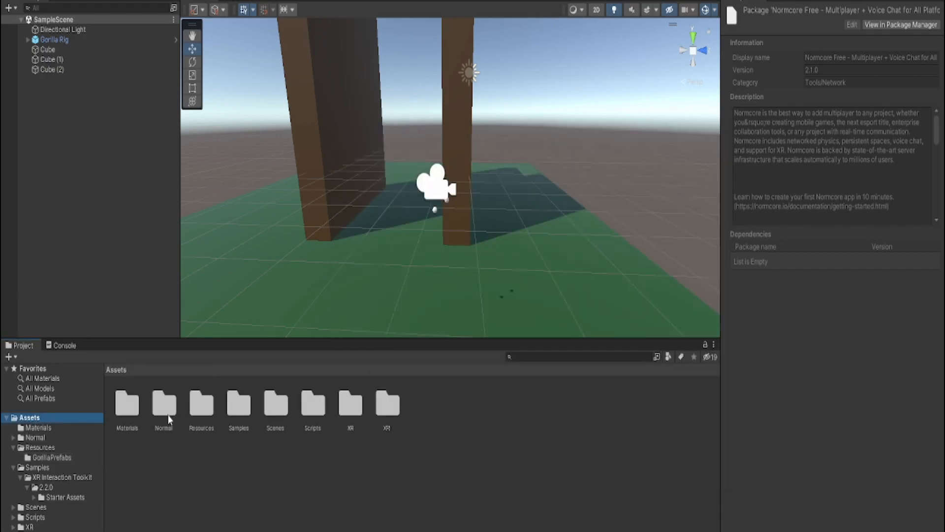
{"action": "double_click", "coordinate": [164, 403]}
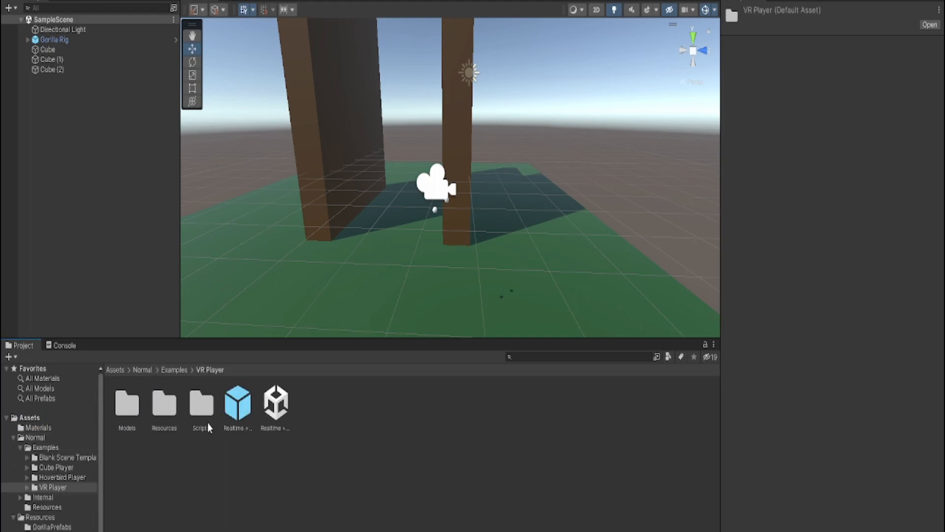
{"action": "left_click", "coordinate": [238, 405]}
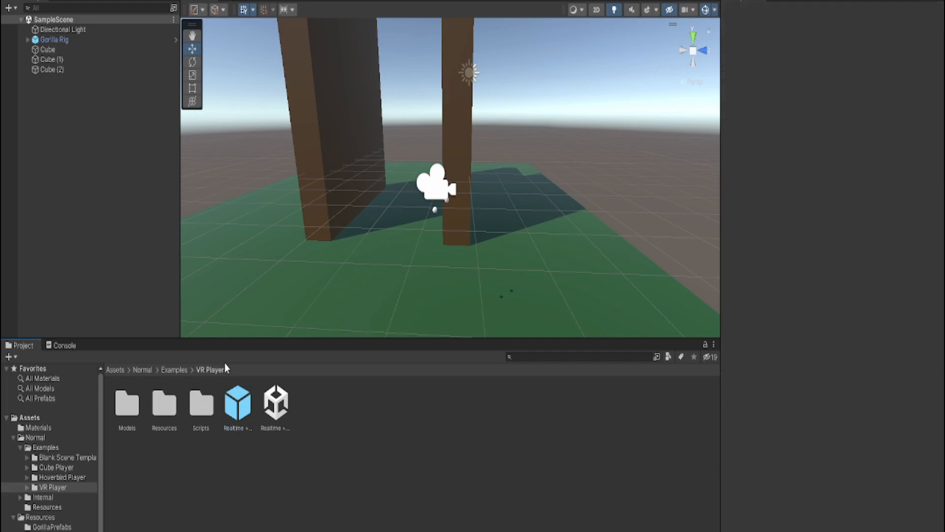
{"action": "left_click", "coordinate": [237, 405]}
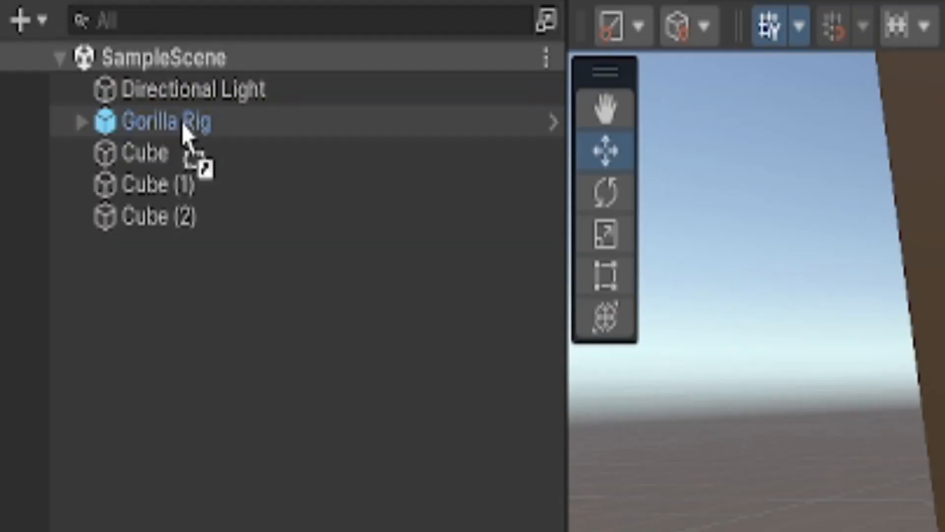
{"action": "left_click", "coordinate": [80, 120]}
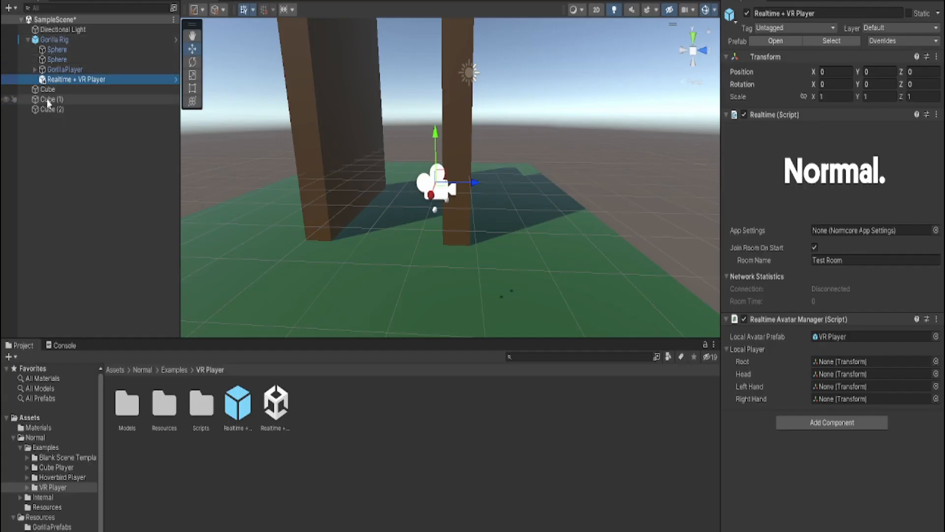
{"action": "mouse_move", "coordinate": [202, 340]}
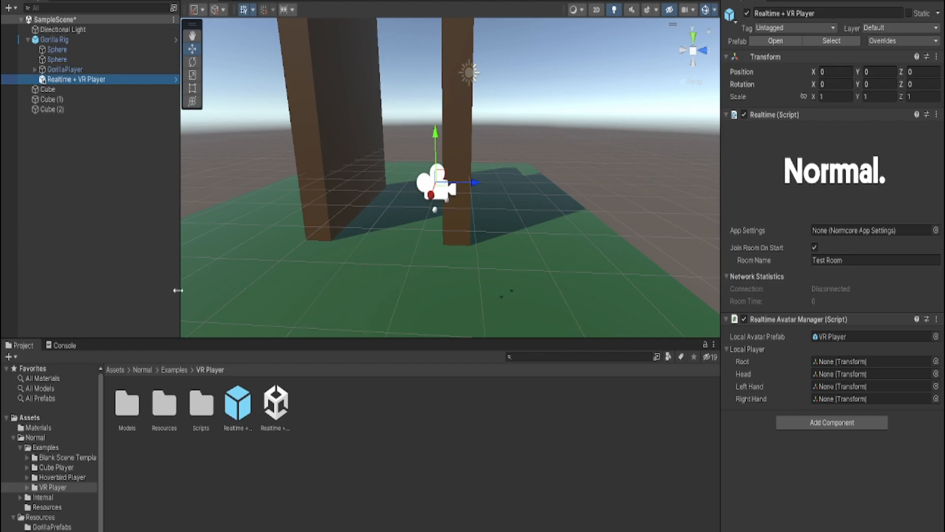
{"action": "mouse_move", "coordinate": [103, 91]}
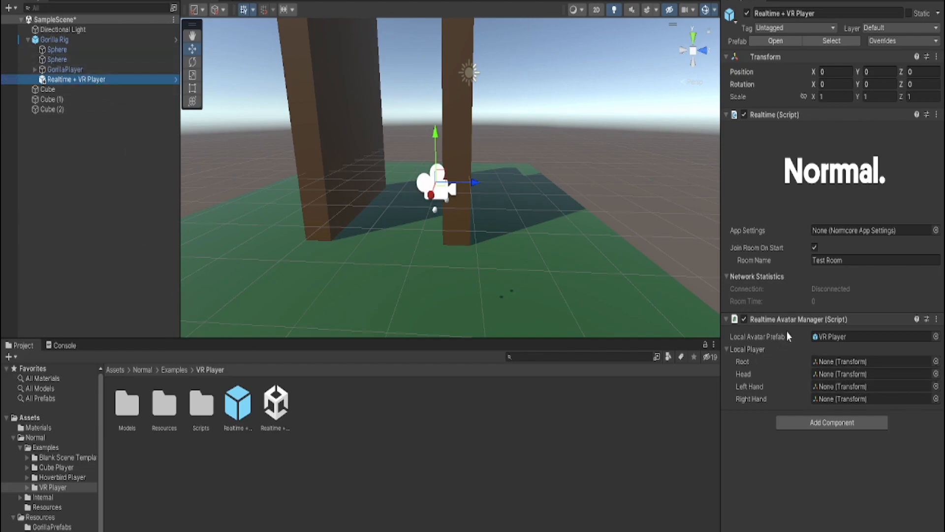
- Assign NormcoreAppSettings as the Realtime component's App Settings
{"action": "left_click", "coordinate": [876, 230]}
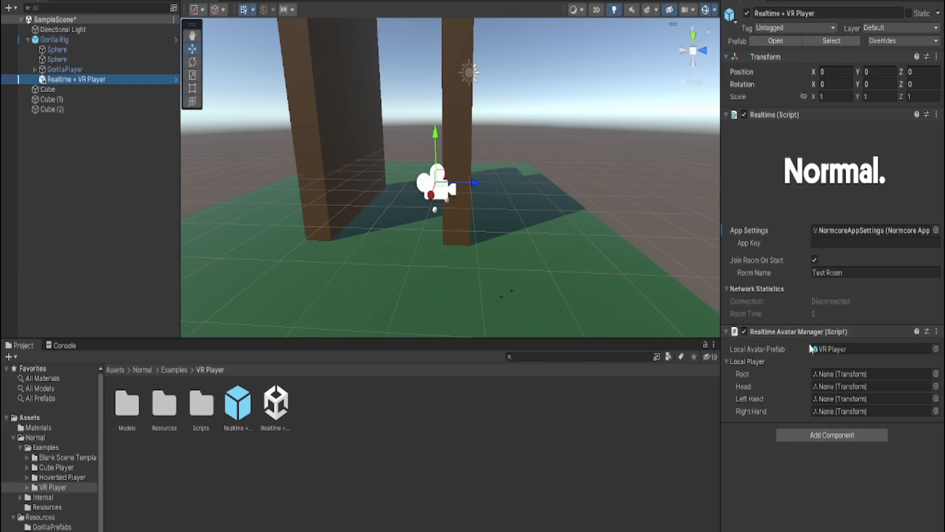
{"action": "mouse_move", "coordinate": [71, 55]}
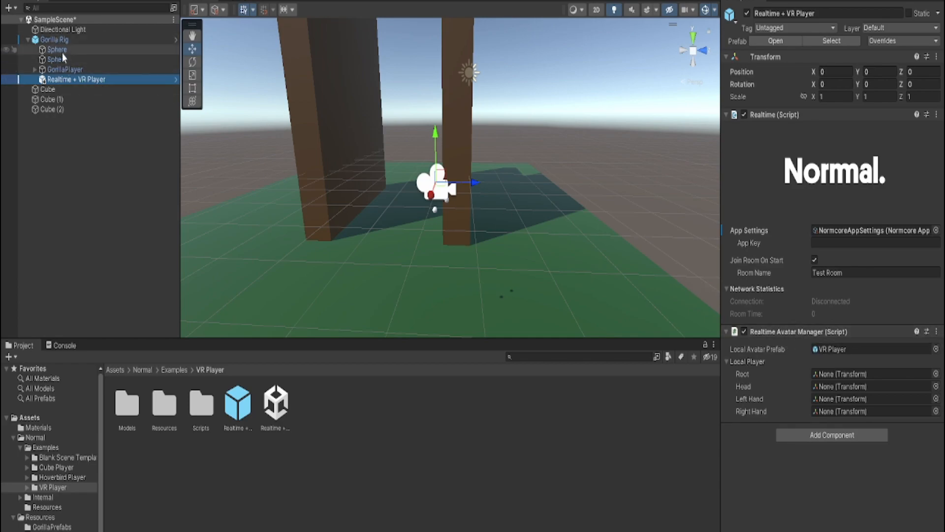
{"action": "left_click", "coordinate": [36, 69]}
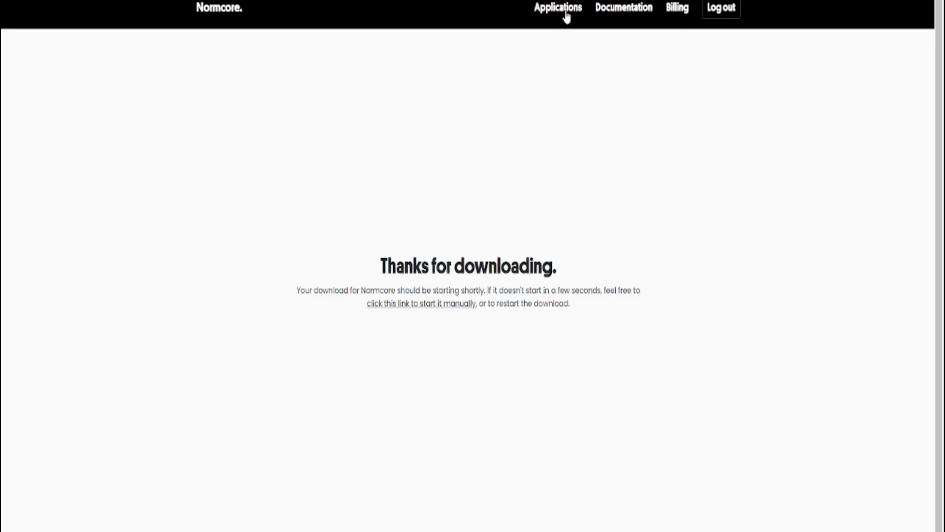
- Create and save a new Normcore application named 'T' under Applications
{"action": "left_click", "coordinate": [558, 9]}
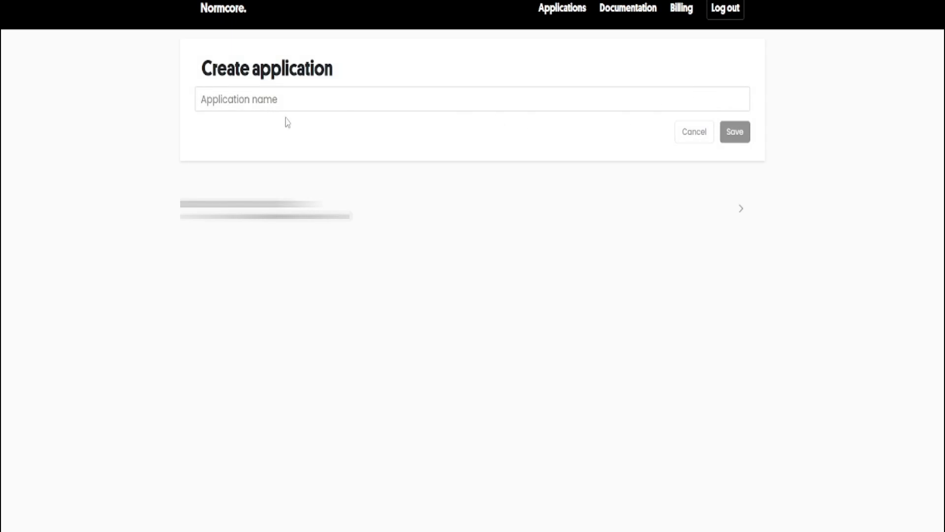
{"action": "type", "text": "Tuttorizl"}
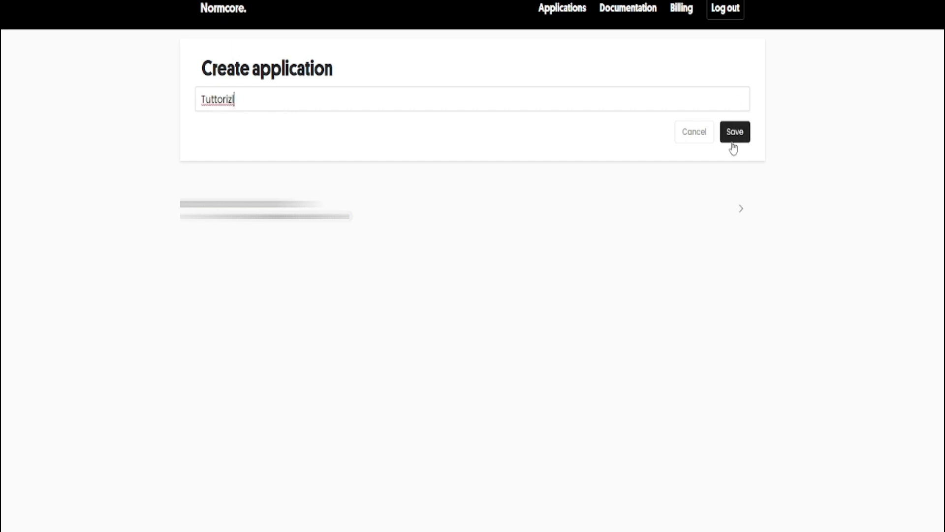
{"action": "left_click", "coordinate": [735, 131]}
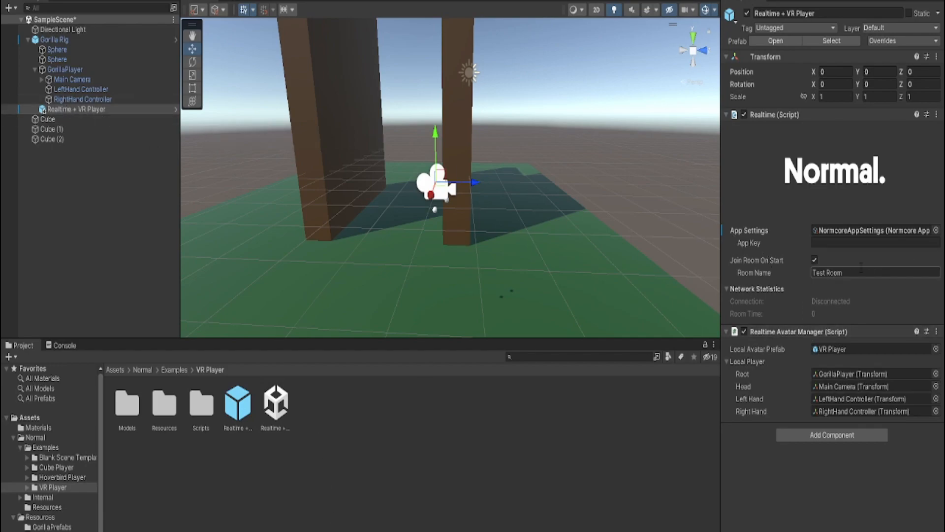
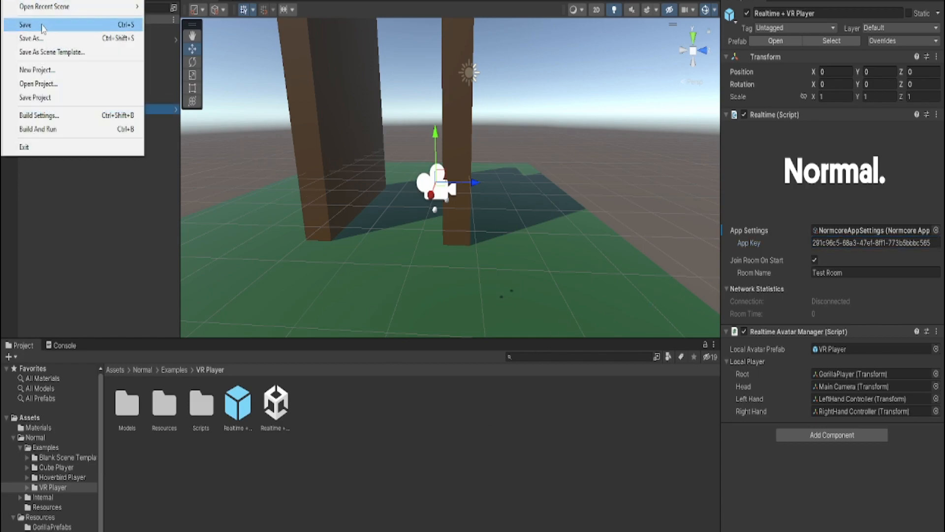
{"action": "mouse_move", "coordinate": [165, 225]}
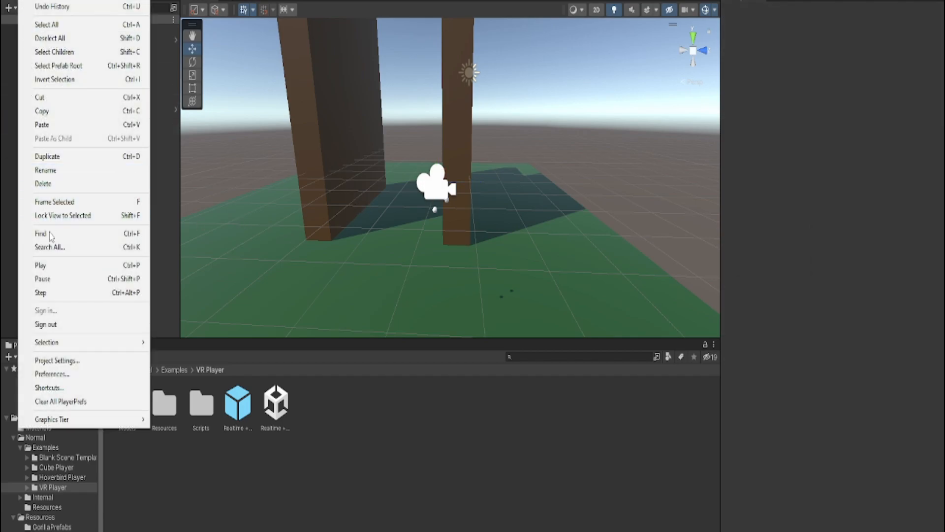
- Open Android Player settings, check Bundle Version Code, and scroll to Publishing Settings
{"action": "left_click", "coordinate": [57, 361]}
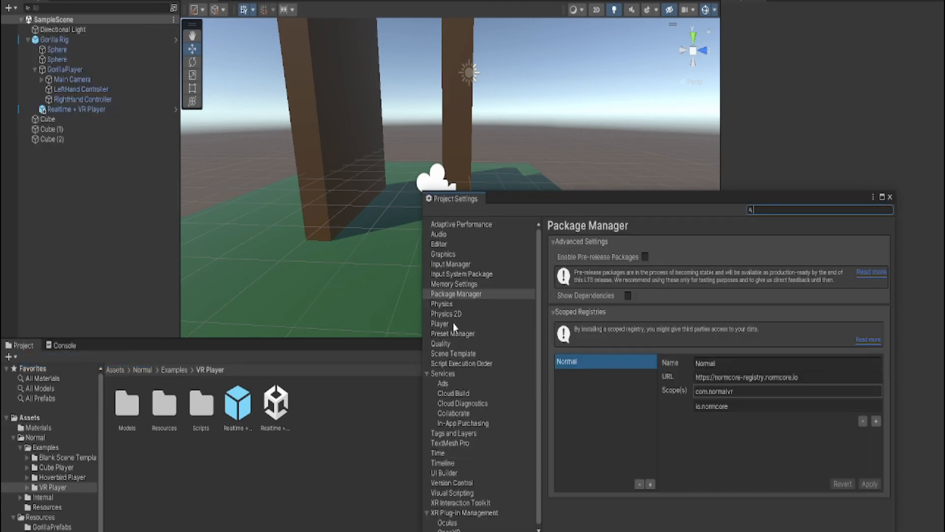
{"action": "left_click", "coordinate": [440, 323]}
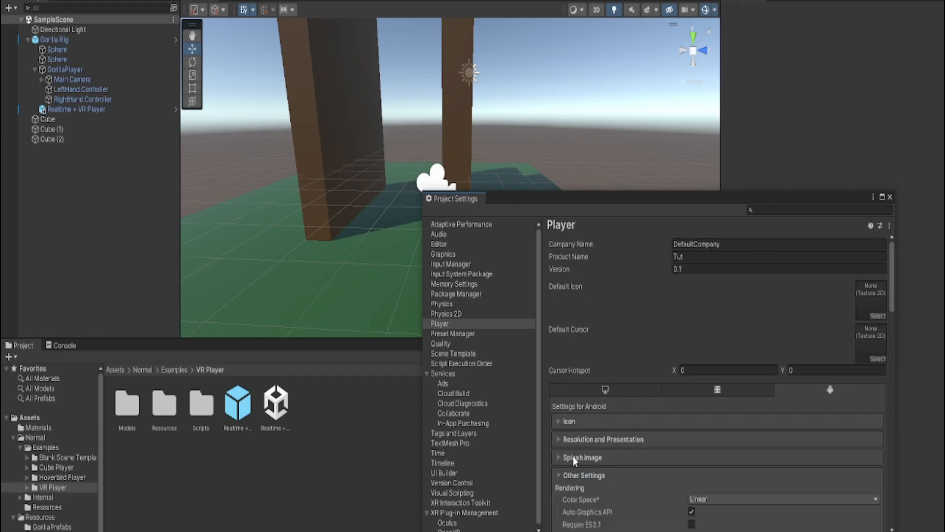
{"action": "scroll", "scroll_direction": "down", "scroll_amount": 3}
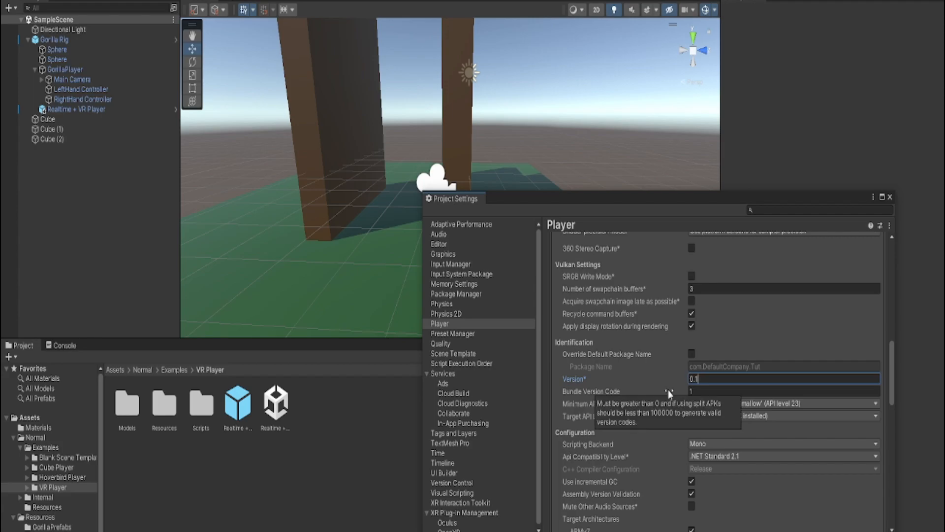
{"action": "mouse_move", "coordinate": [673, 398]}
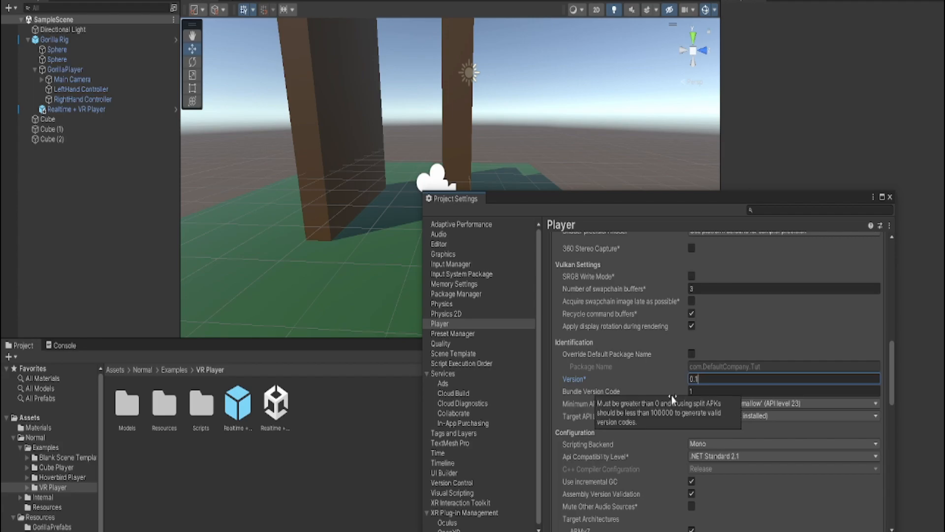
{"action": "mouse_move", "coordinate": [652, 396]}
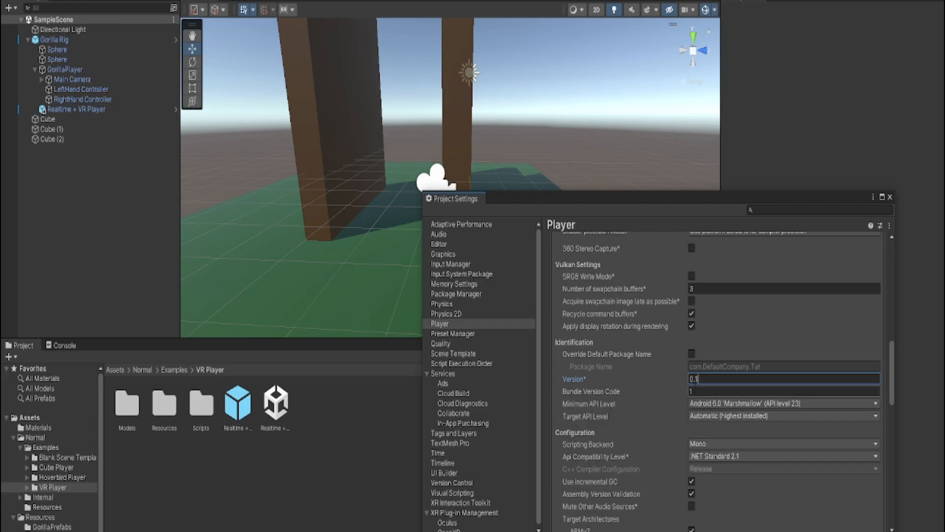
{"action": "left_click", "coordinate": [778, 390]}
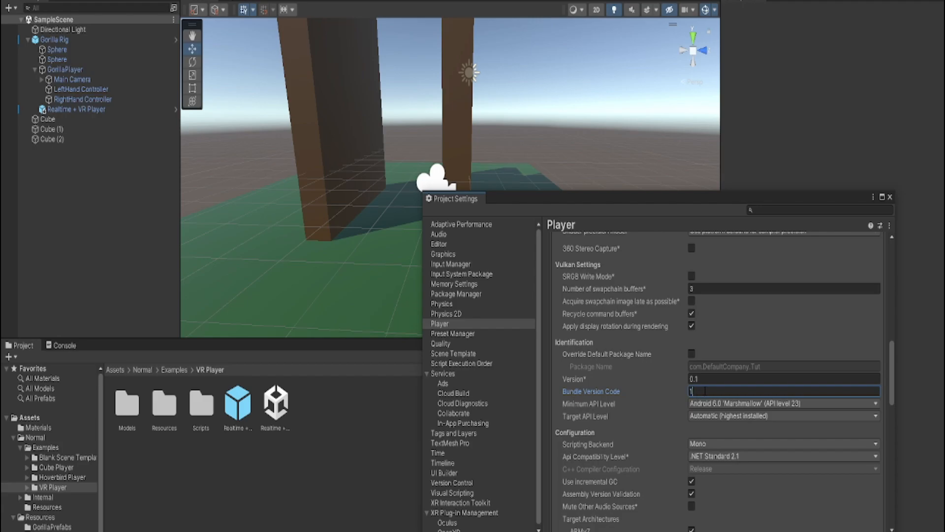
{"action": "mouse_move", "coordinate": [512, 386]}
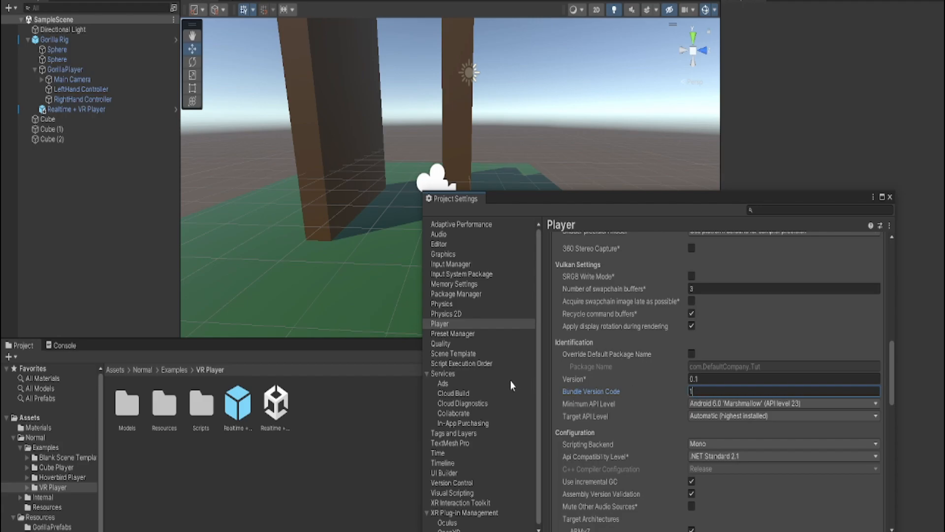
{"action": "mouse_move", "coordinate": [462, 474]}
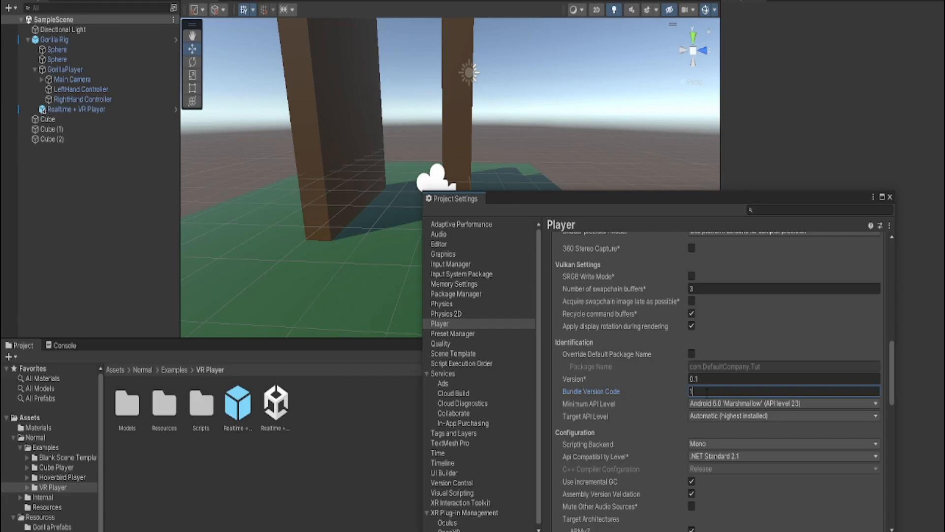
{"action": "mouse_move", "coordinate": [659, 425]}
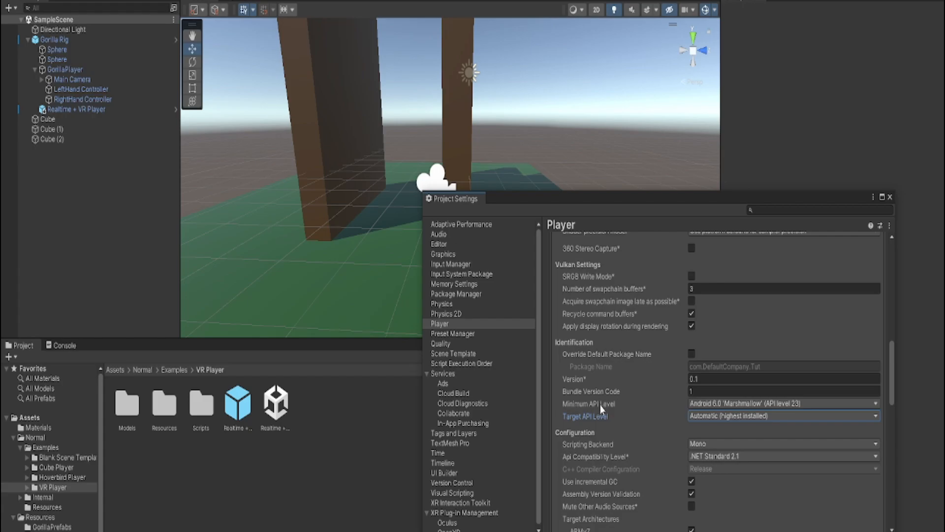
{"action": "mouse_move", "coordinate": [721, 415]}
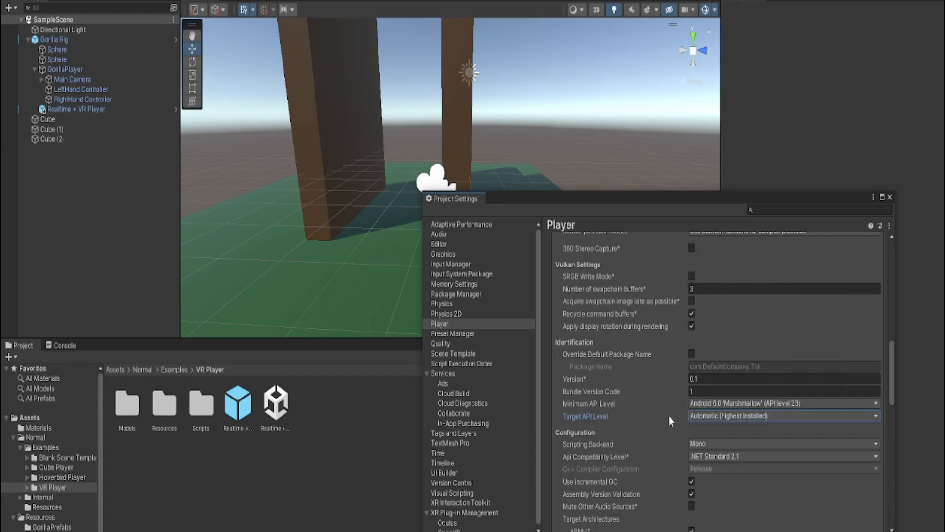
{"action": "scroll", "scroll_direction": "down", "scroll_amount": 3}
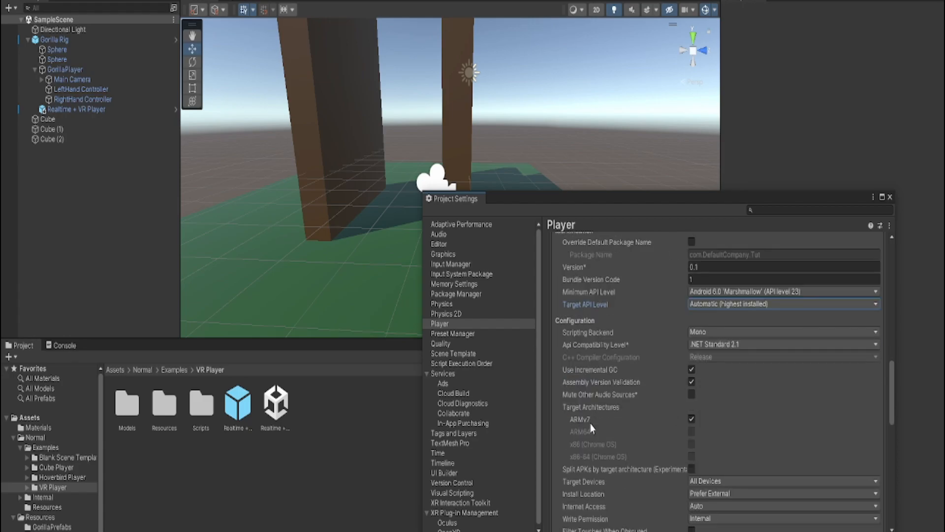
{"action": "scroll", "scroll_direction": "down", "scroll_amount": 3}
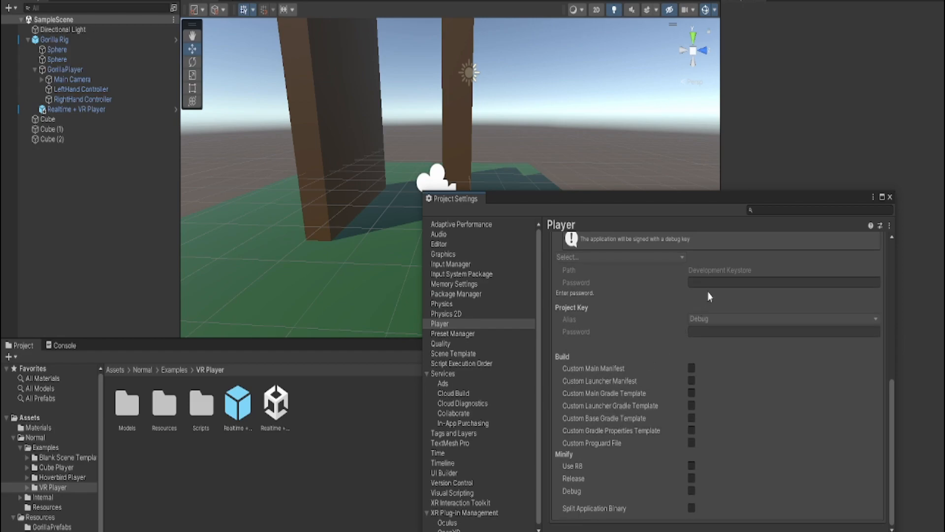
{"action": "mouse_move", "coordinate": [600, 368]}
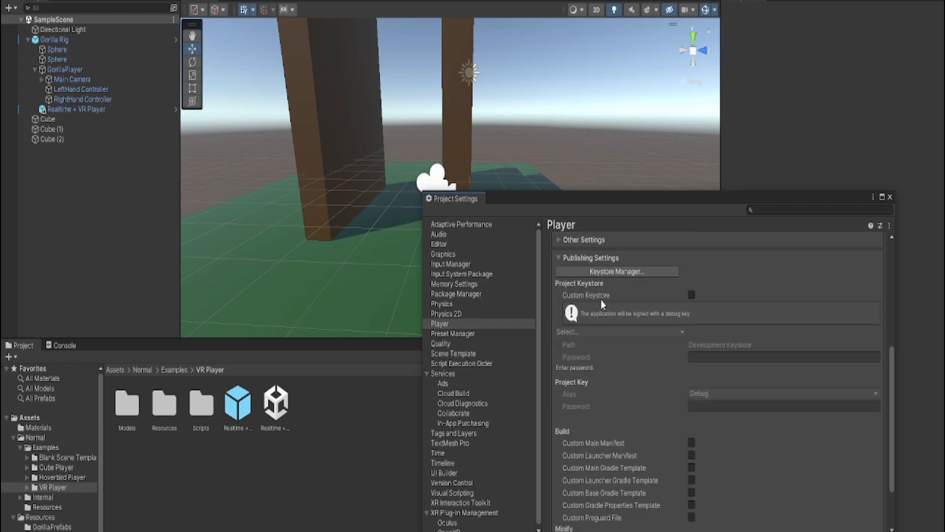
- Create a new user.keystore file in the Tut folder from the Keystore Manager
{"action": "left_click", "coordinate": [616, 271]}
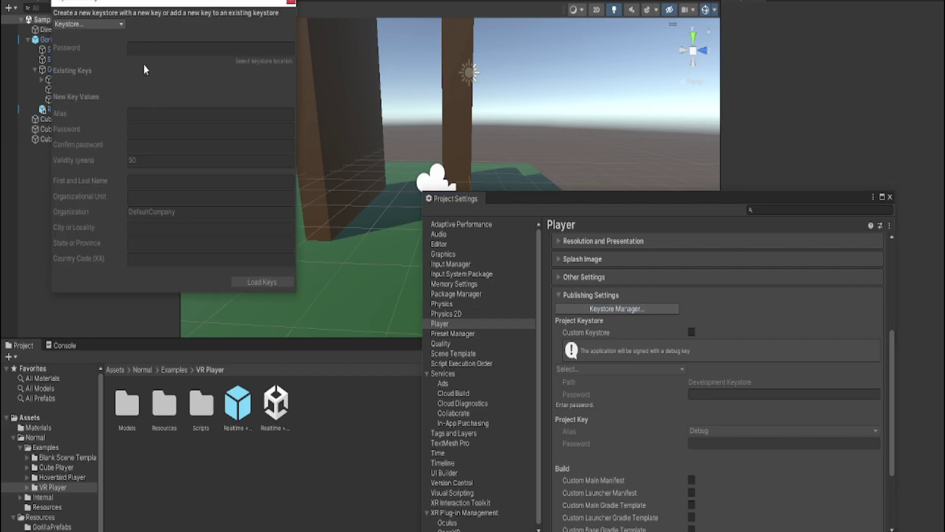
{"action": "left_click", "coordinate": [88, 23]}
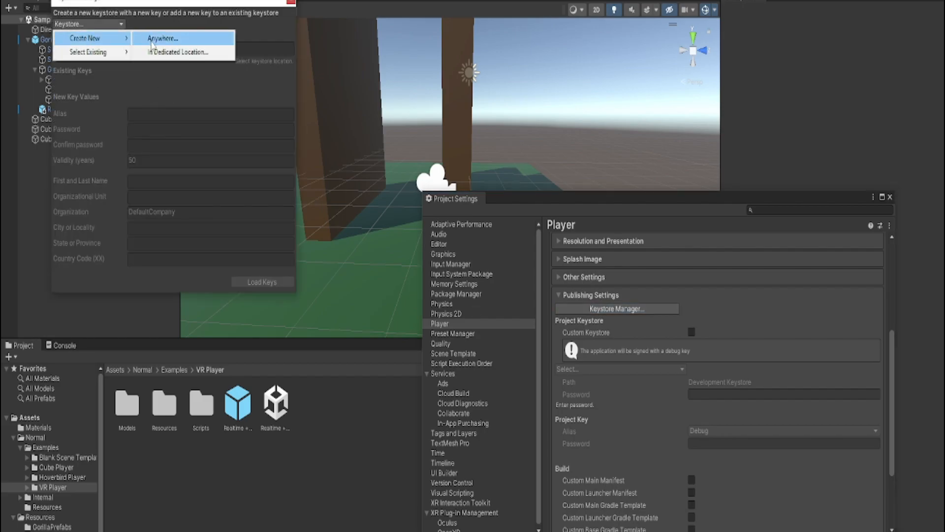
{"action": "left_click", "coordinate": [165, 38]}
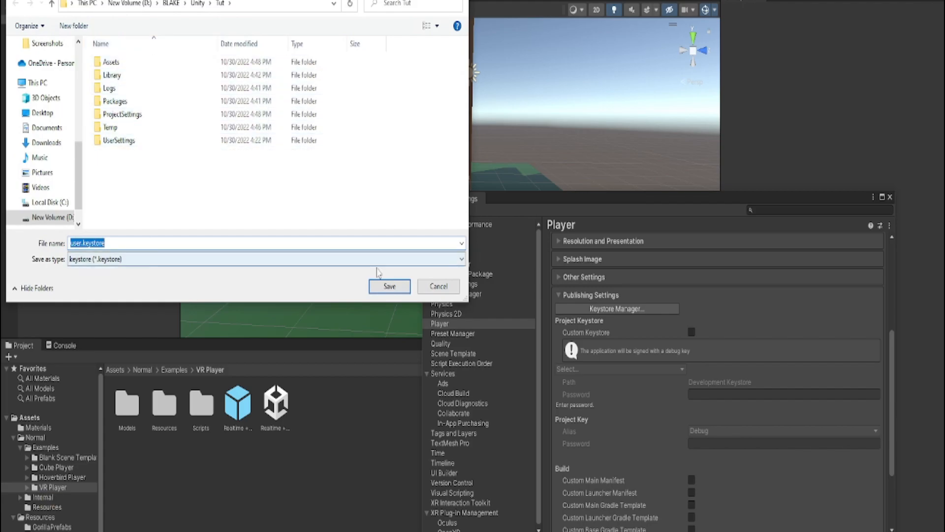
{"action": "left_click", "coordinate": [389, 286]}
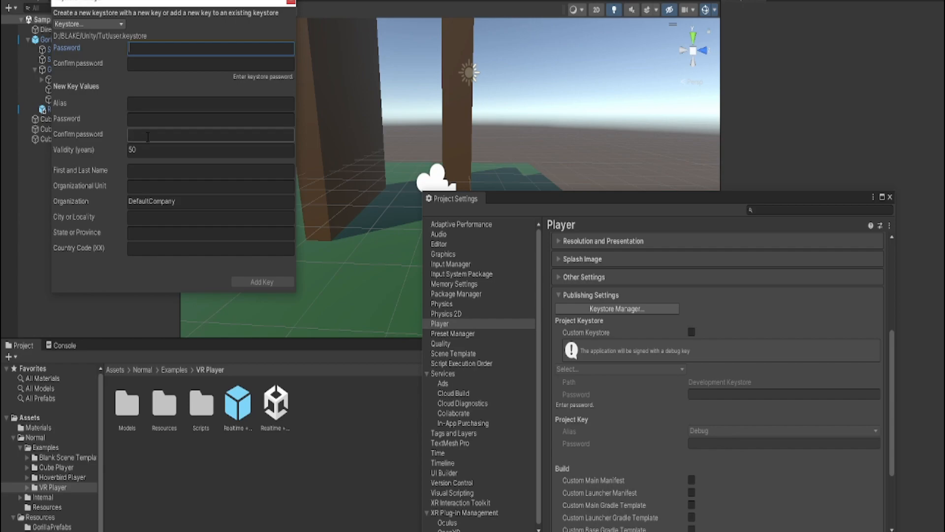
- Add a key aliased 'Tutorial' with passwords and organization 'IcicleV' to the keystore
{"action": "type", "text": "******"}
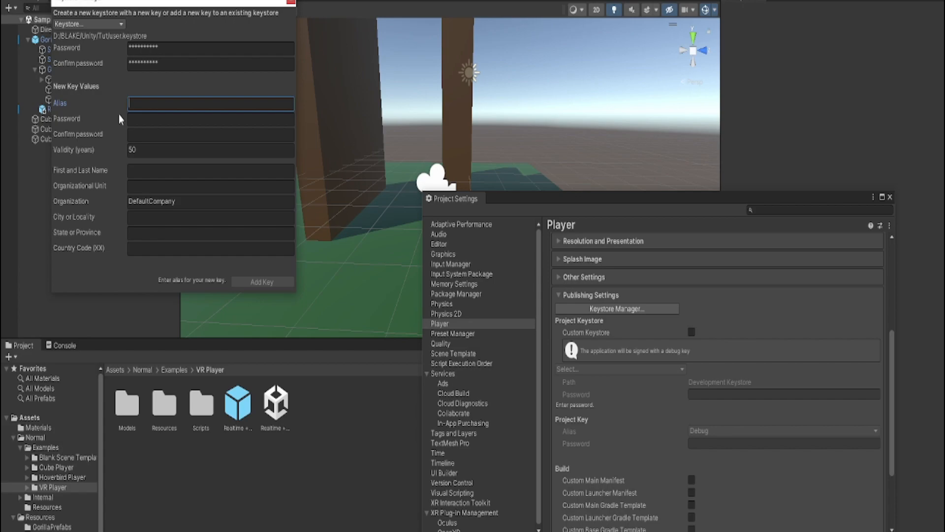
{"action": "type", "text": "Tutorial"}
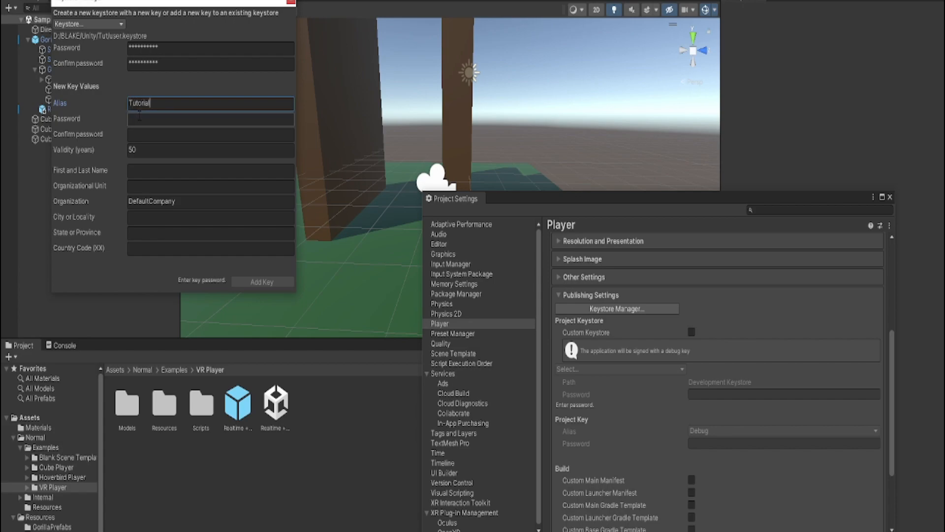
{"action": "type", "text": "***"}
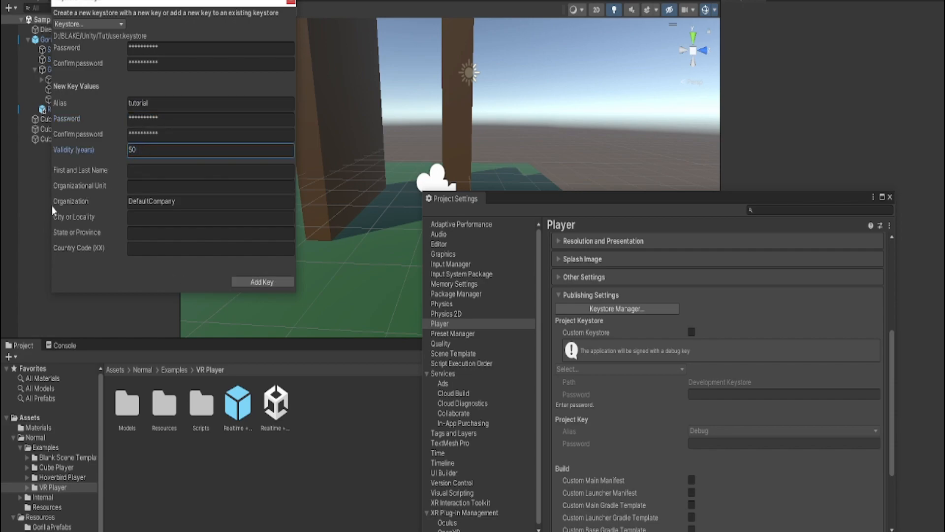
{"action": "left_click", "coordinate": [210, 217]}
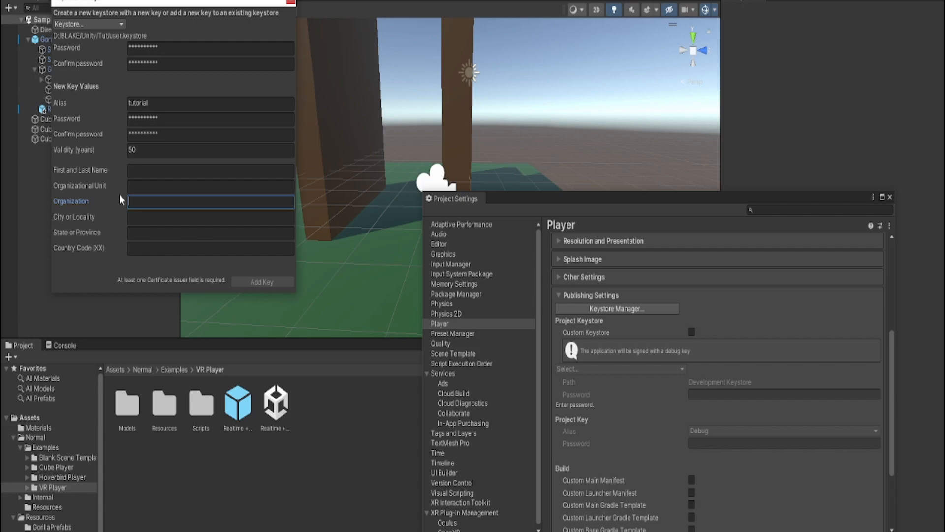
{"action": "type", "text": "IcicleVR"}
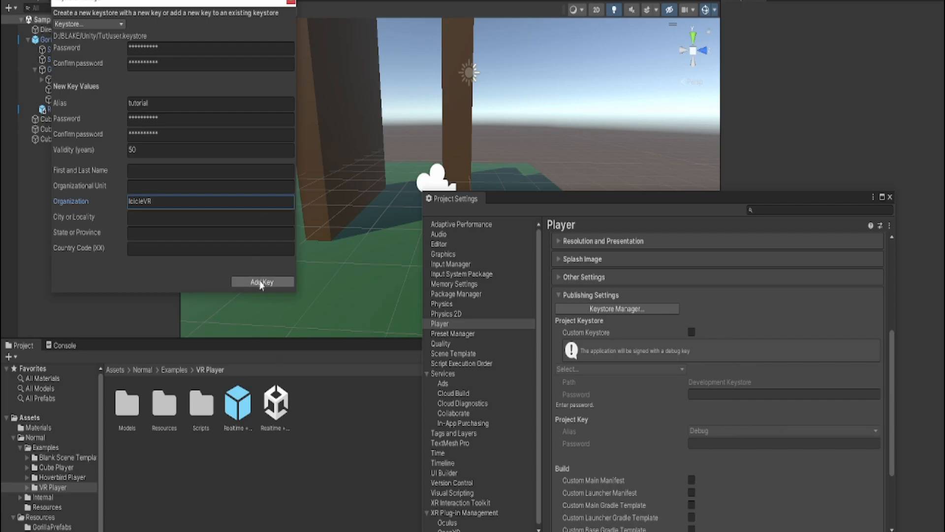
{"action": "left_click", "coordinate": [262, 282]}
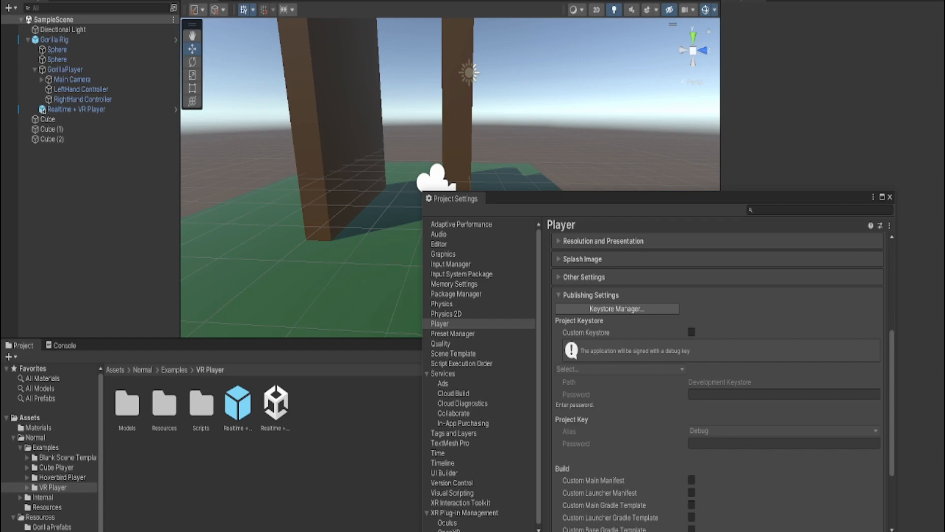
- Enable Custom Keystore in Android Publishing Settings, using user.keystore with alias tutorial
{"action": "left_click", "coordinate": [692, 332]}
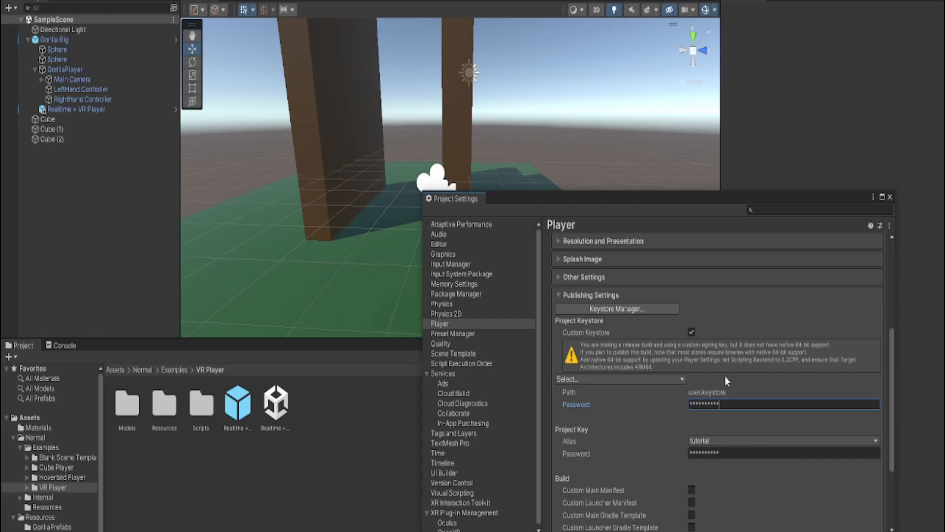
{"action": "scroll", "scroll_direction": "down", "scroll_amount": 3}
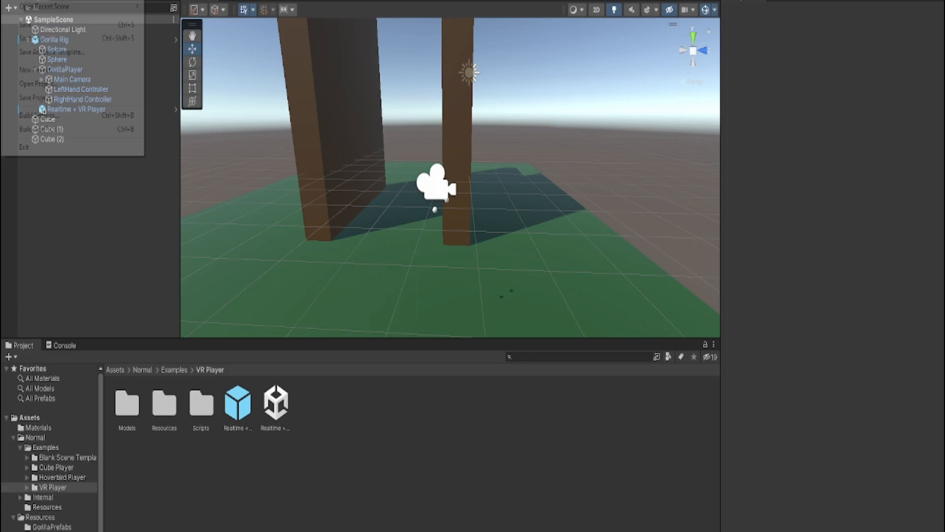
- Switch the build platform to Android in Build Settings
{"action": "left_click", "coordinate": [28, 114]}
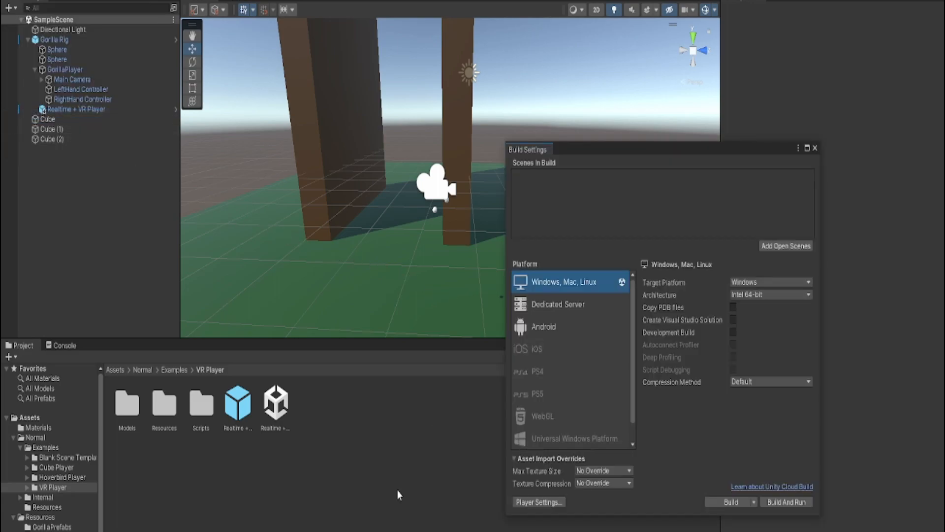
{"action": "mouse_move", "coordinate": [556, 295]}
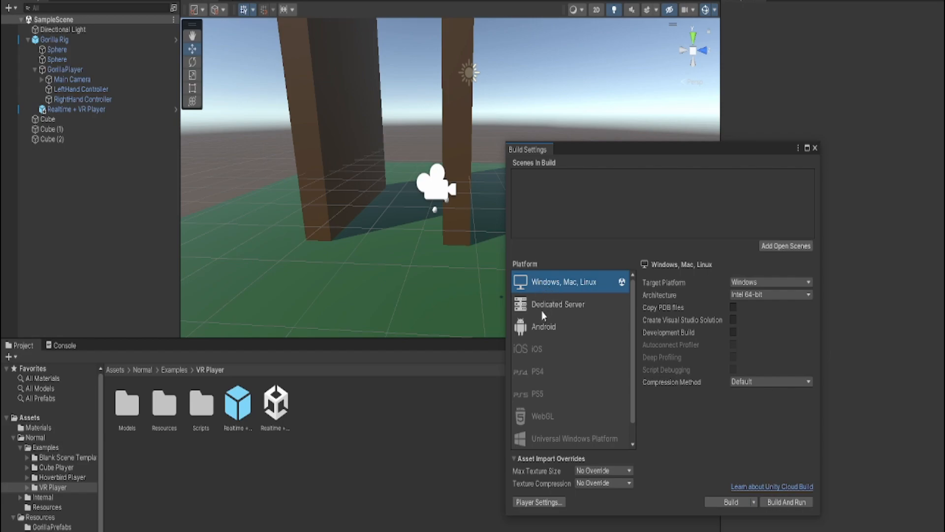
{"action": "mouse_move", "coordinate": [556, 314]}
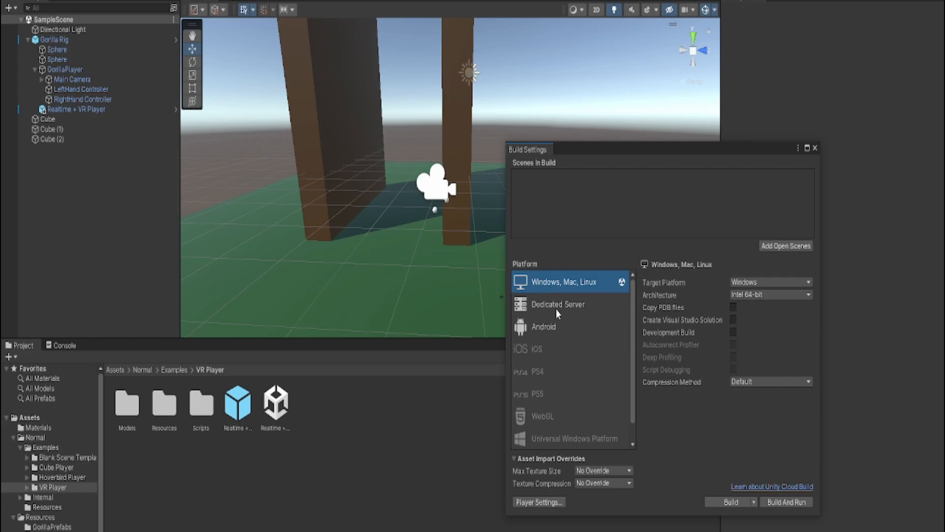
{"action": "left_click", "coordinate": [543, 326]}
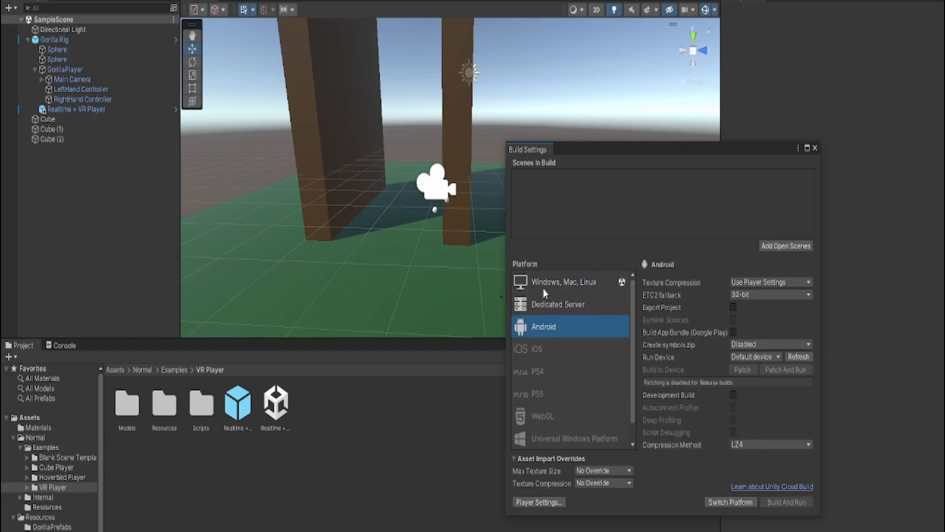
{"action": "mouse_move", "coordinate": [587, 353]}
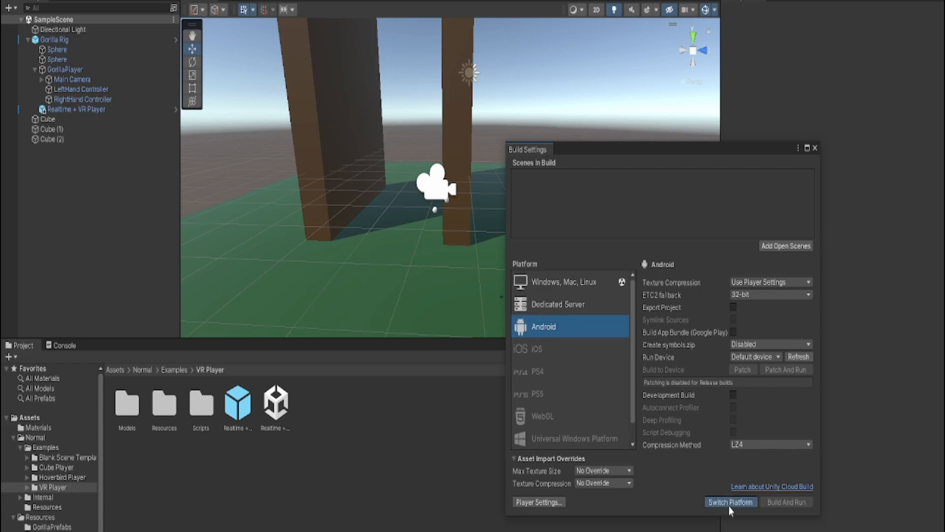
{"action": "left_click", "coordinate": [730, 501]}
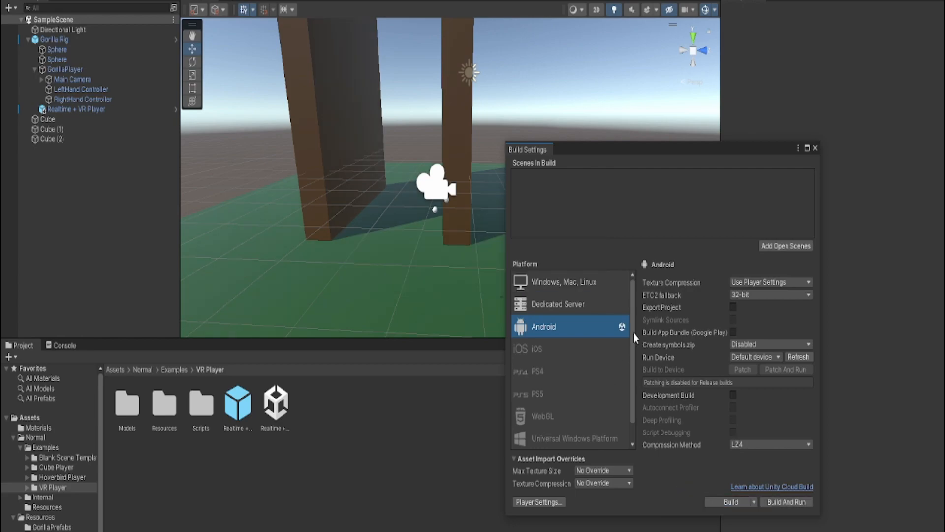
{"action": "mouse_move", "coordinate": [782, 257]}
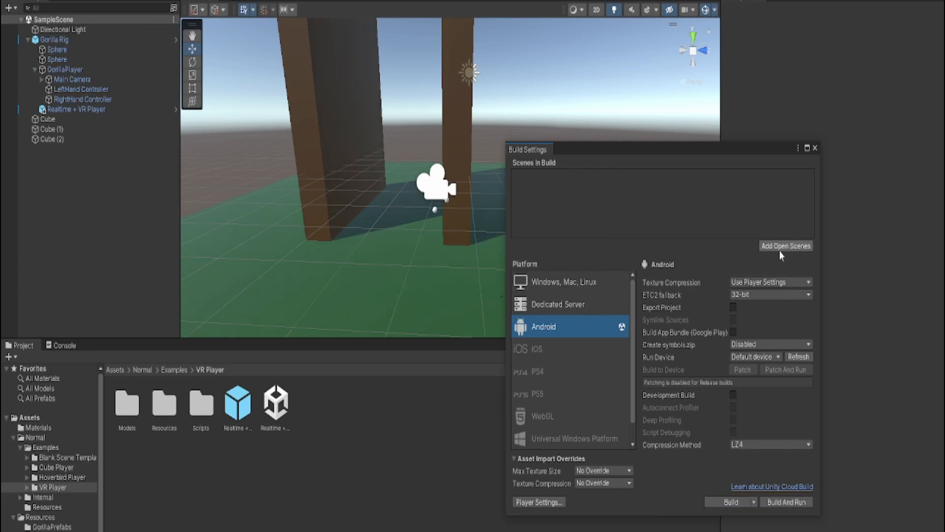
- Add SampleScene to the build, use ASTC texture compression, and target all compatible devices
{"action": "left_click", "coordinate": [786, 246]}
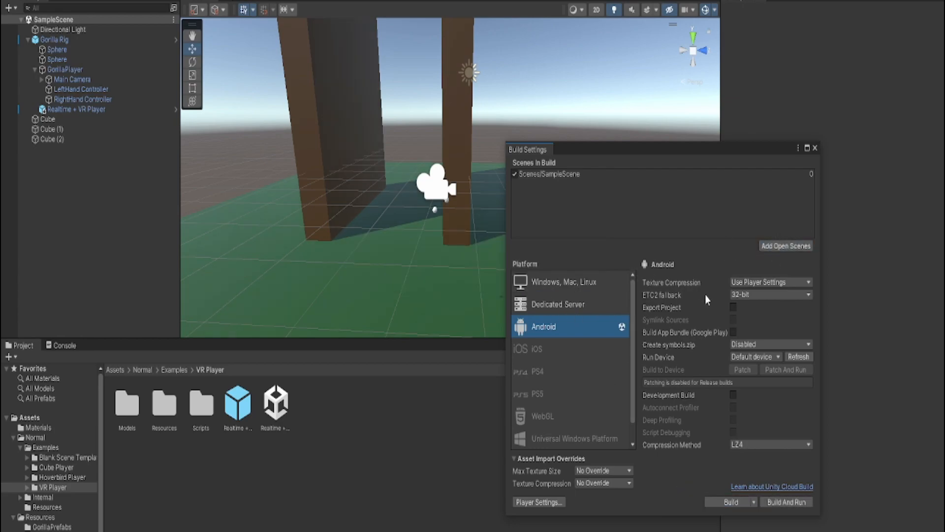
{"action": "left_click", "coordinate": [770, 281]}
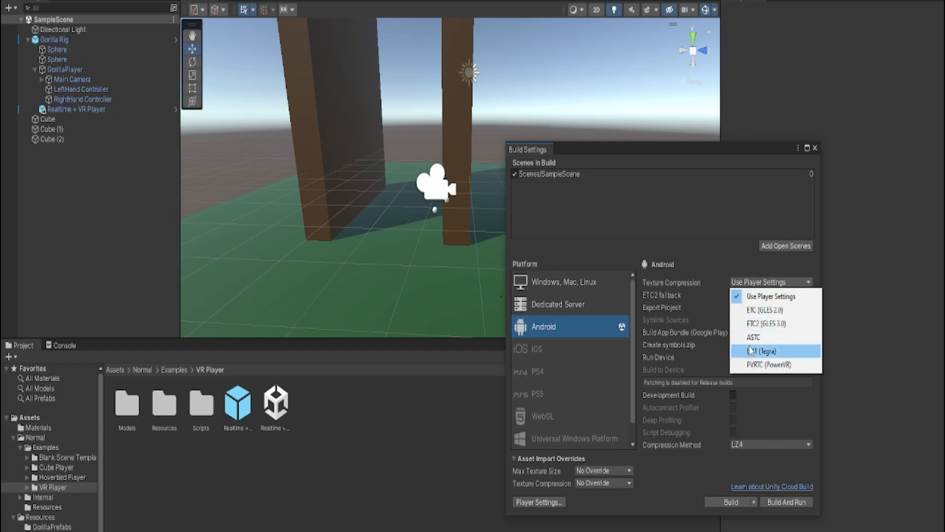
{"action": "left_click", "coordinate": [753, 337]}
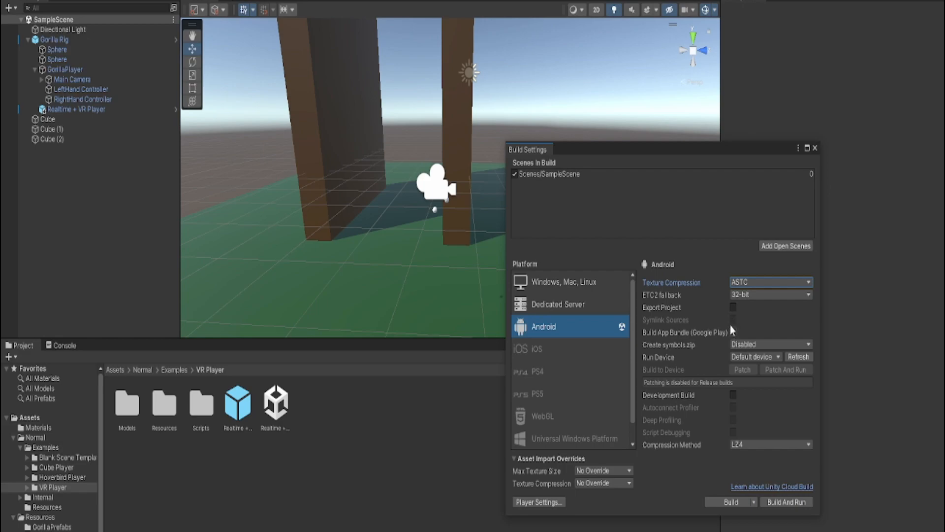
{"action": "left_click", "coordinate": [770, 344]}
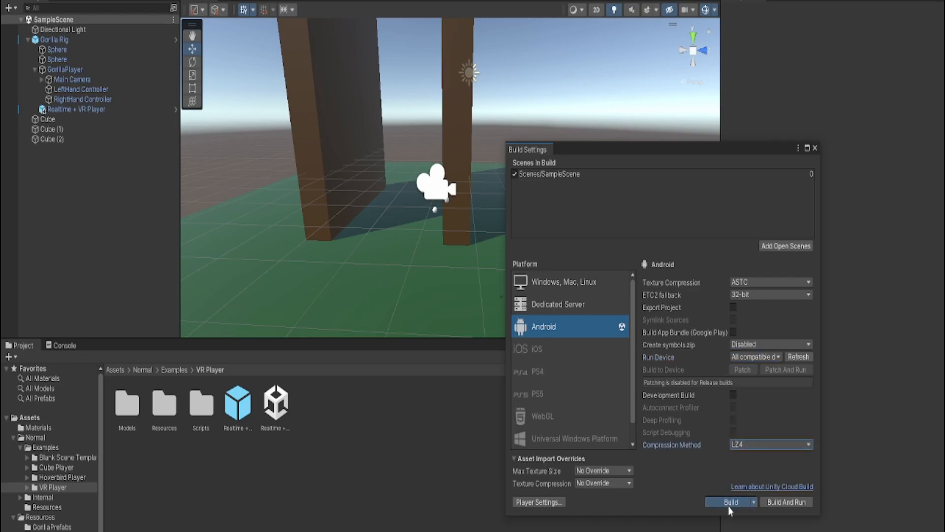
- Build the APK as 'Tutorial' in the Tut folder, then return to the scene
{"action": "left_click", "coordinate": [728, 501]}
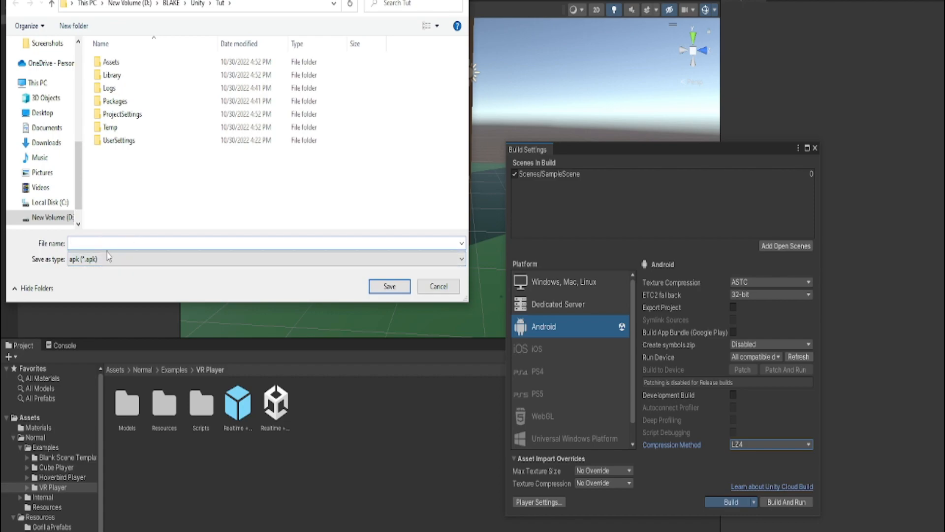
{"action": "type", "text": "AHAHAH"}
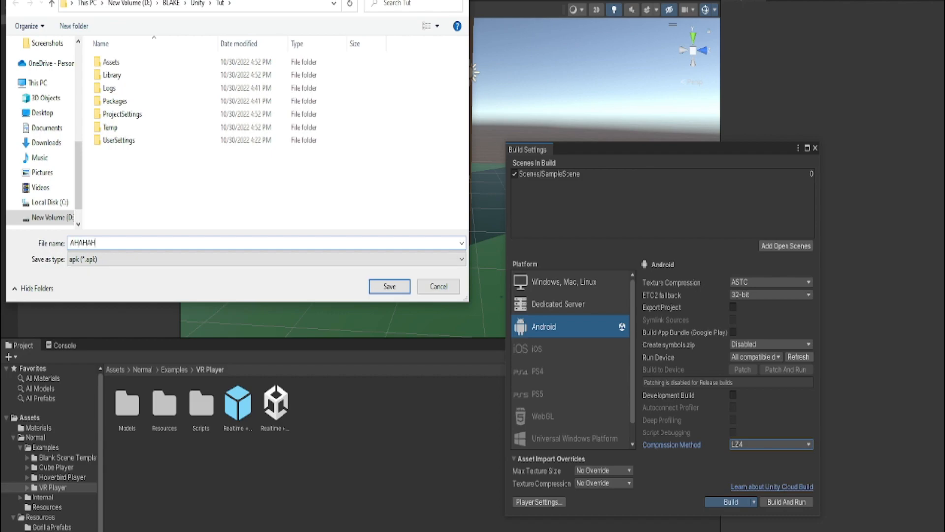
{"action": "key", "text": "Backspace"}
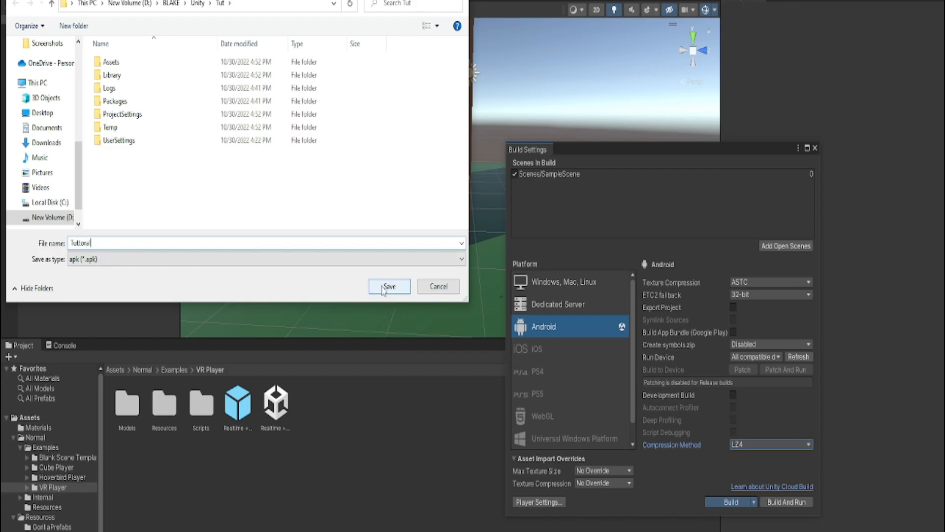
{"action": "left_click", "coordinate": [389, 286]}
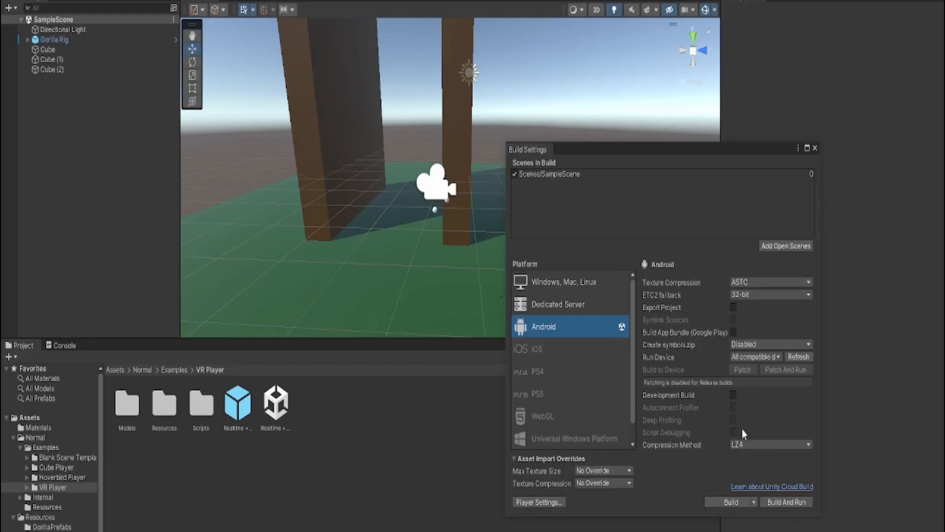
{"action": "left_click", "coordinate": [813, 148]}
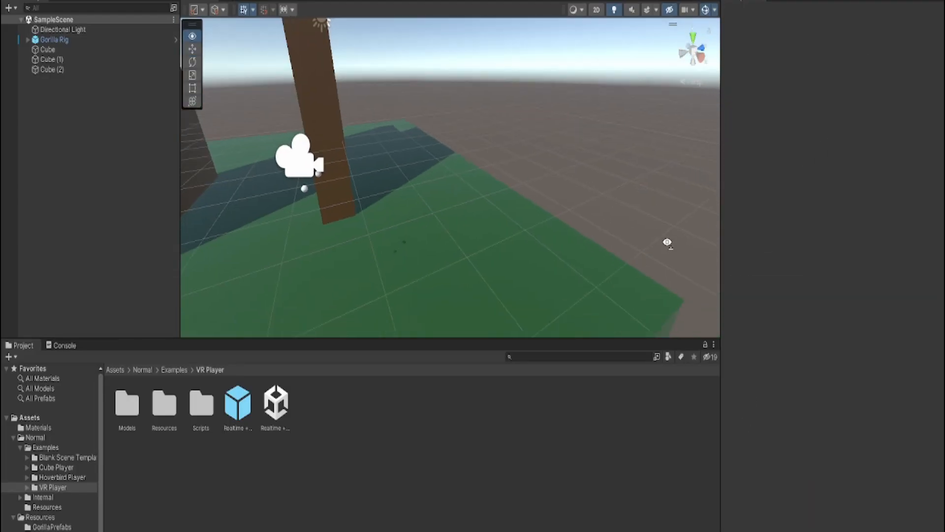